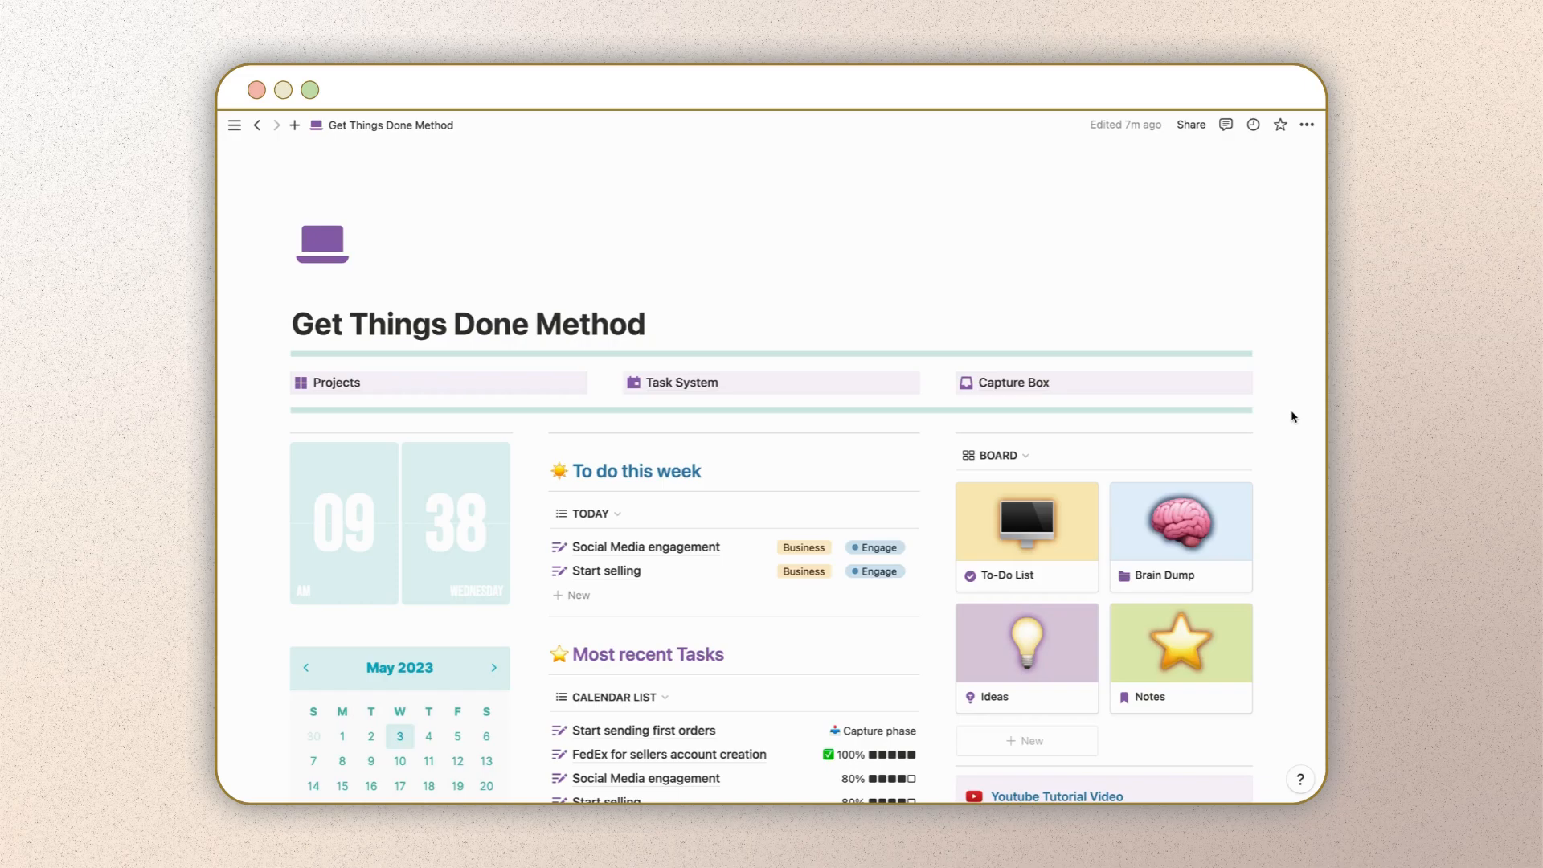
# Step: Scroll down the dashboard, open the Brain Dump card and scroll through it
pyautogui.scroll(-3)
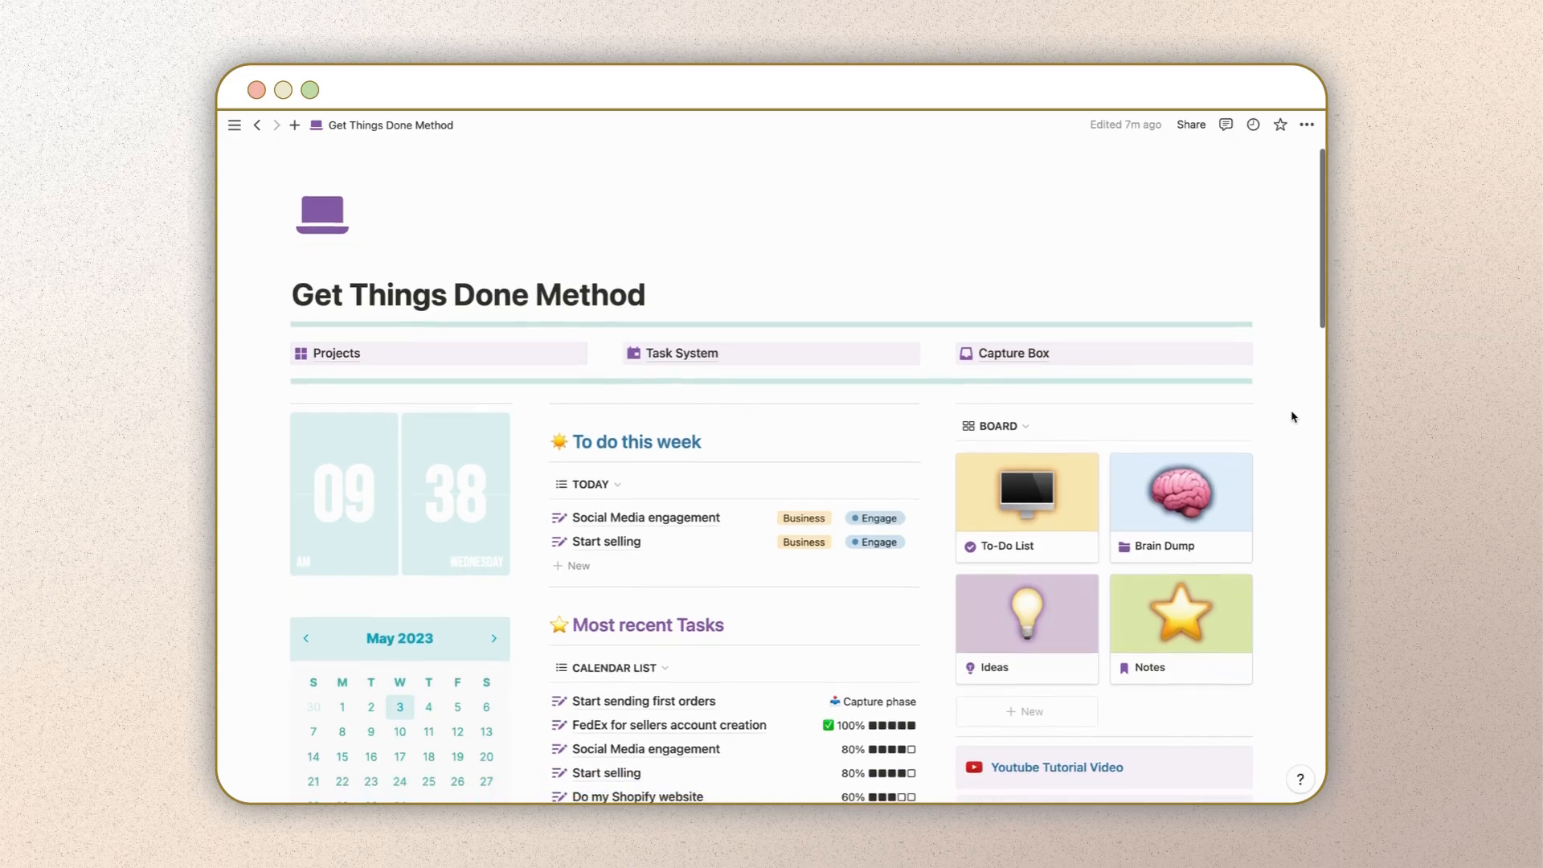
pyautogui.scroll(-3)
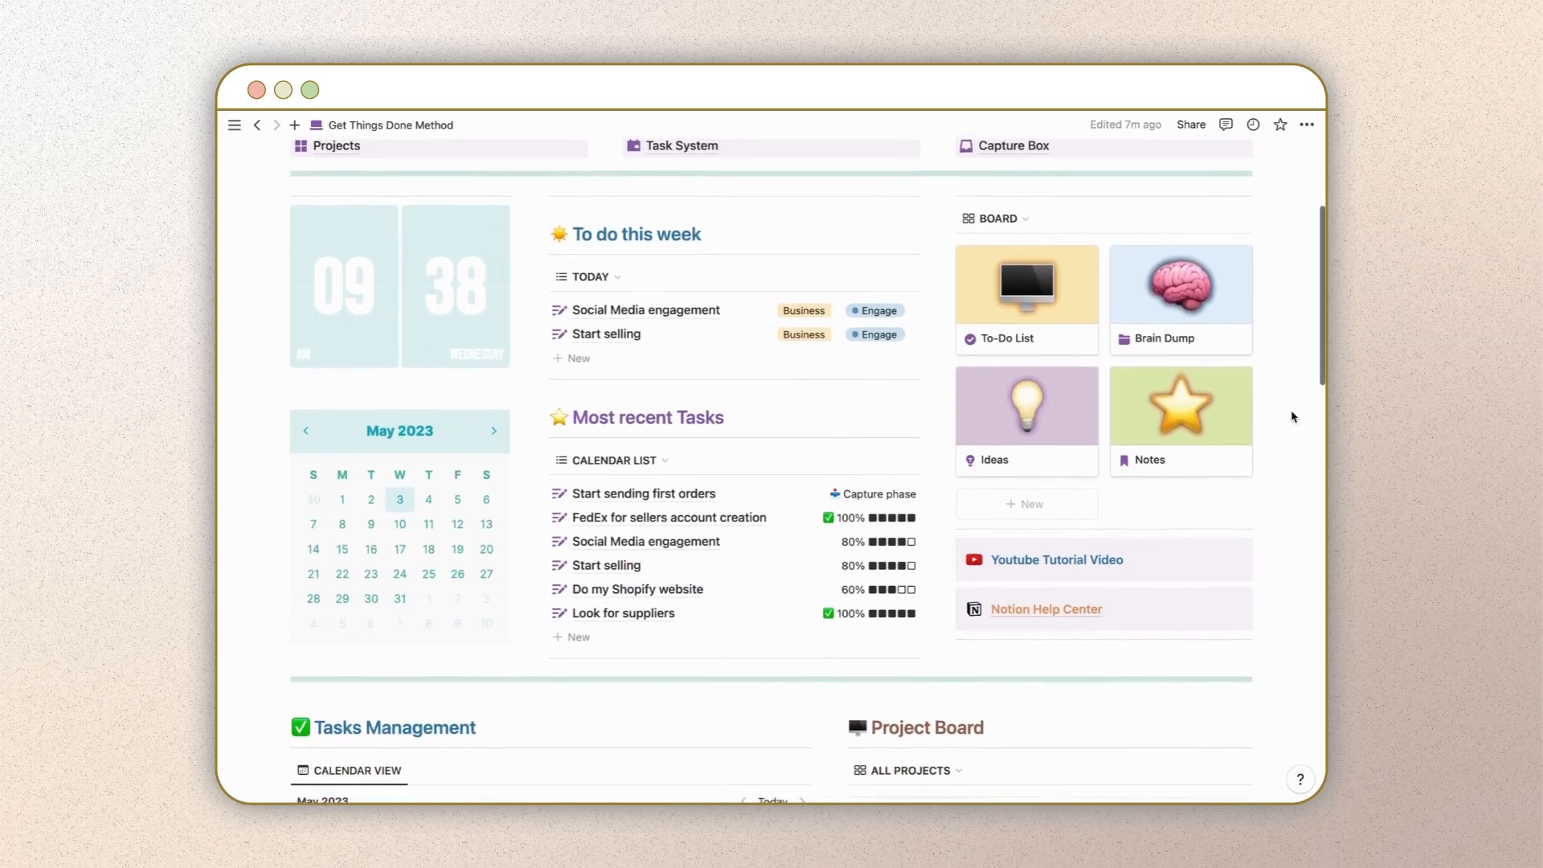
pyautogui.scroll(-3)
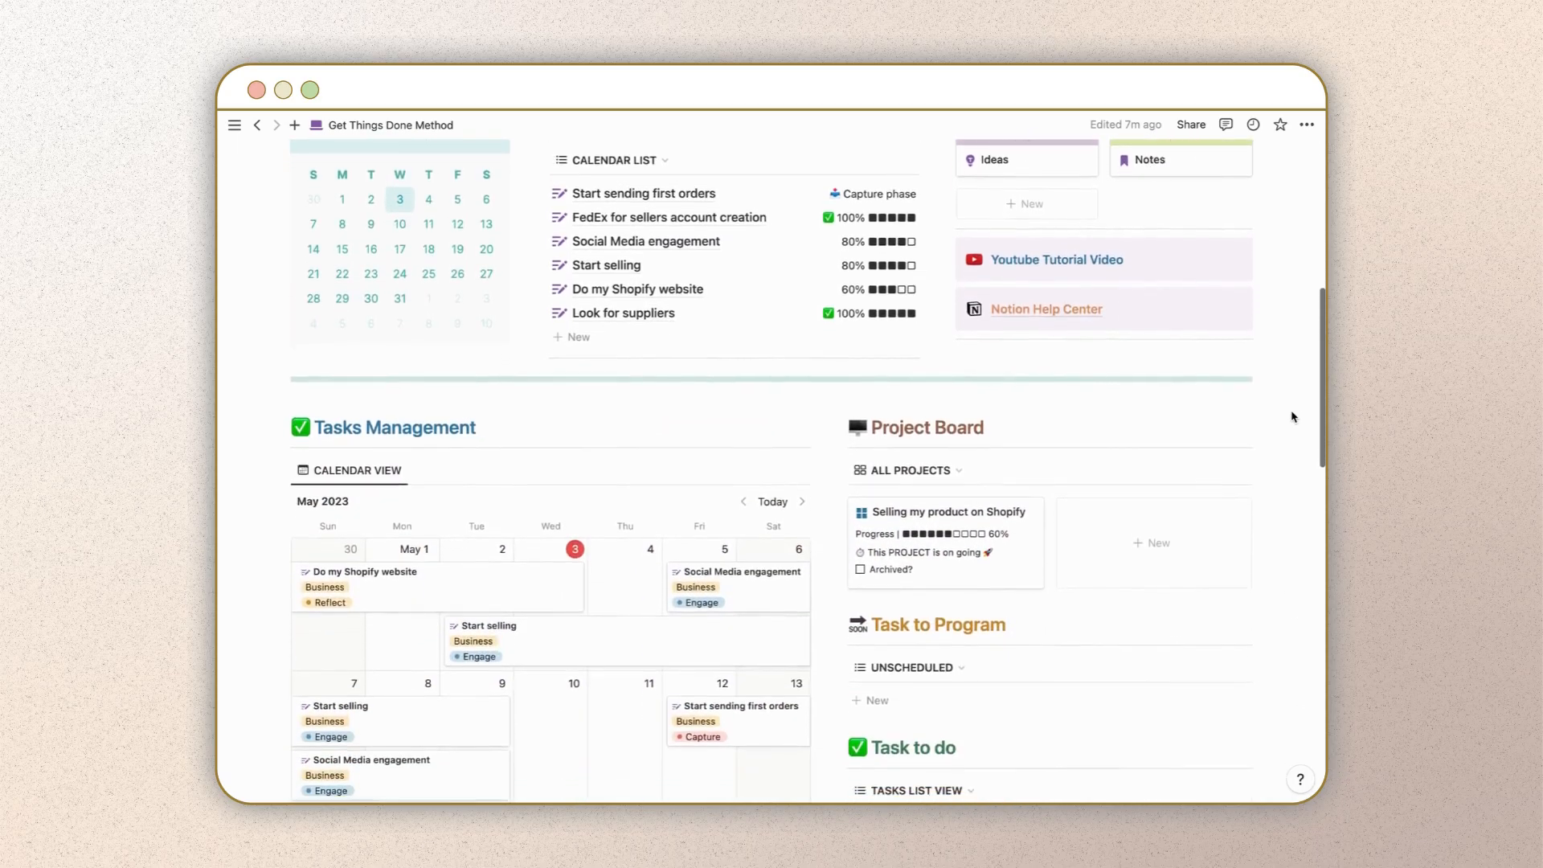
pyautogui.scroll(-3)
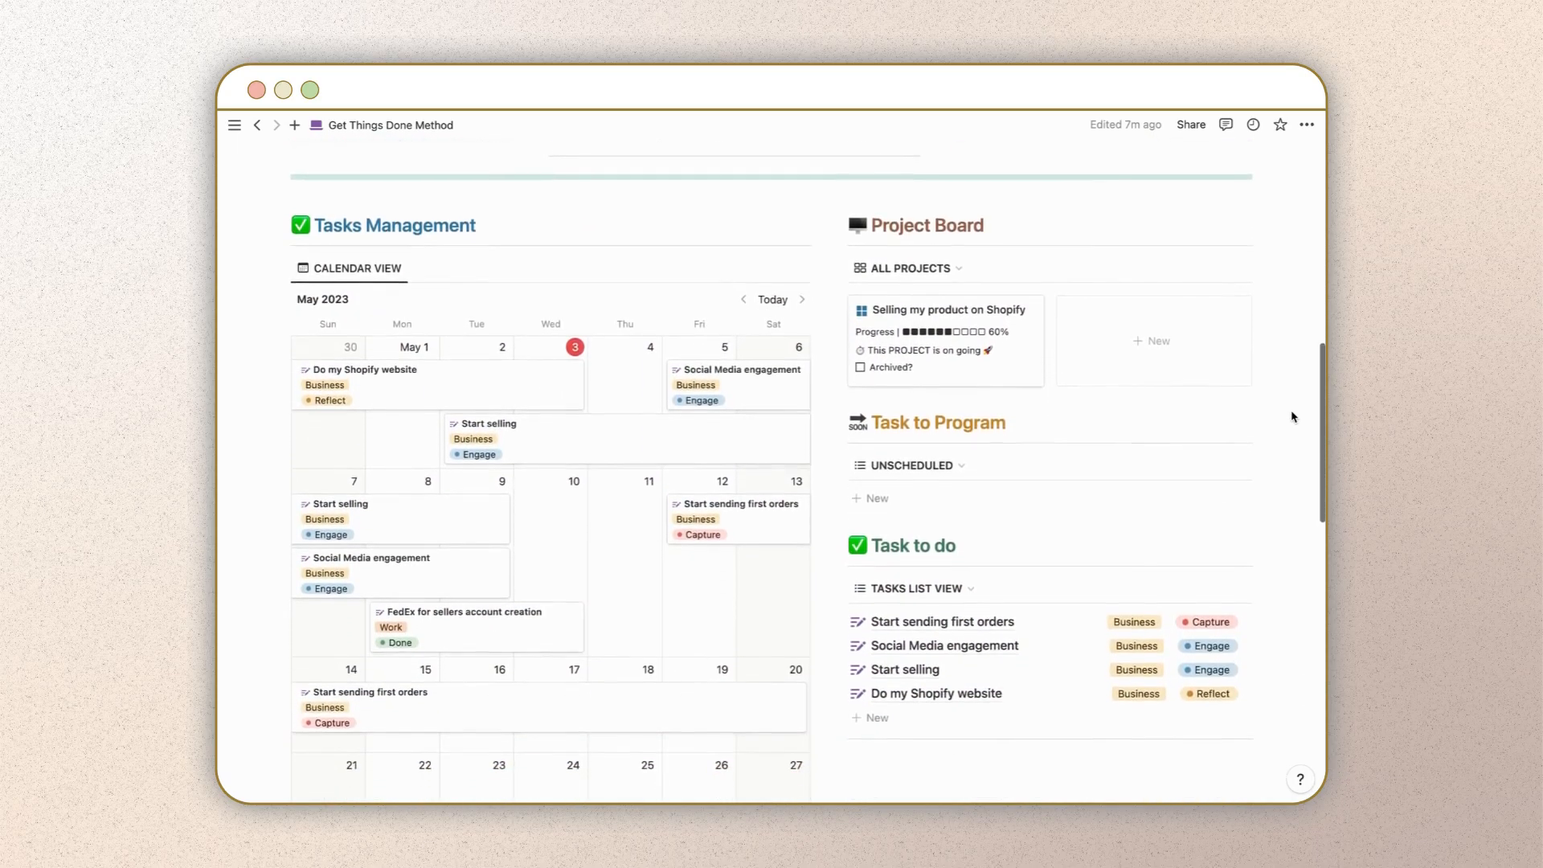
pyautogui.scroll(-3)
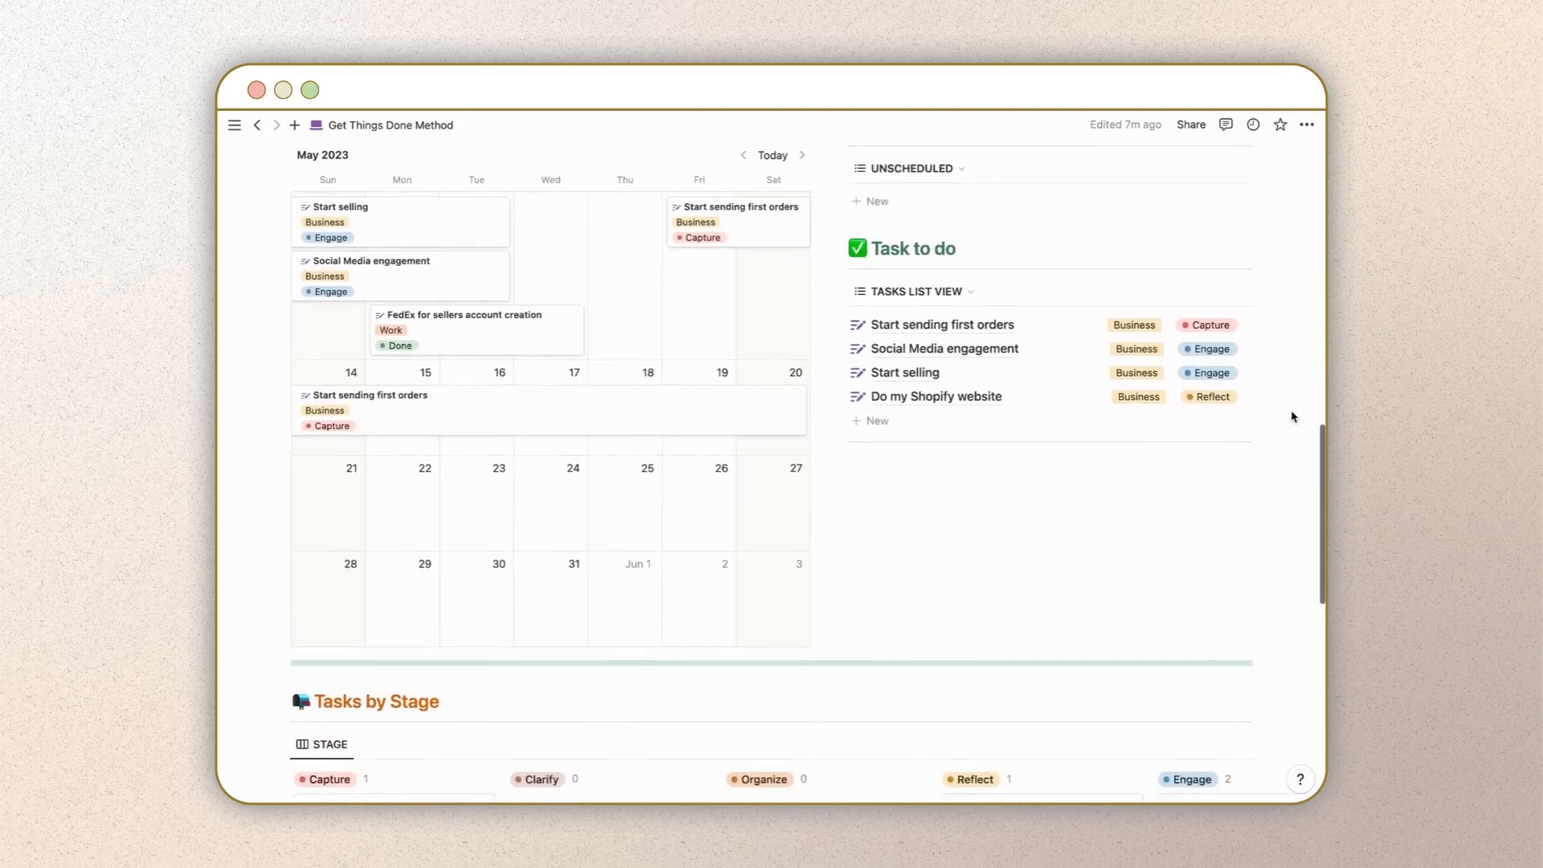
pyautogui.scroll(-3)
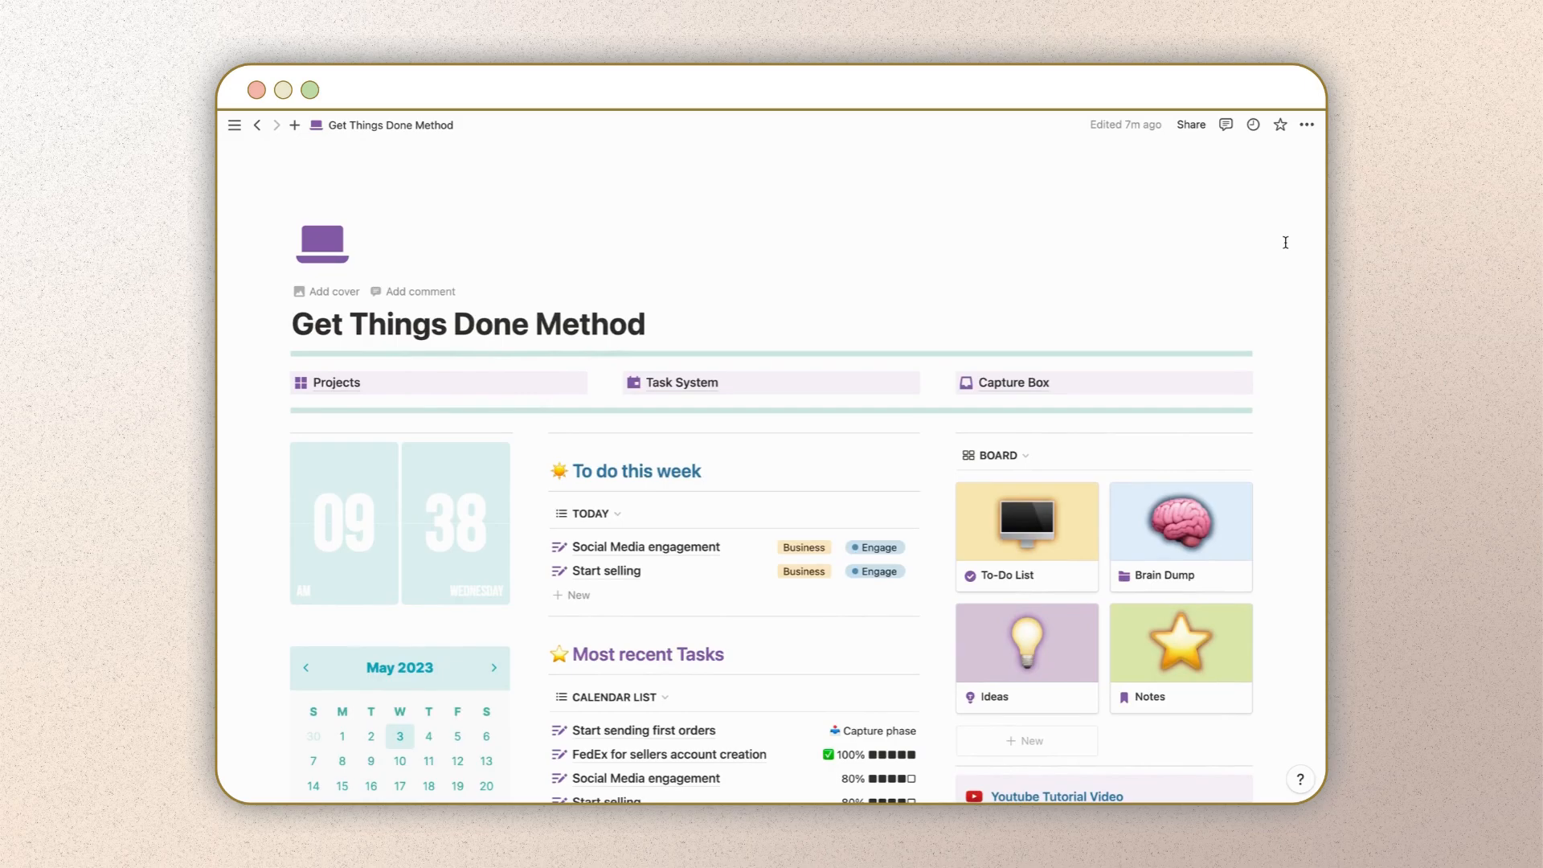
pyautogui.moveTo(1293, 365)
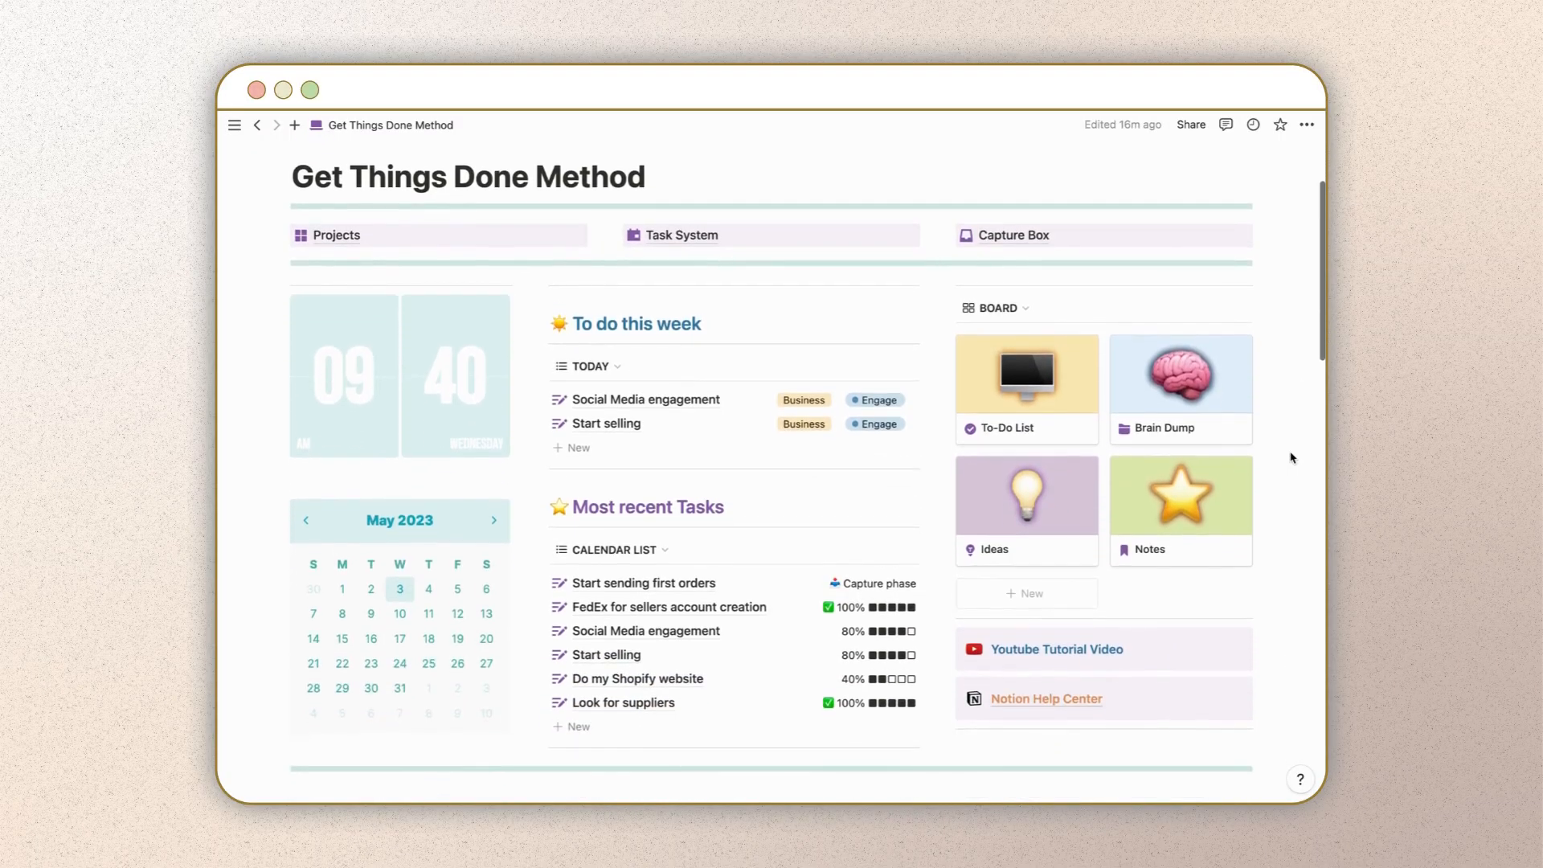
pyautogui.click(1004, 427)
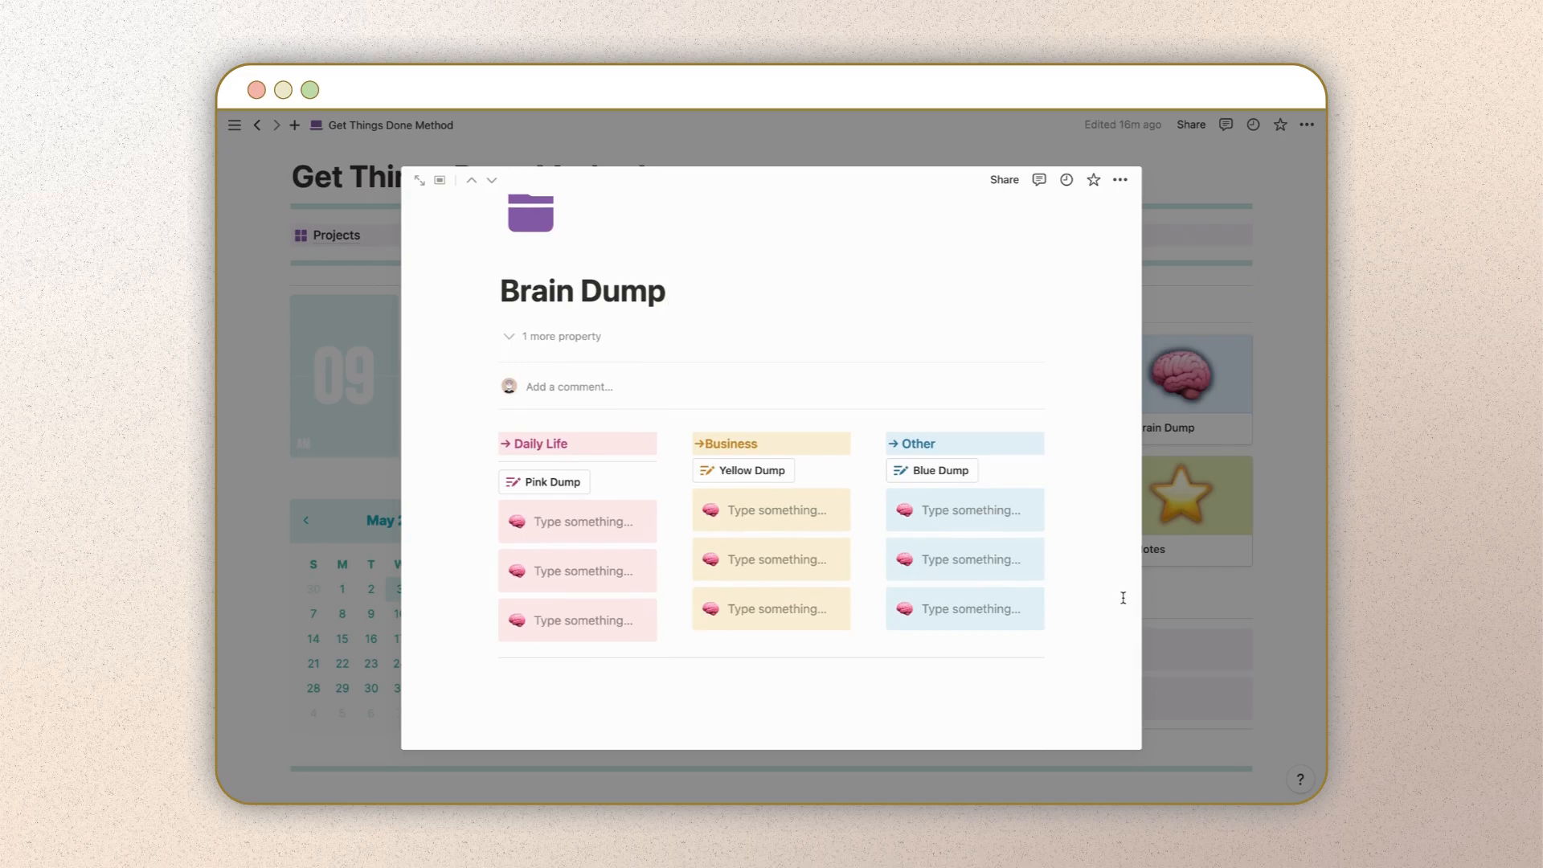
pyautogui.moveTo(1297, 548)
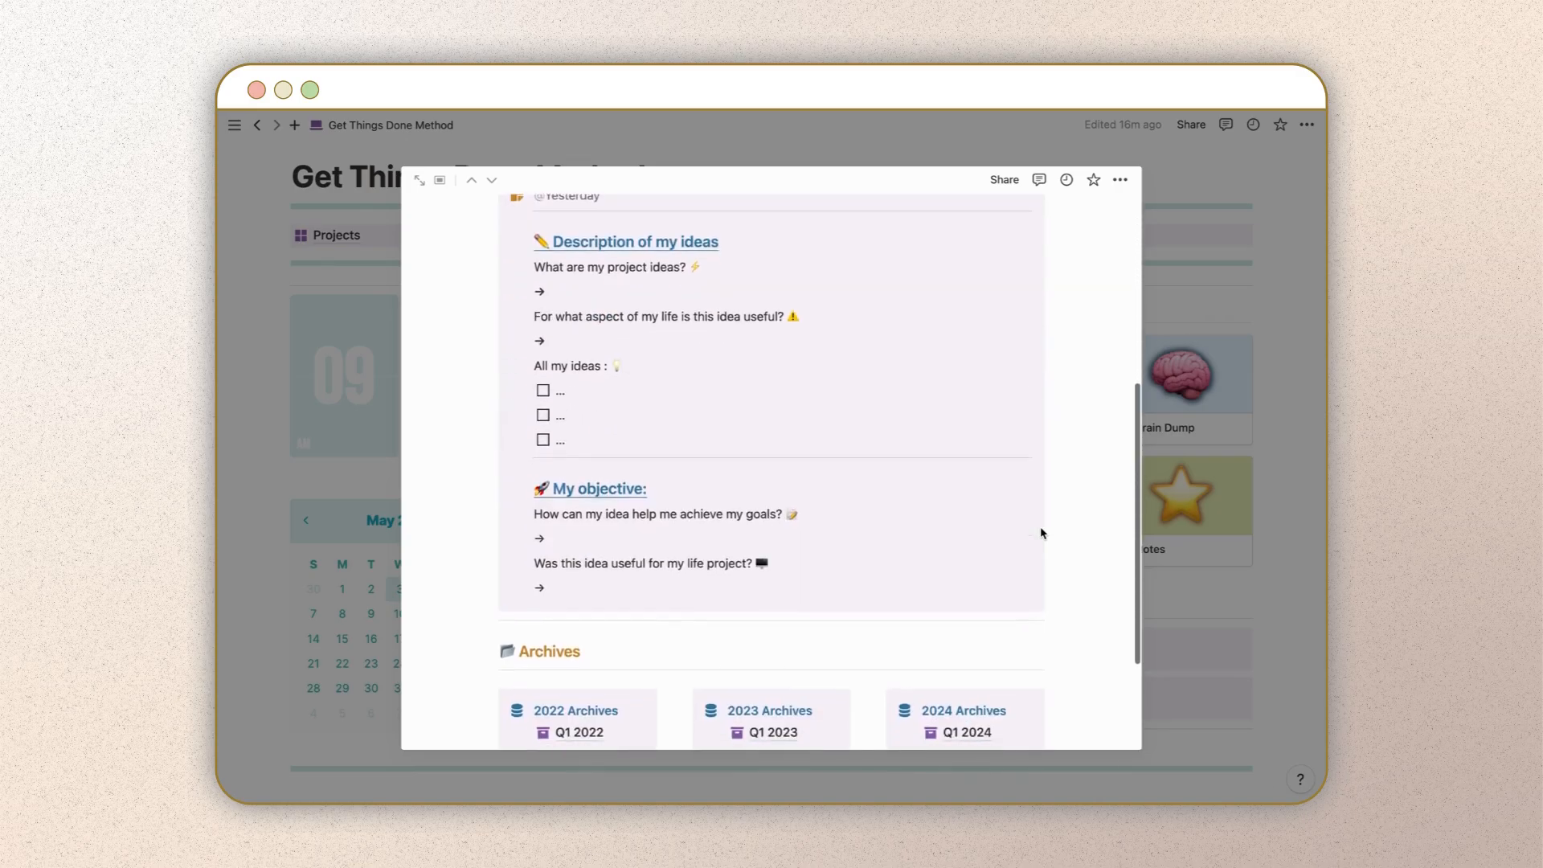
pyautogui.scroll(-3)
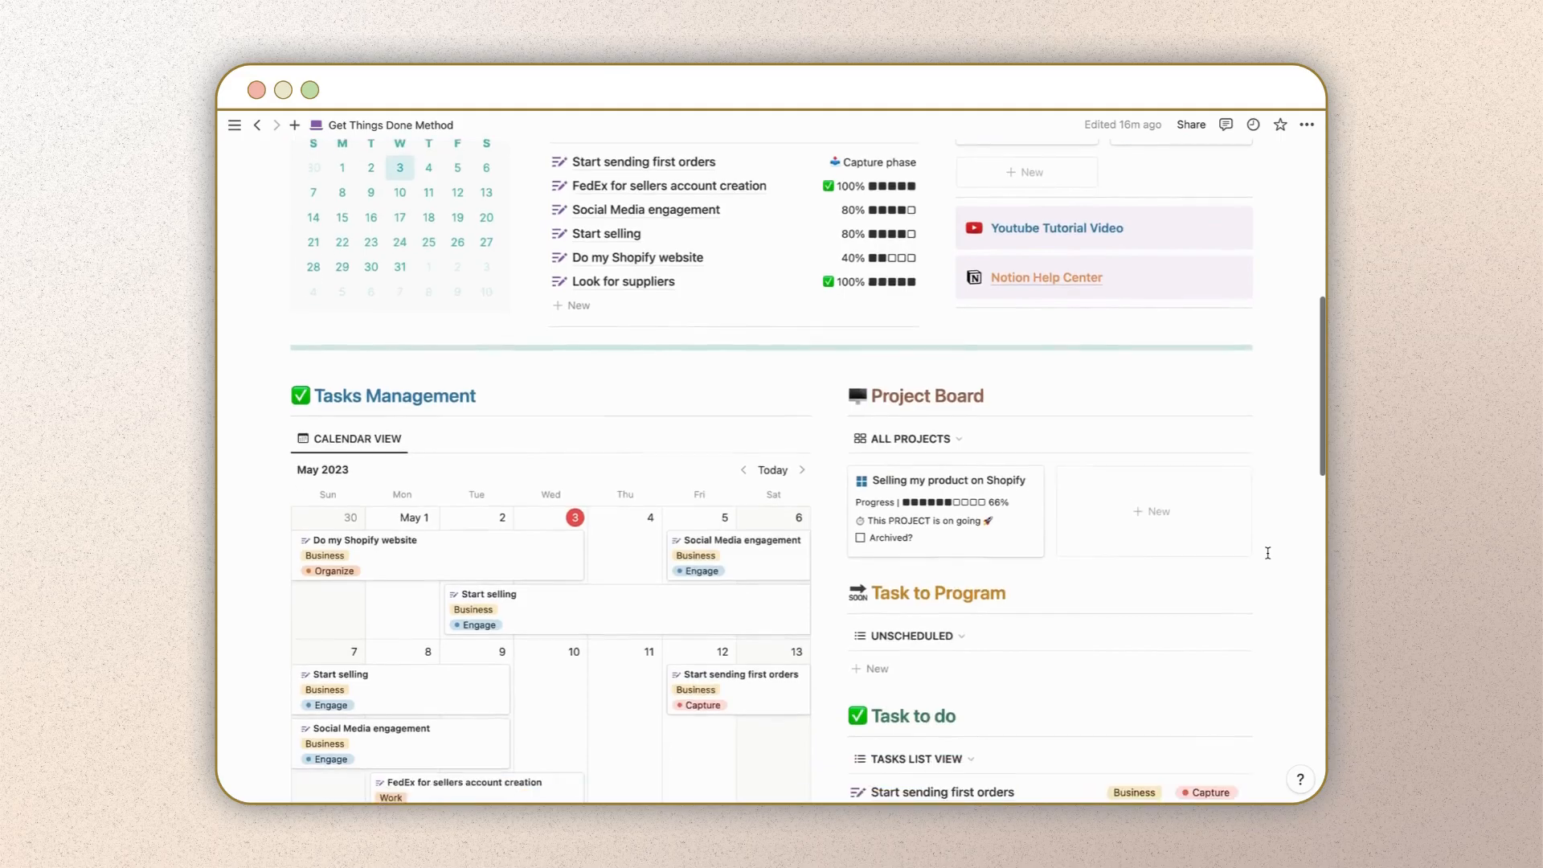
# Step: Open the Selling my product on Shopify project, scroll its timeline and close the Clarify preview
pyautogui.click(948, 480)
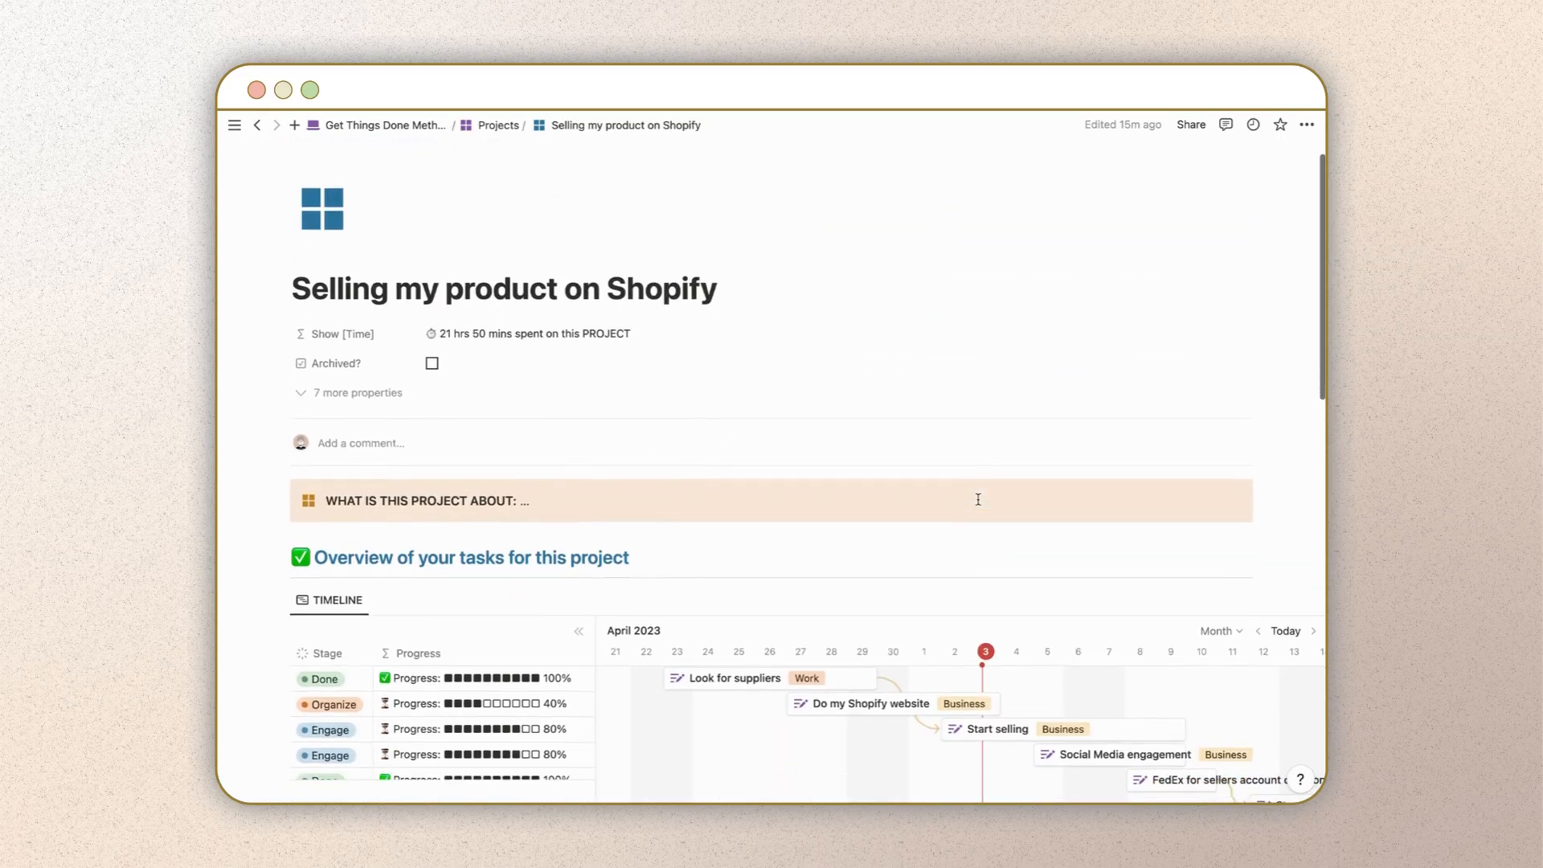
pyautogui.scroll(-3)
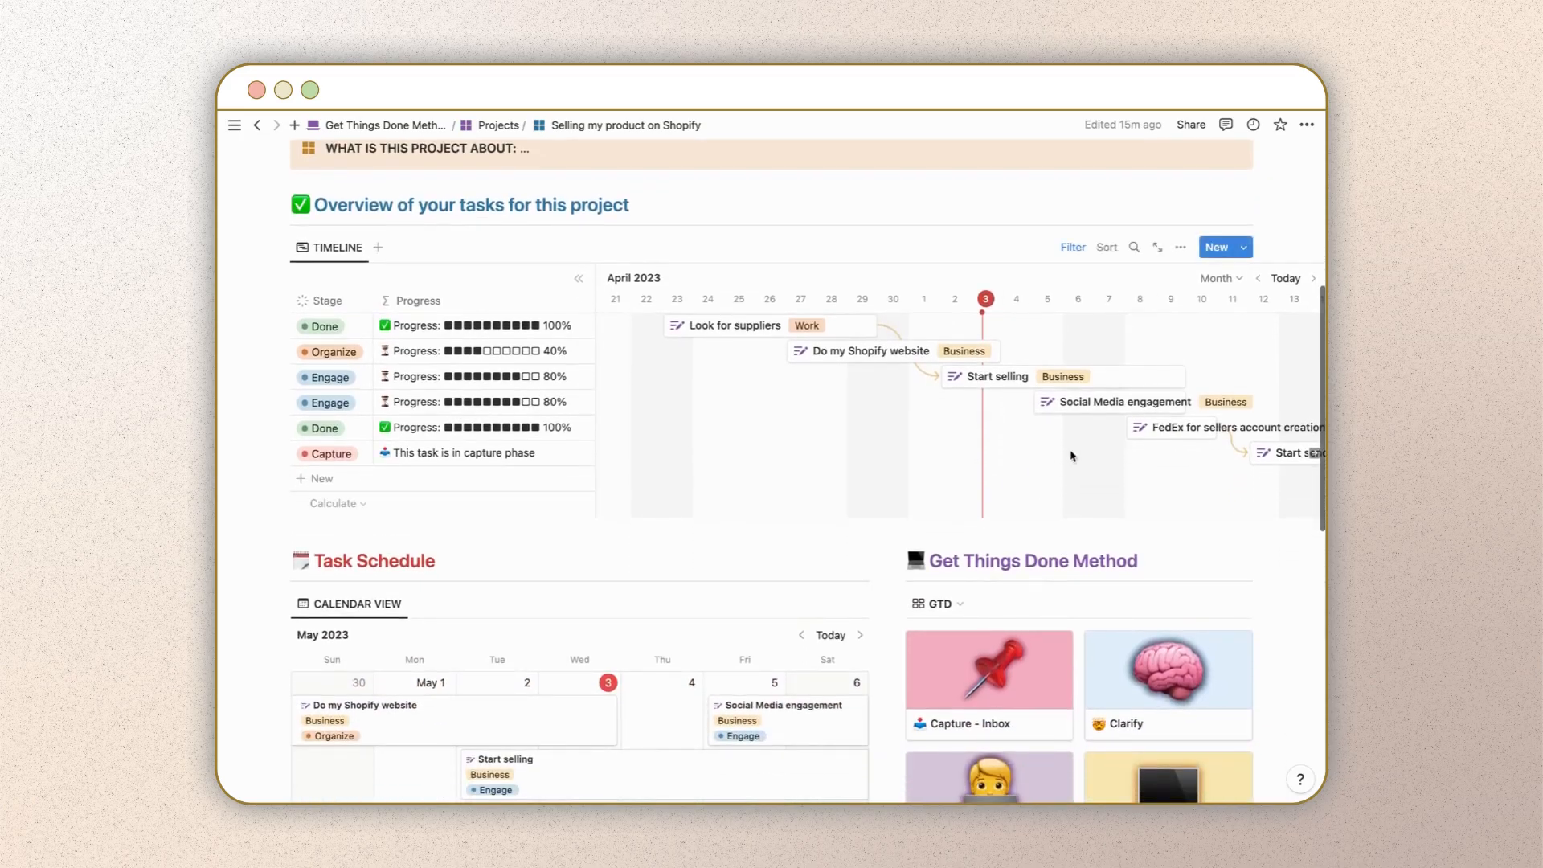
pyautogui.hscroll(3)
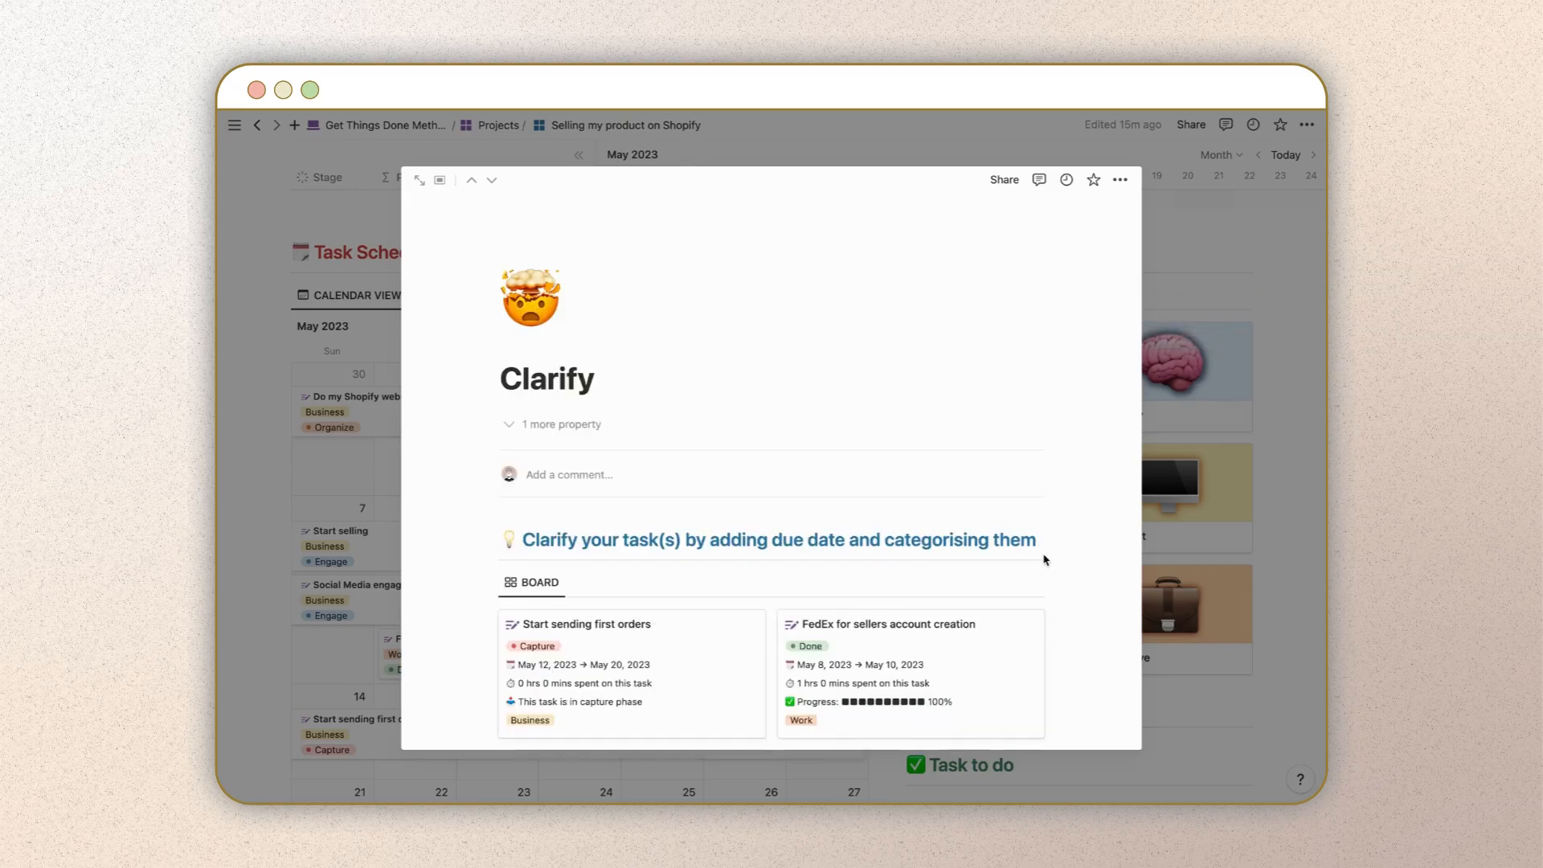
pyautogui.scroll(-3)
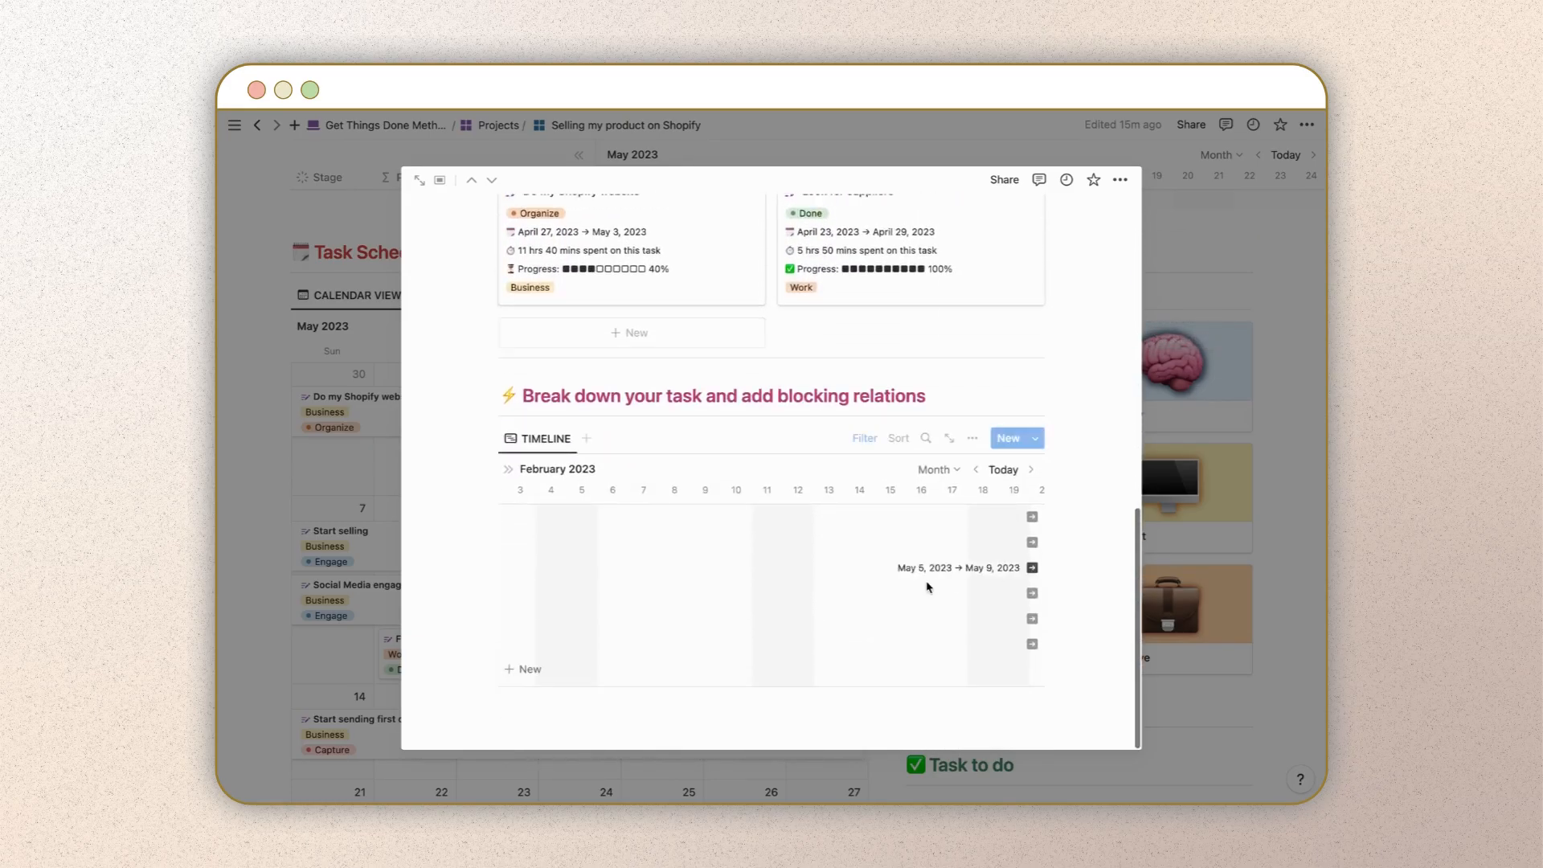
pyautogui.click(1003, 469)
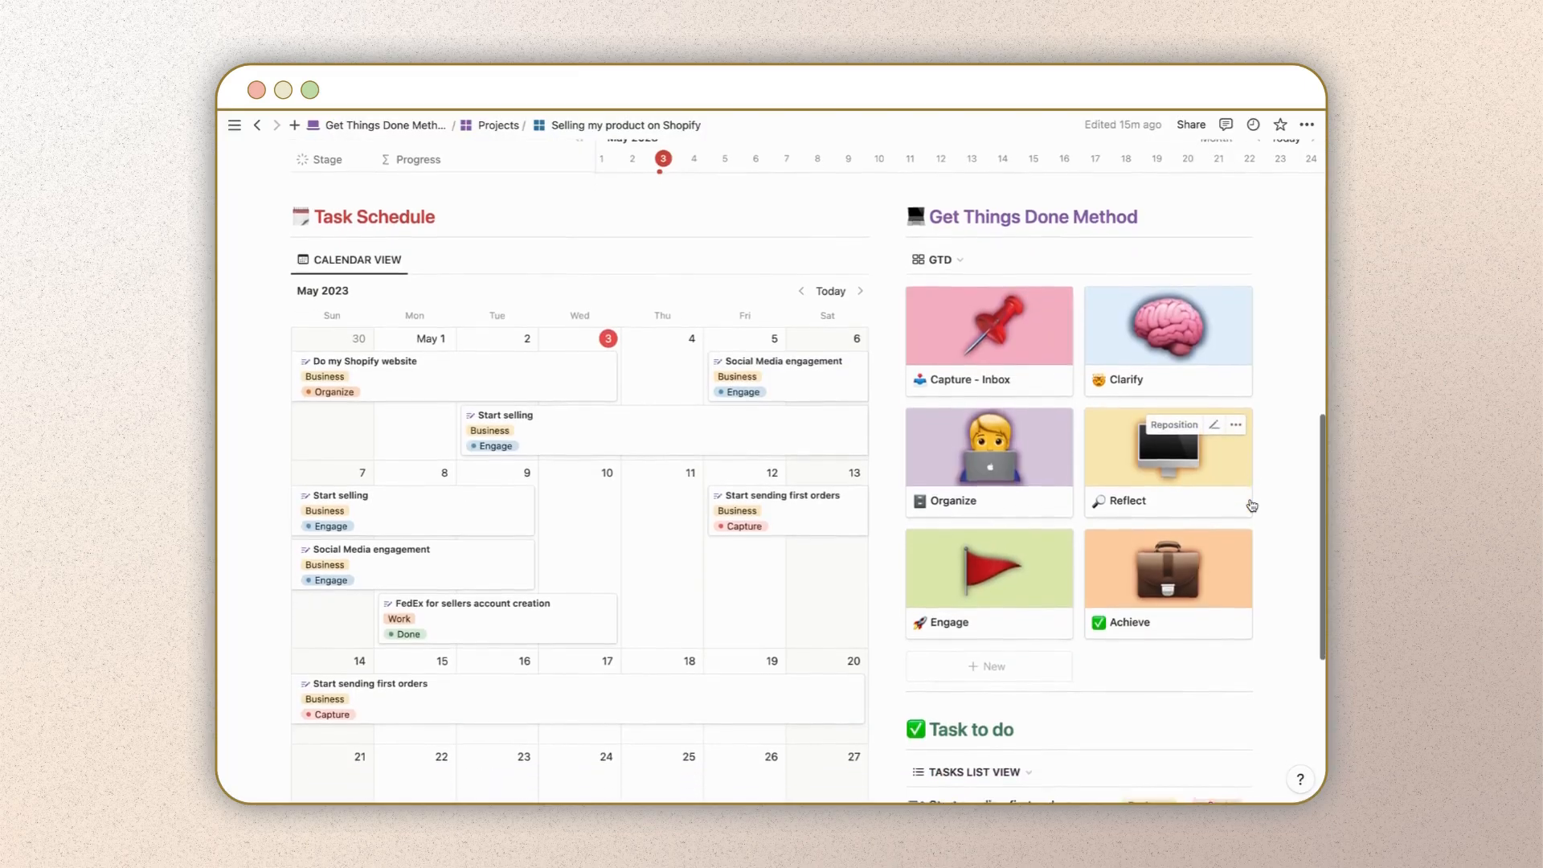
pyautogui.scroll(-3)
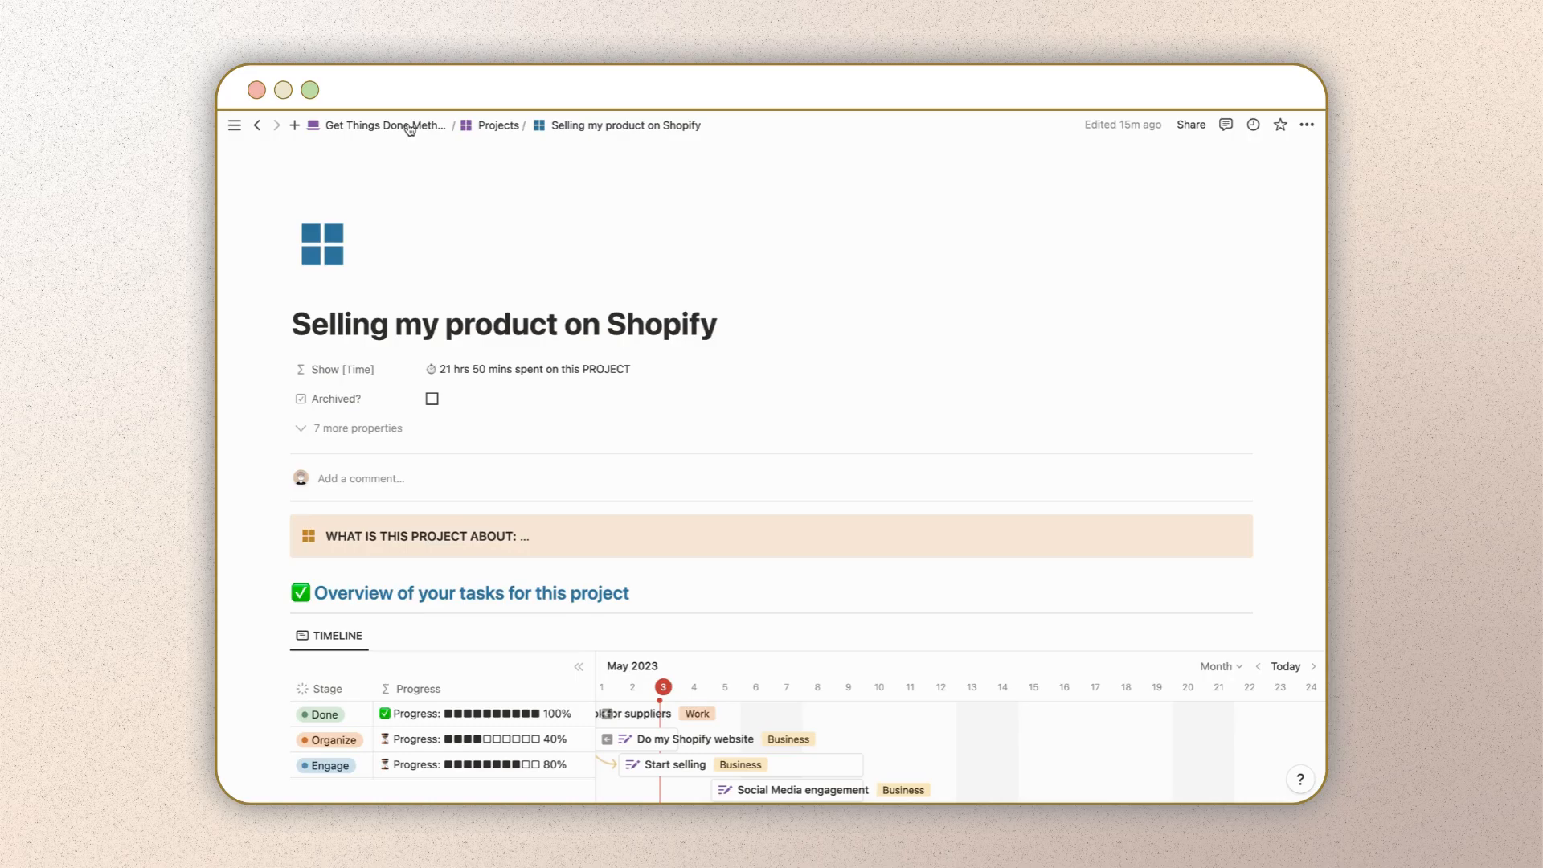
# Step: Make New Project the default template for all Projects views and create a project from it
pyautogui.click(496, 125)
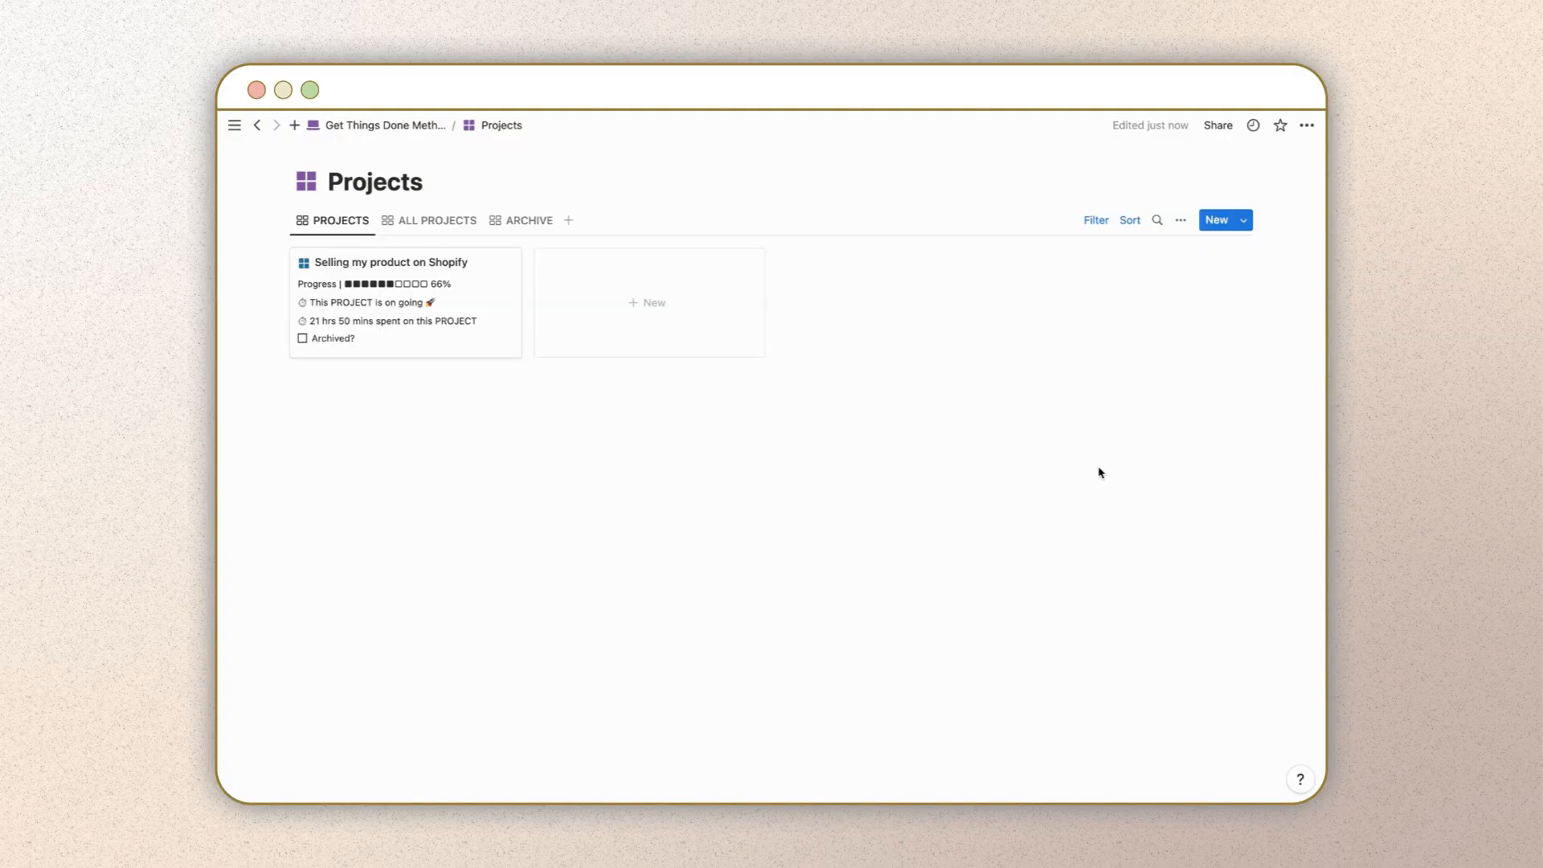
pyautogui.click(1241, 220)
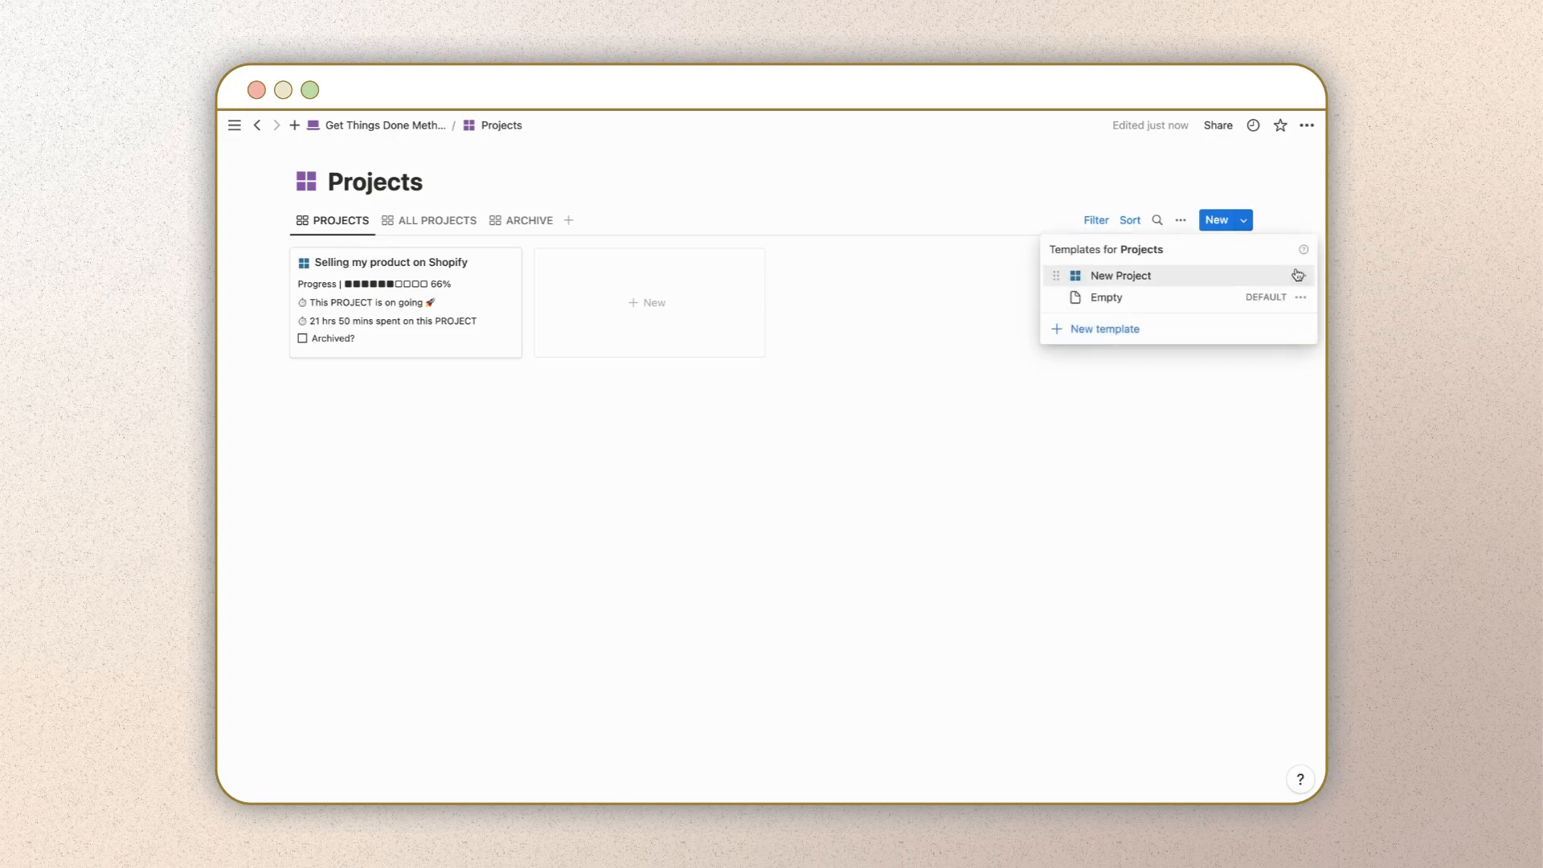
pyautogui.click(1169, 254)
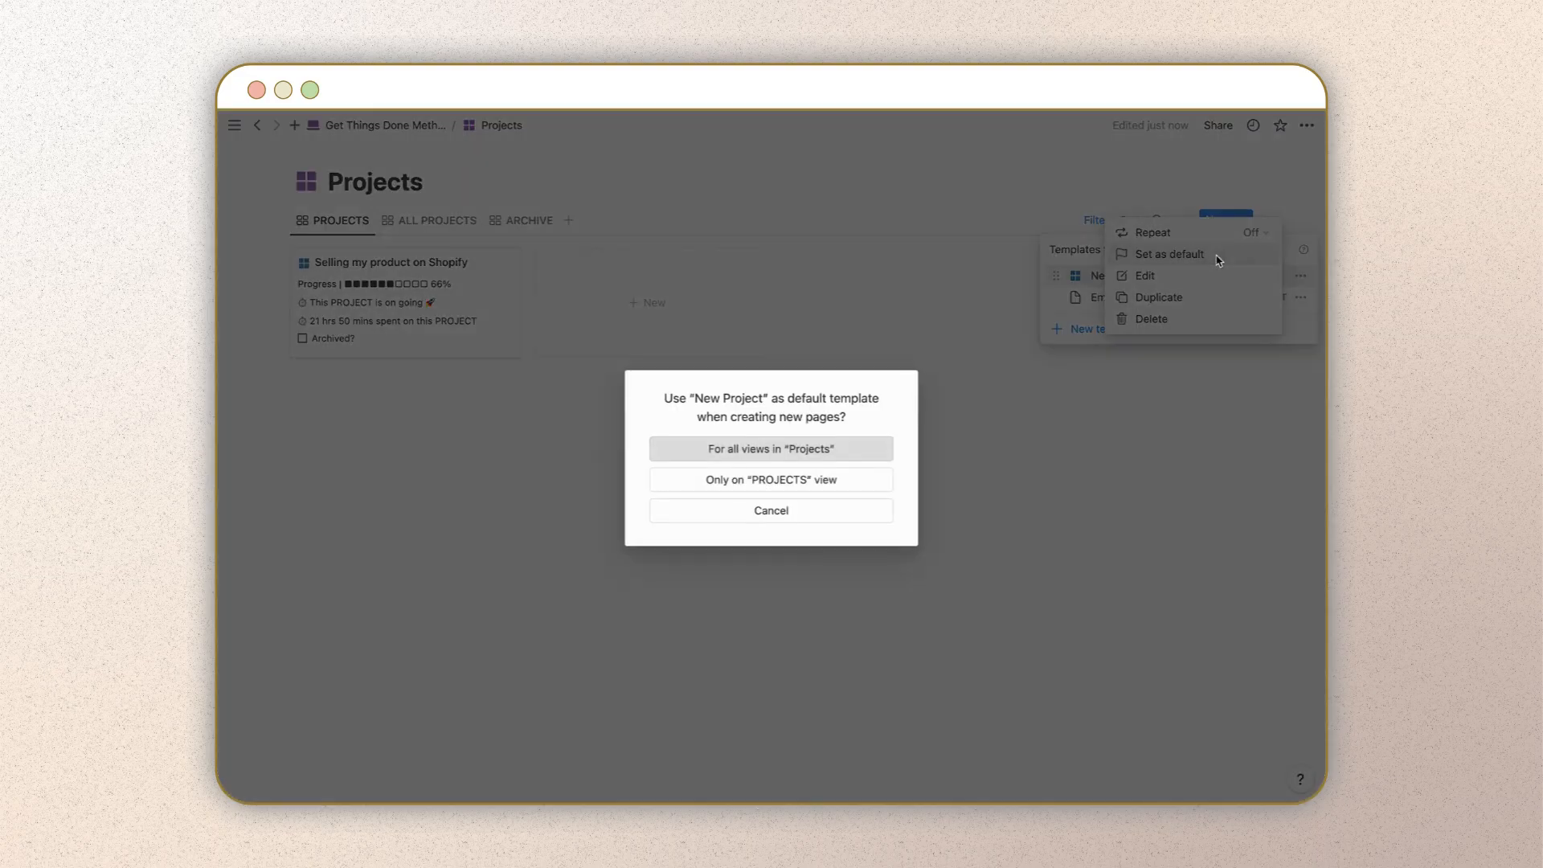
pyautogui.click(770, 449)
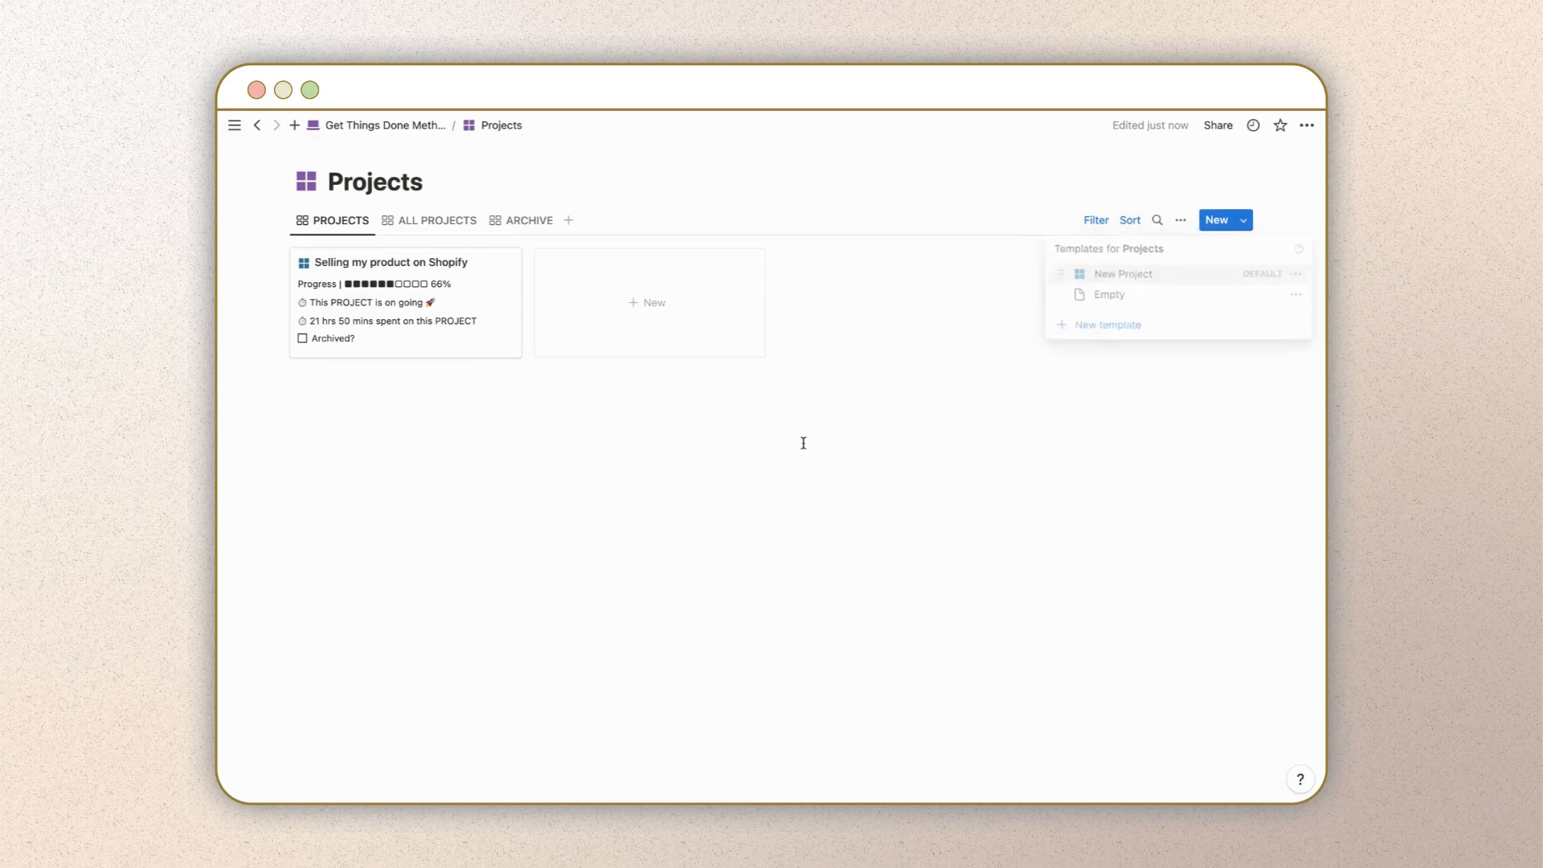
pyautogui.click(1121, 274)
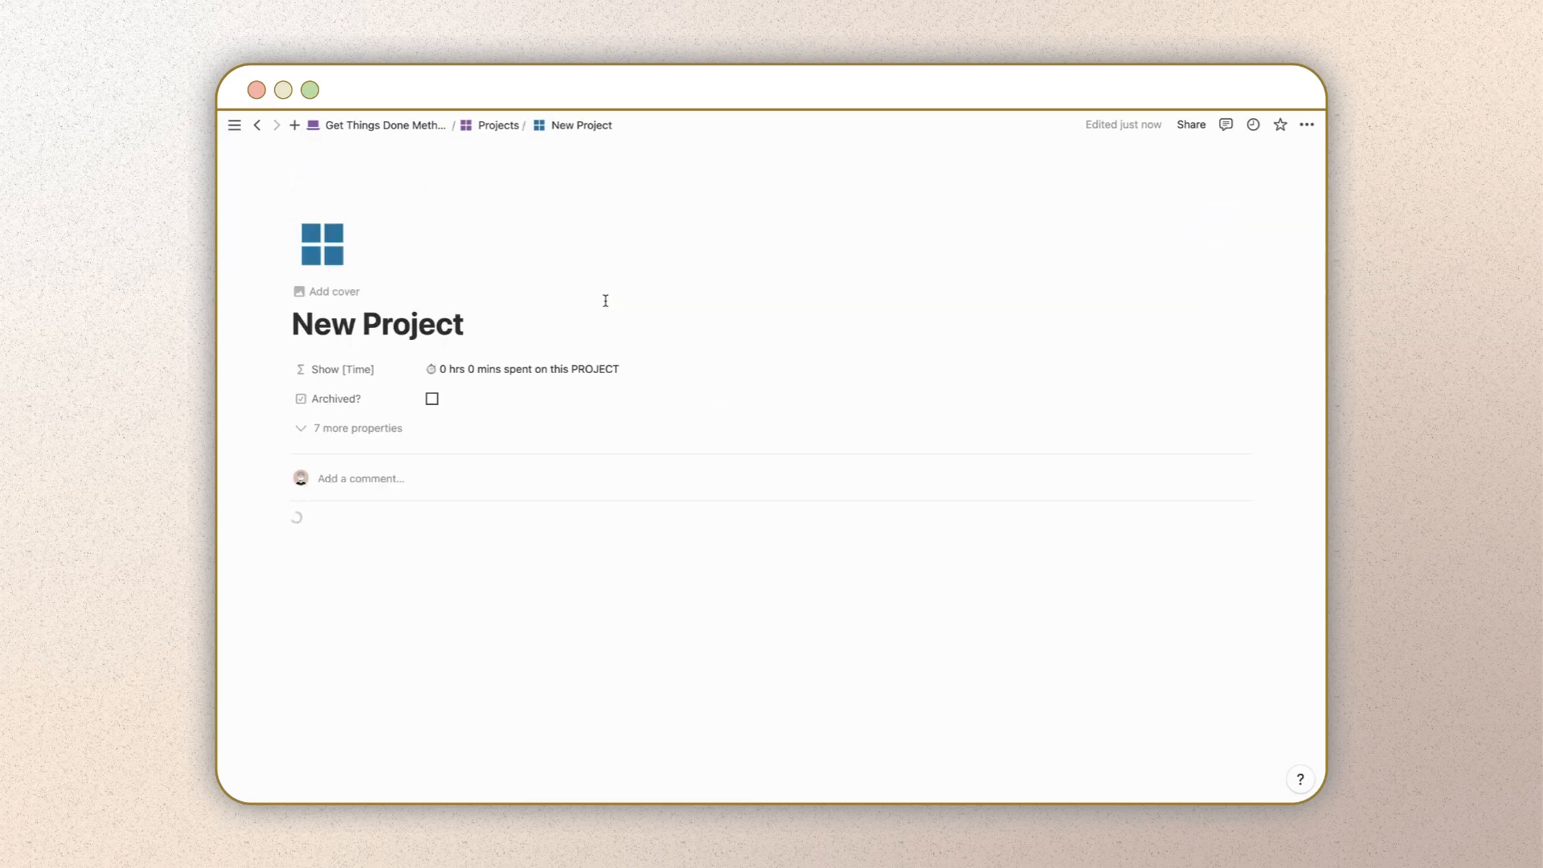
# Step: Name the project 'Write a book' and add its first task, 'Search inspiration'
pyautogui.write('Write a book')
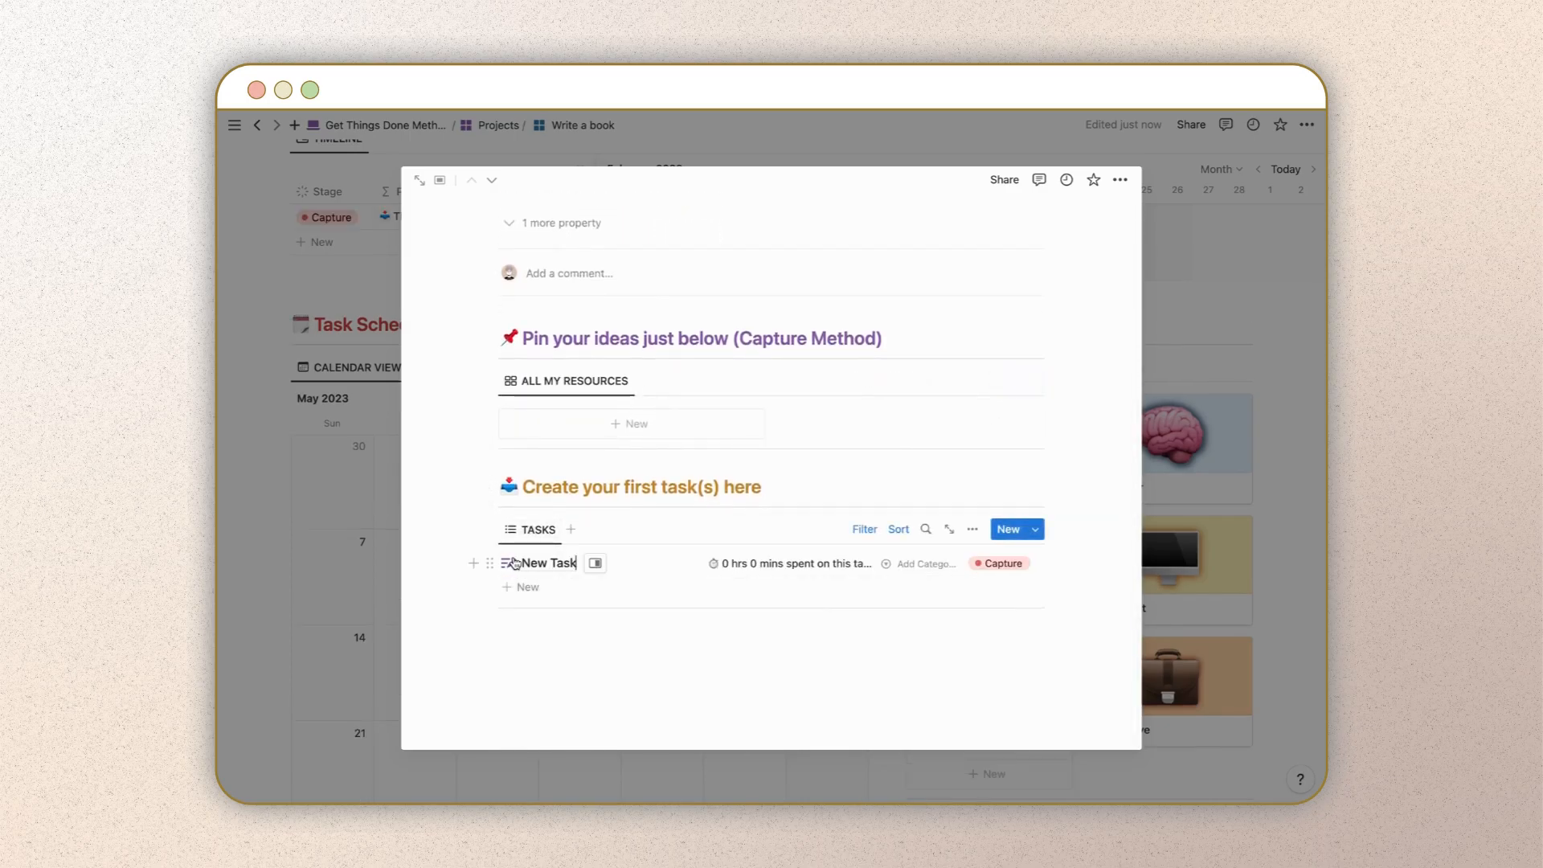
pyautogui.write('Search inspi')
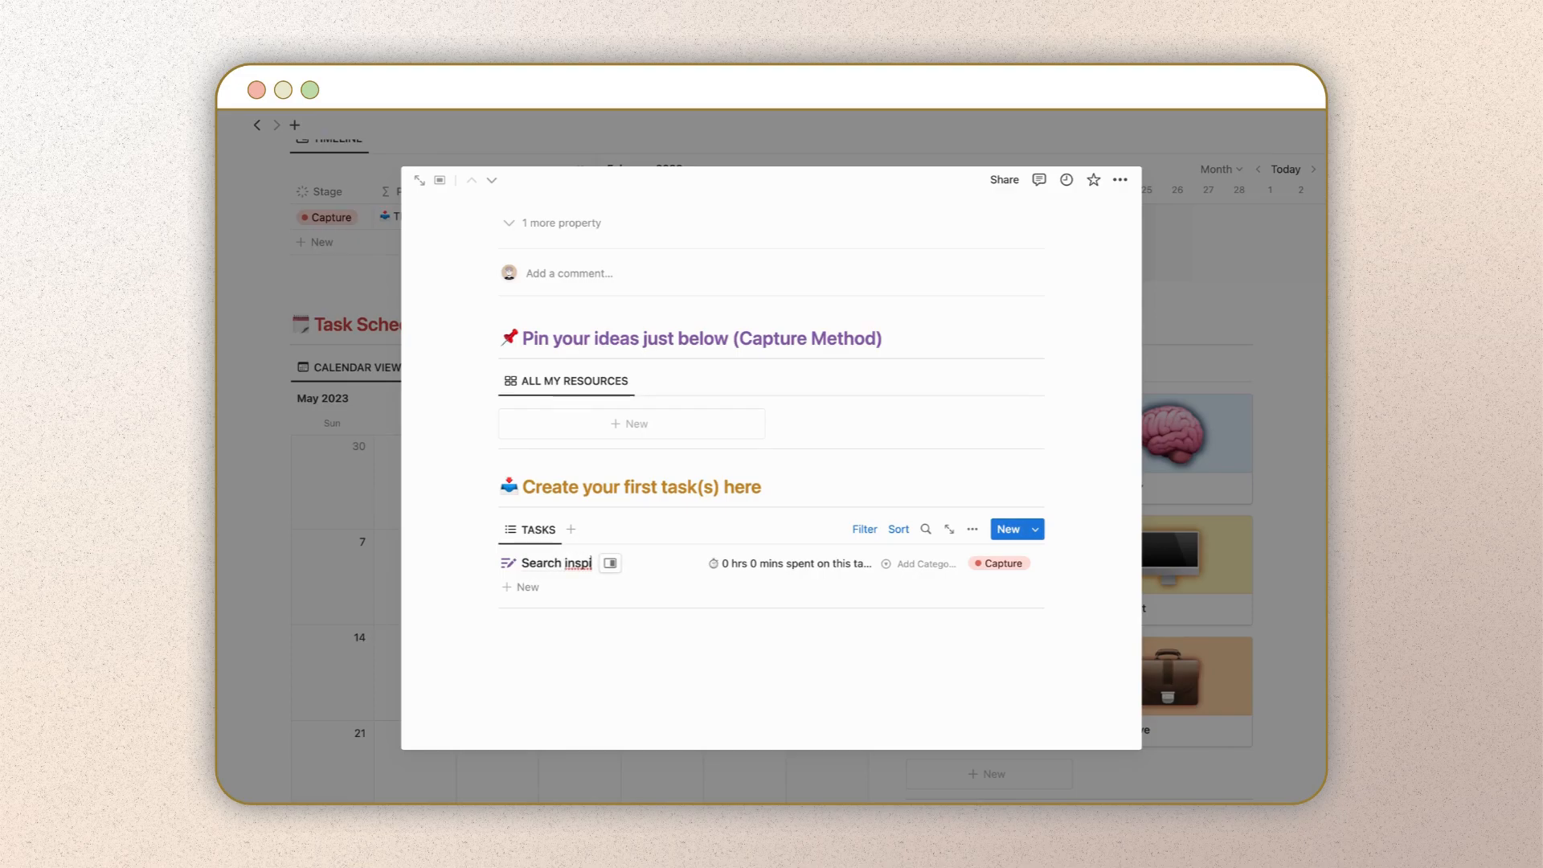
pyautogui.write('ration')
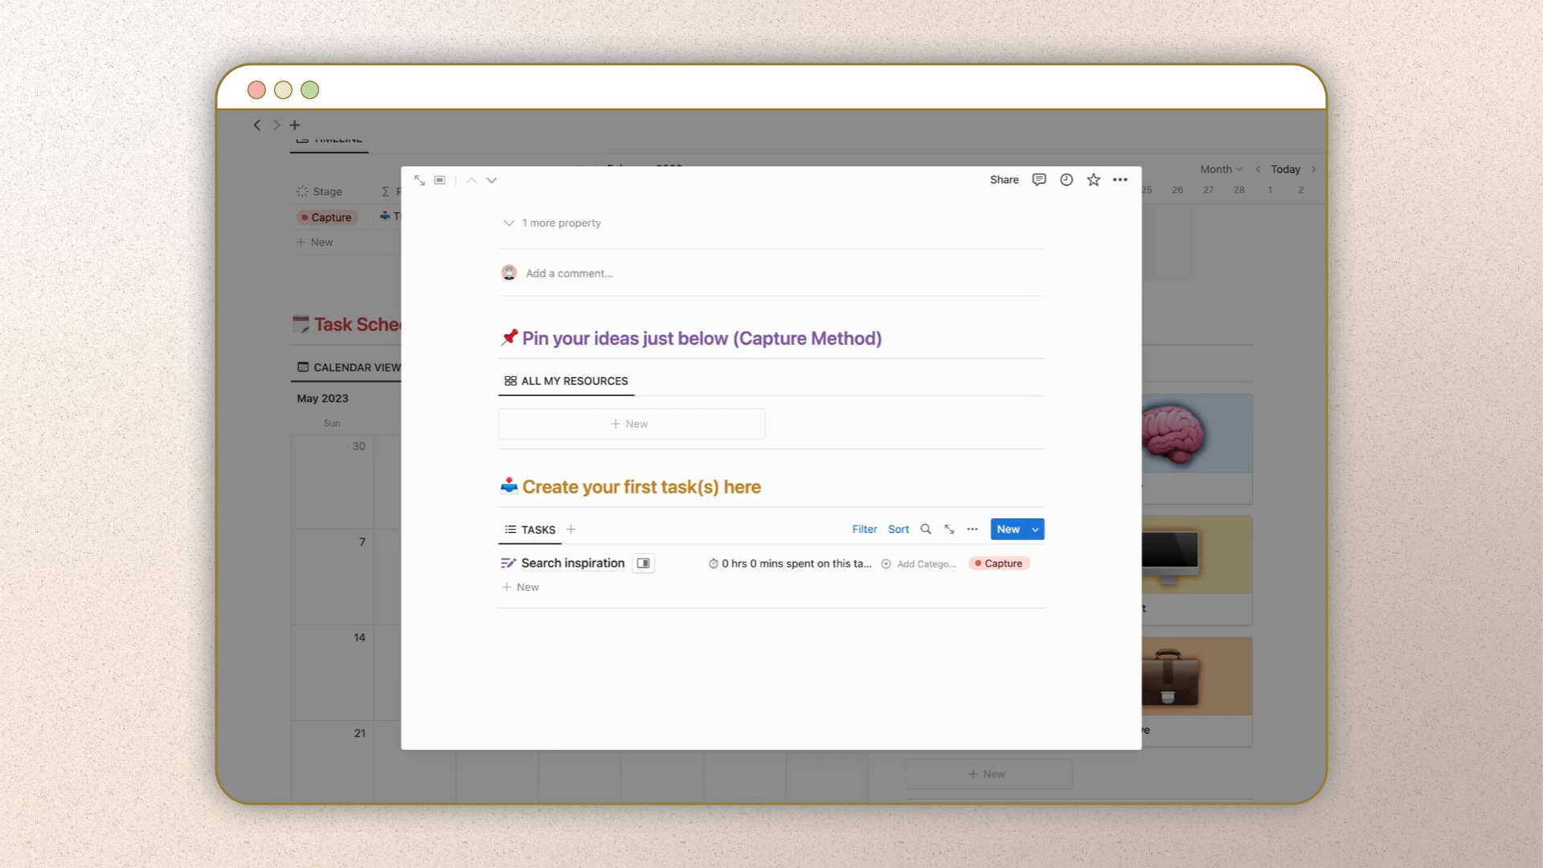
# Step: Add a resource titled 'How to search inspiration' using the Web Article template
pyautogui.click(631, 424)
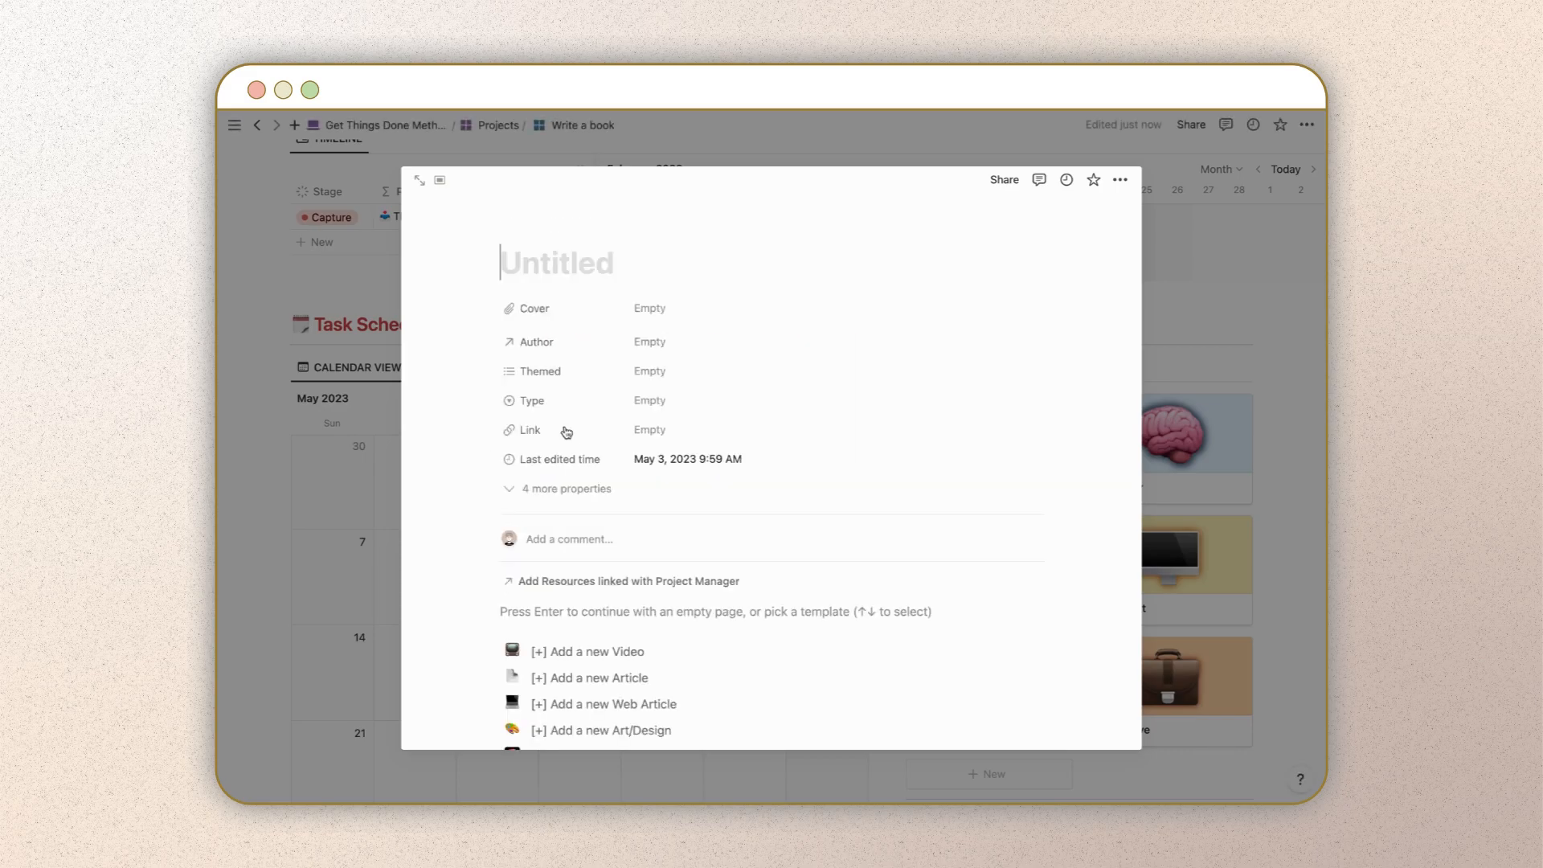
pyautogui.write('How to sear')
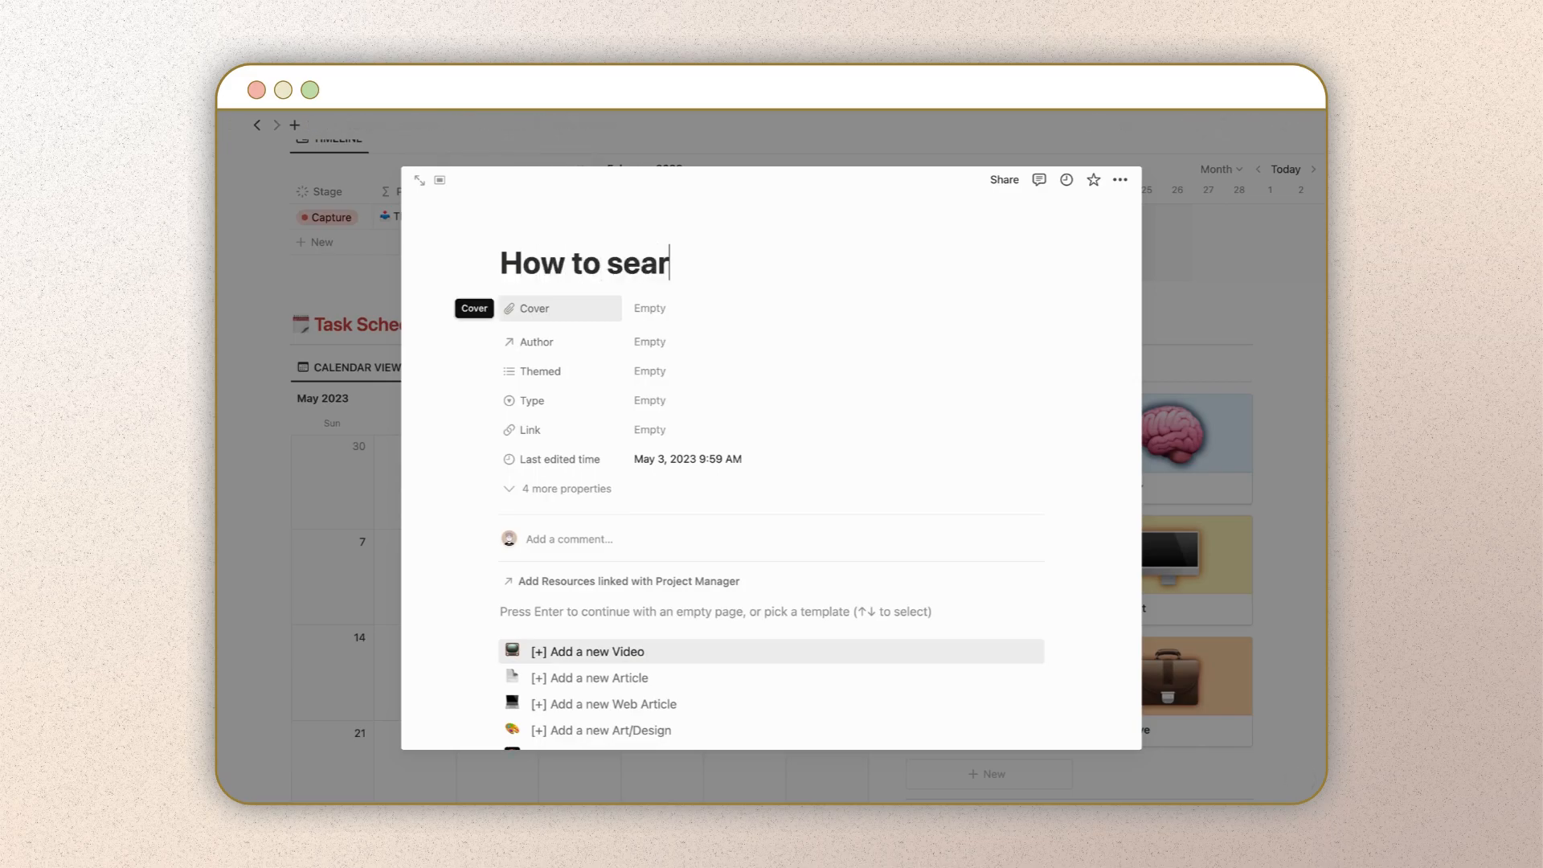
pyautogui.write('ch')
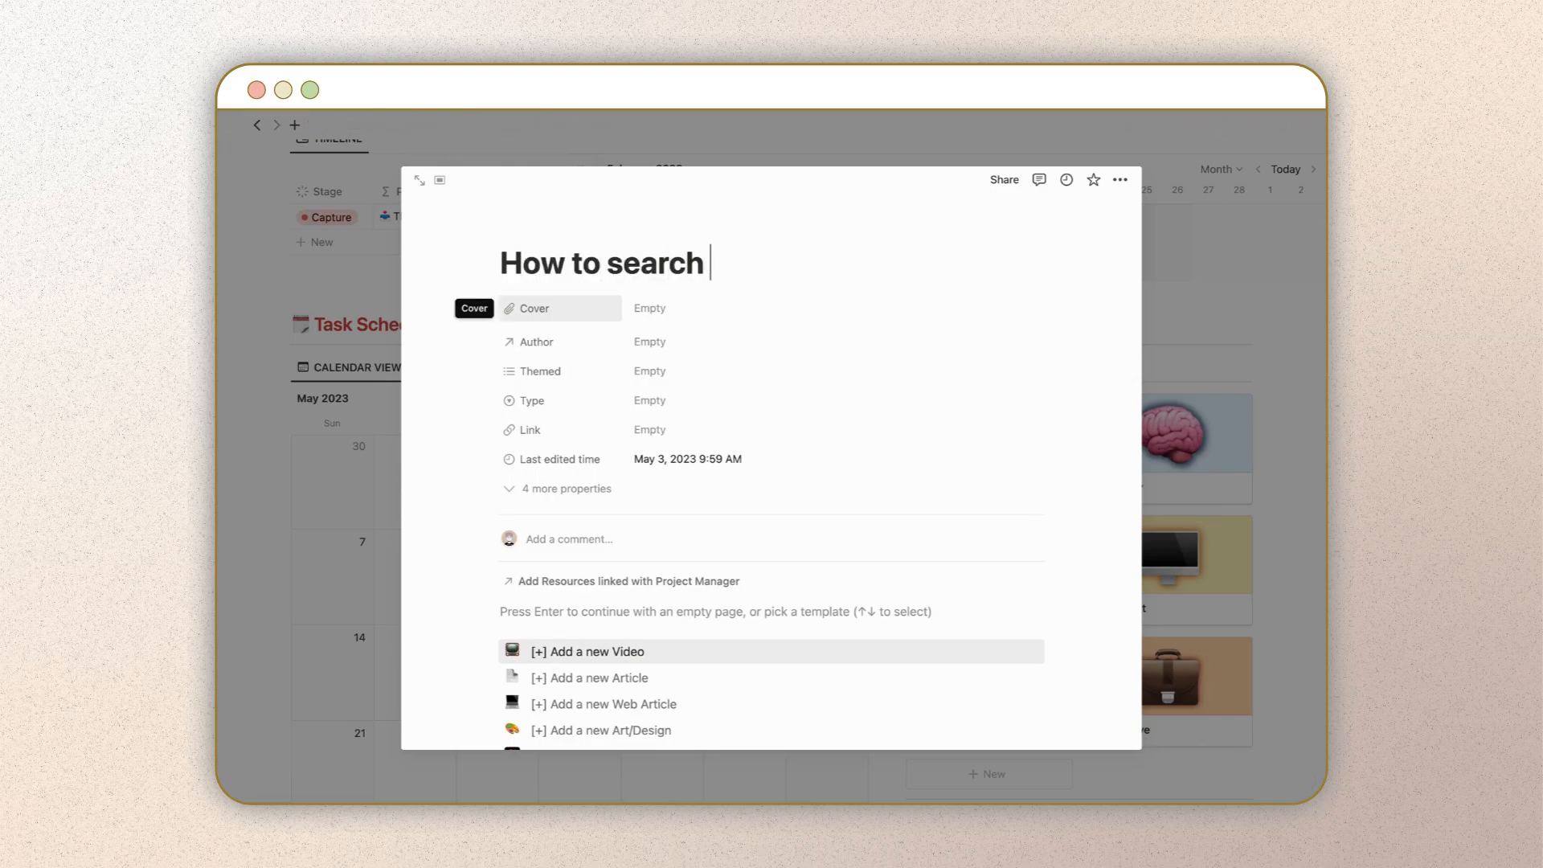
pyautogui.write('inpir')
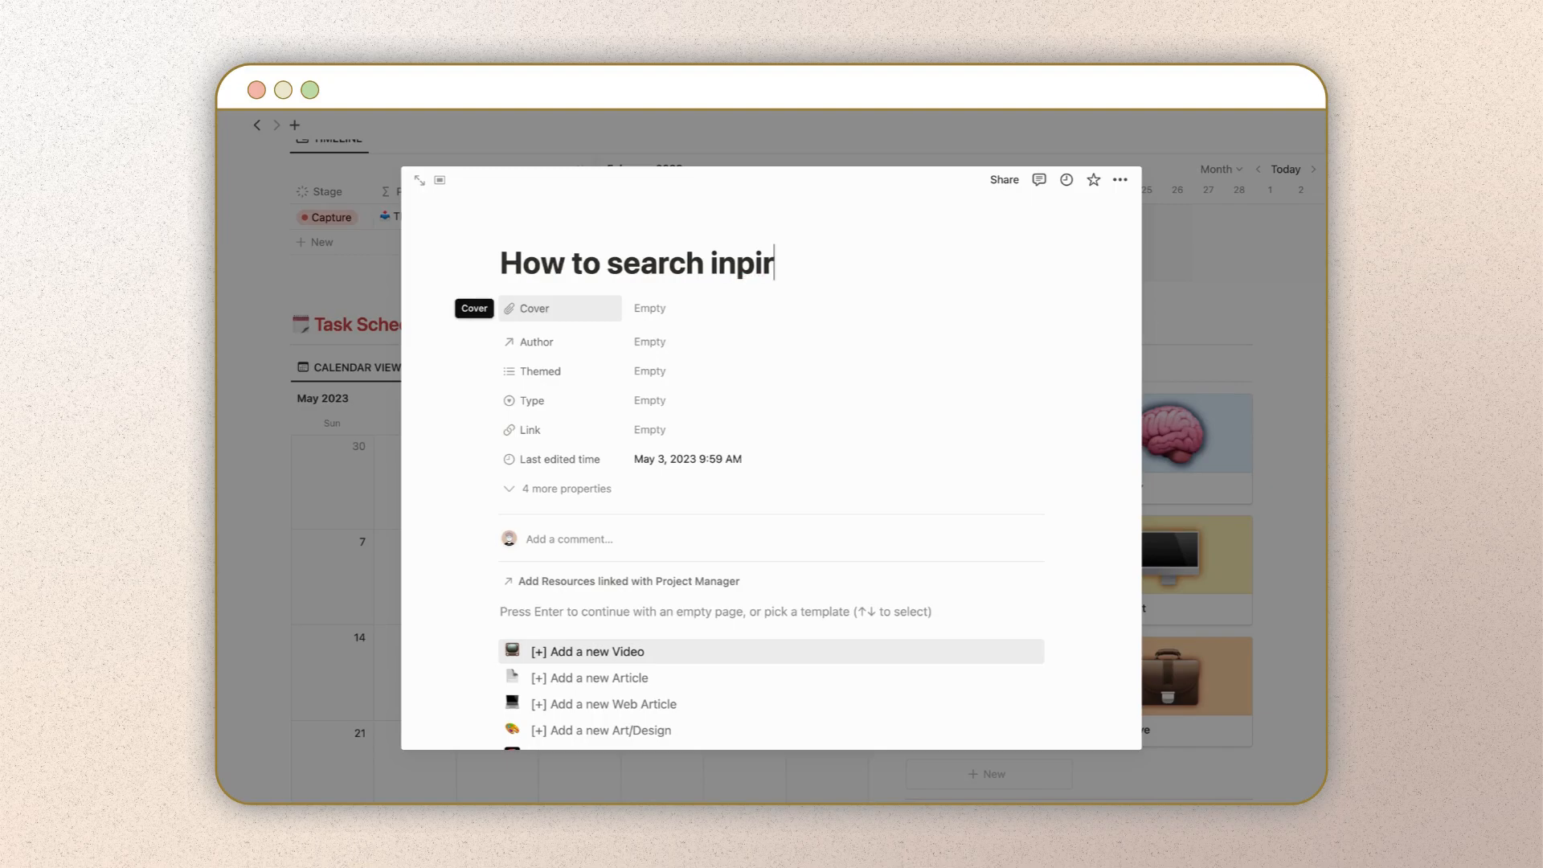
pyautogui.press('Backspace')
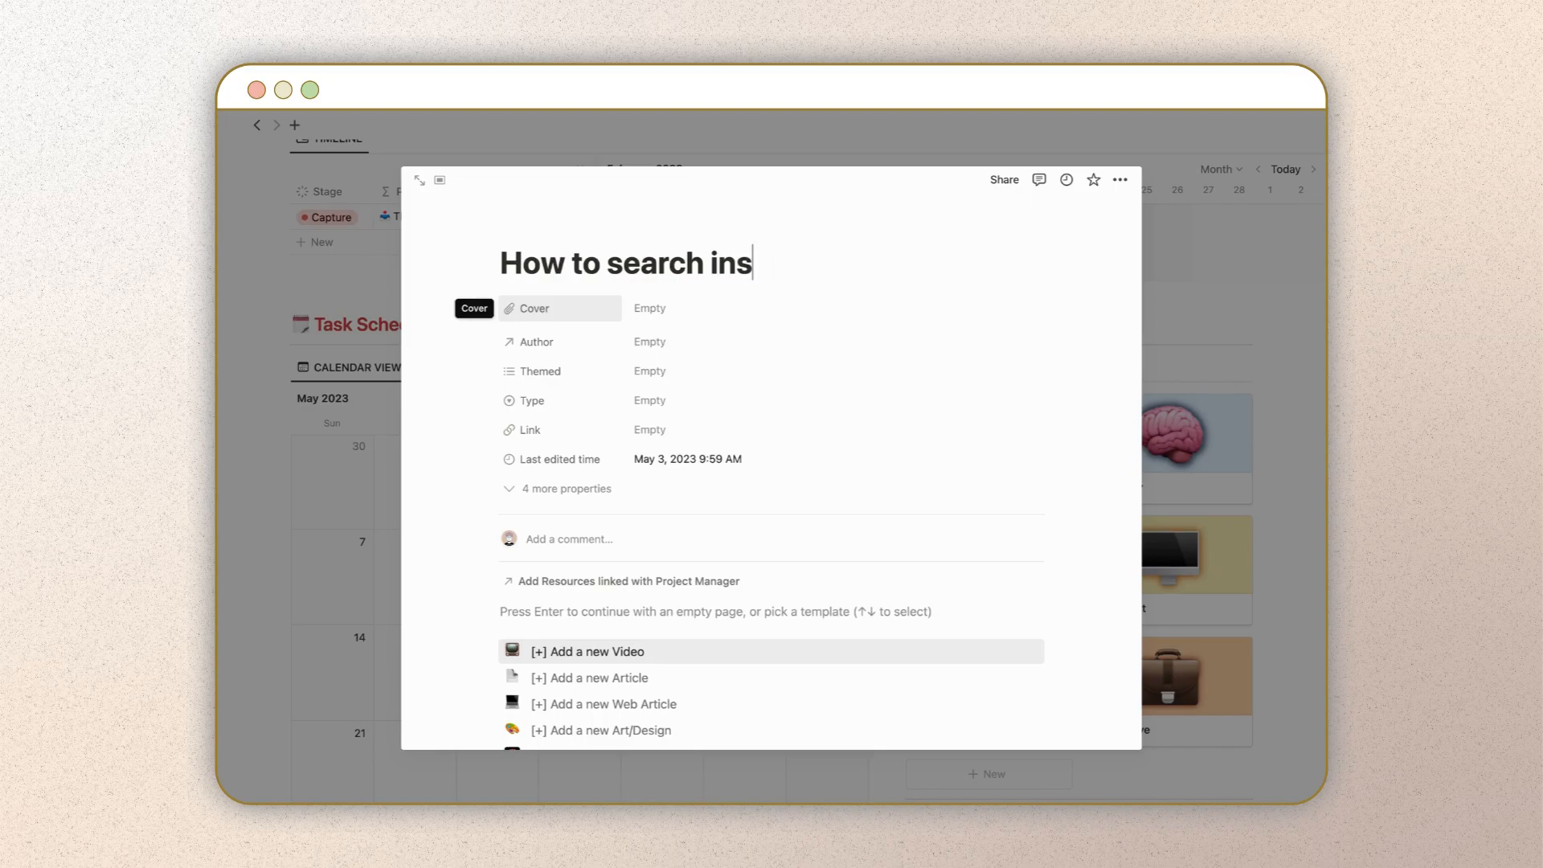
pyautogui.write('piration')
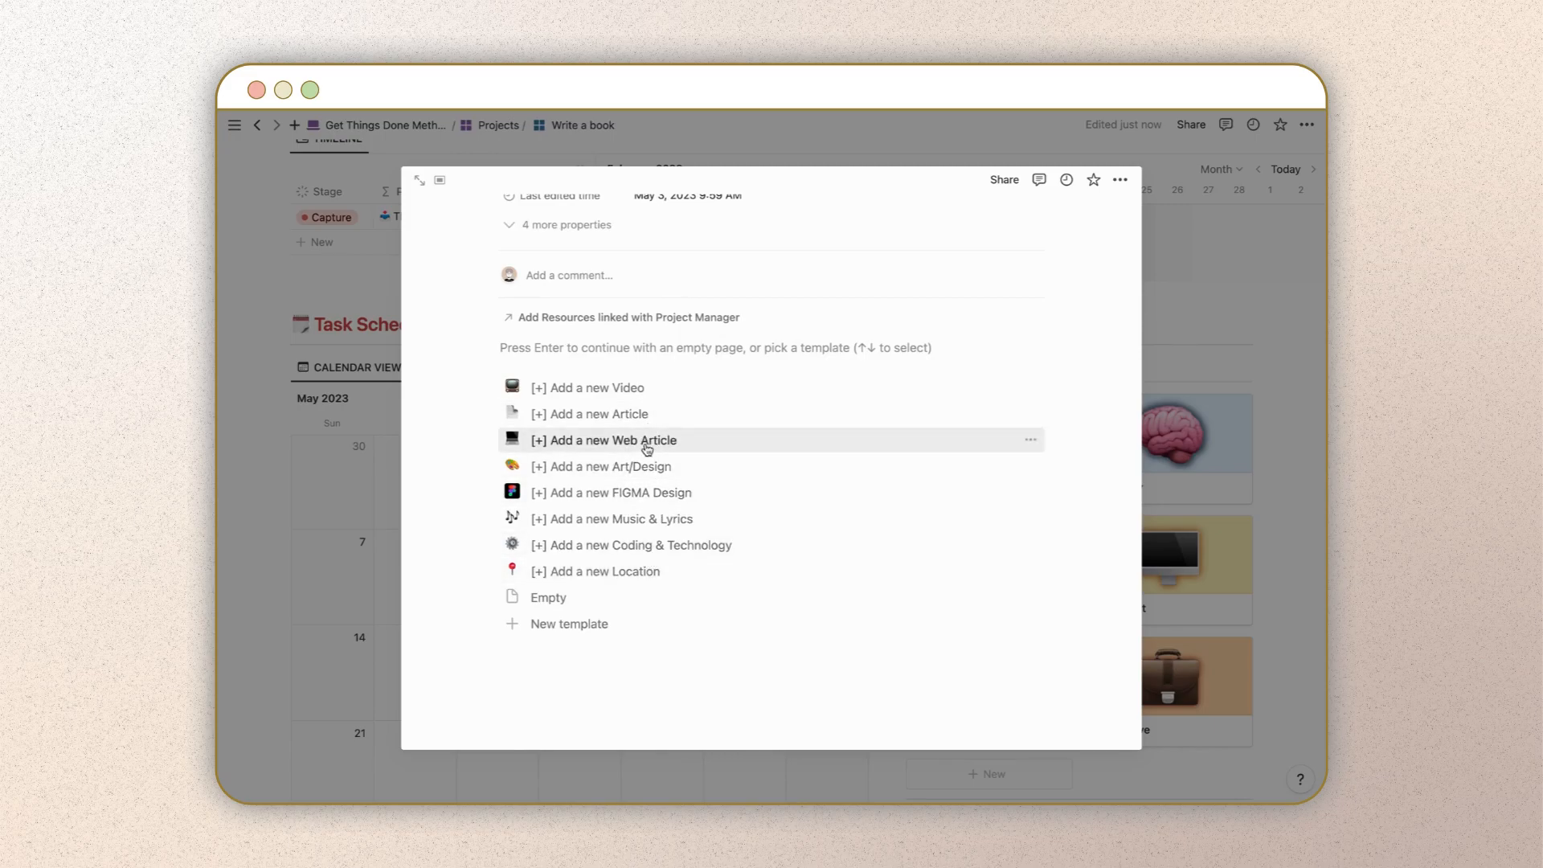
pyautogui.click(606, 440)
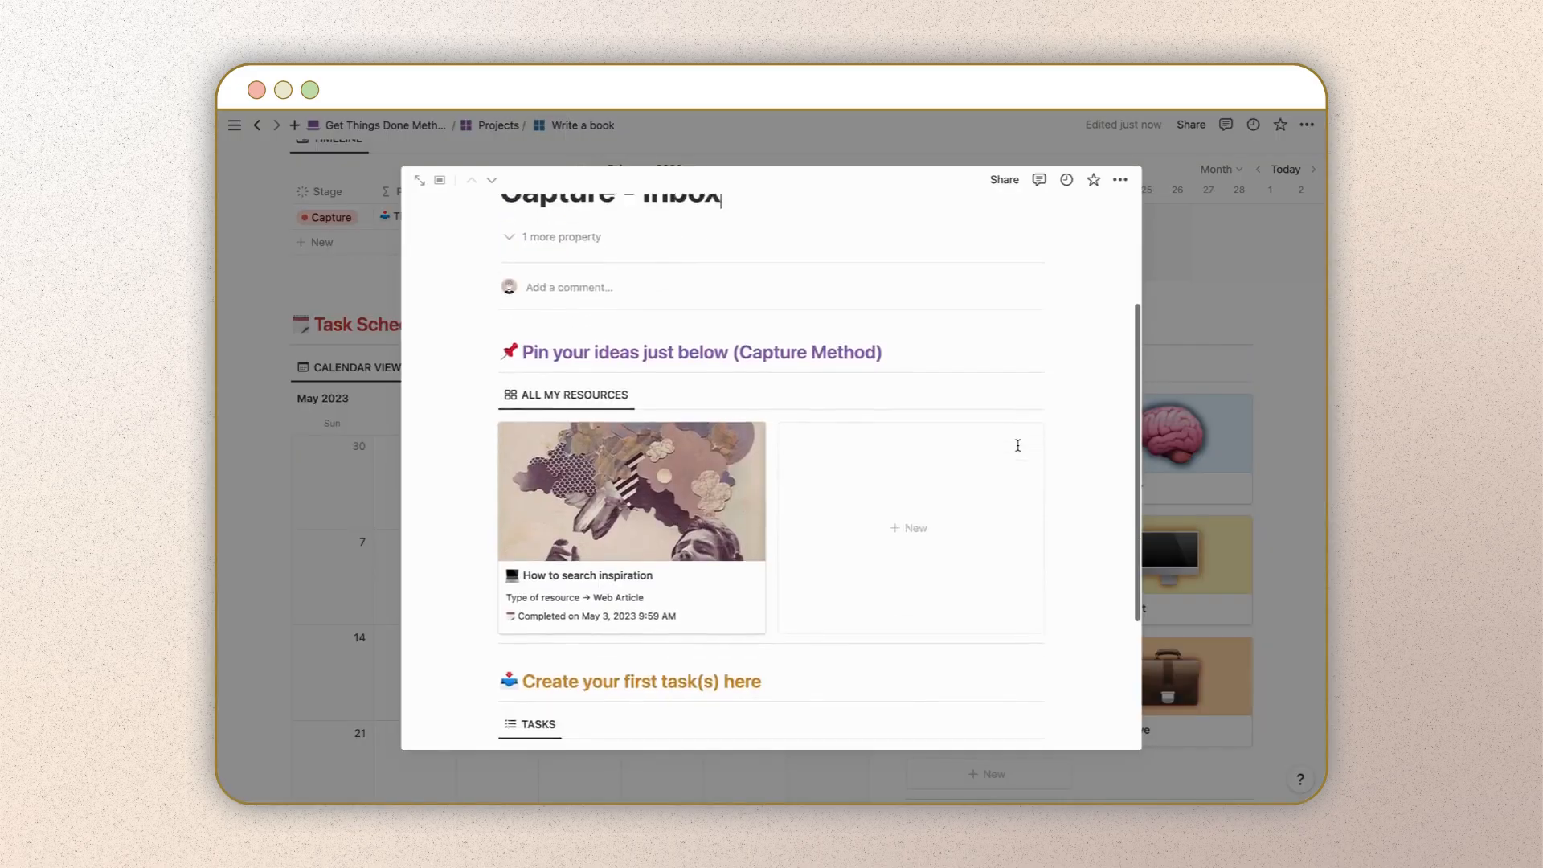
# Step: Move Search inspiration from Capture to the Clarify stage and return to the dashboard
pyautogui.scroll(-3)
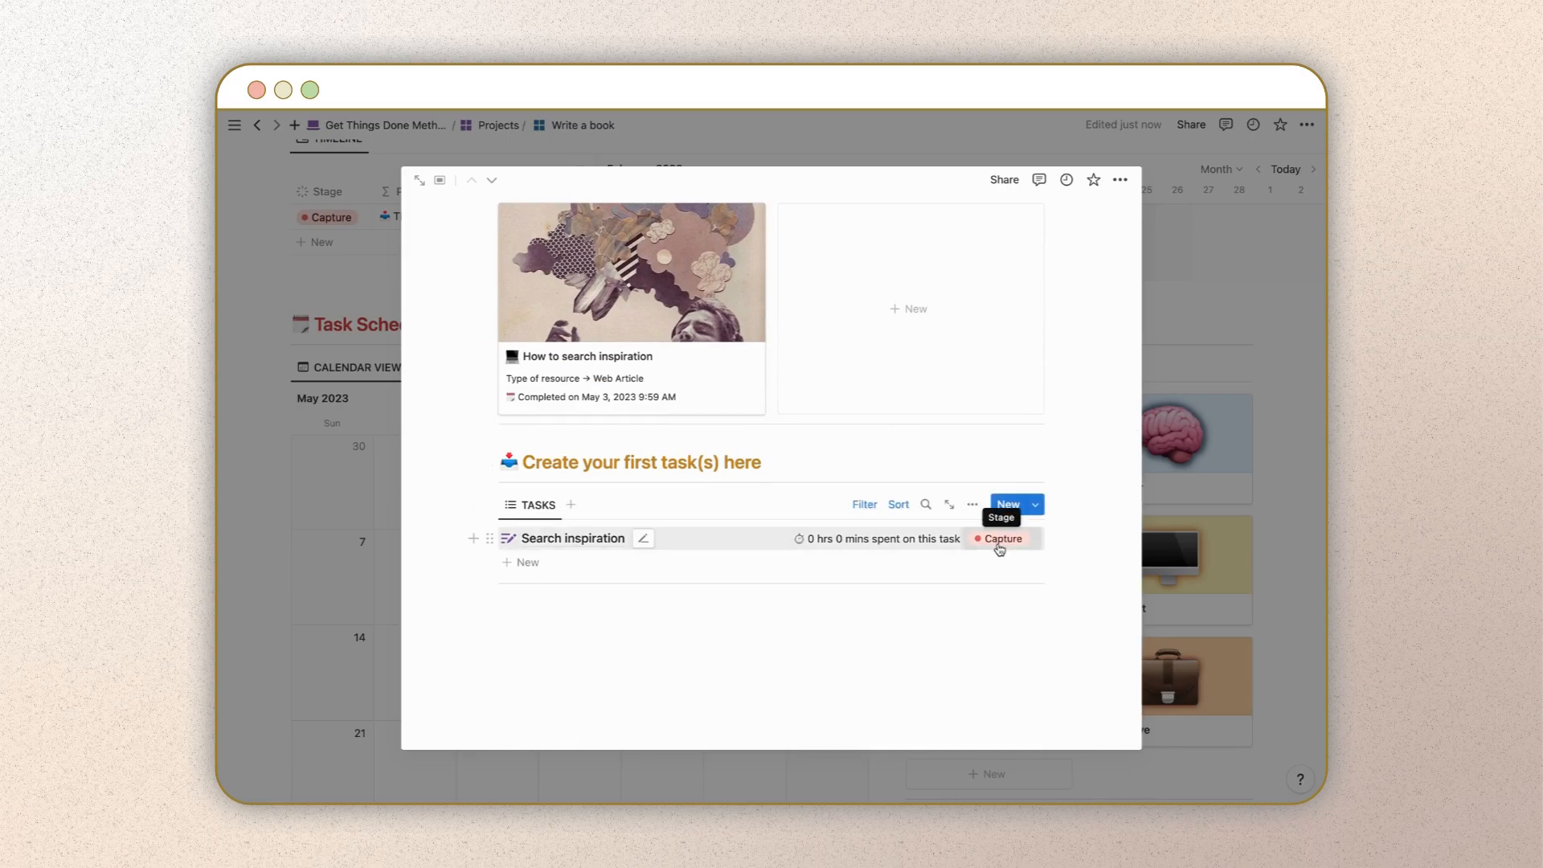
pyautogui.click(999, 538)
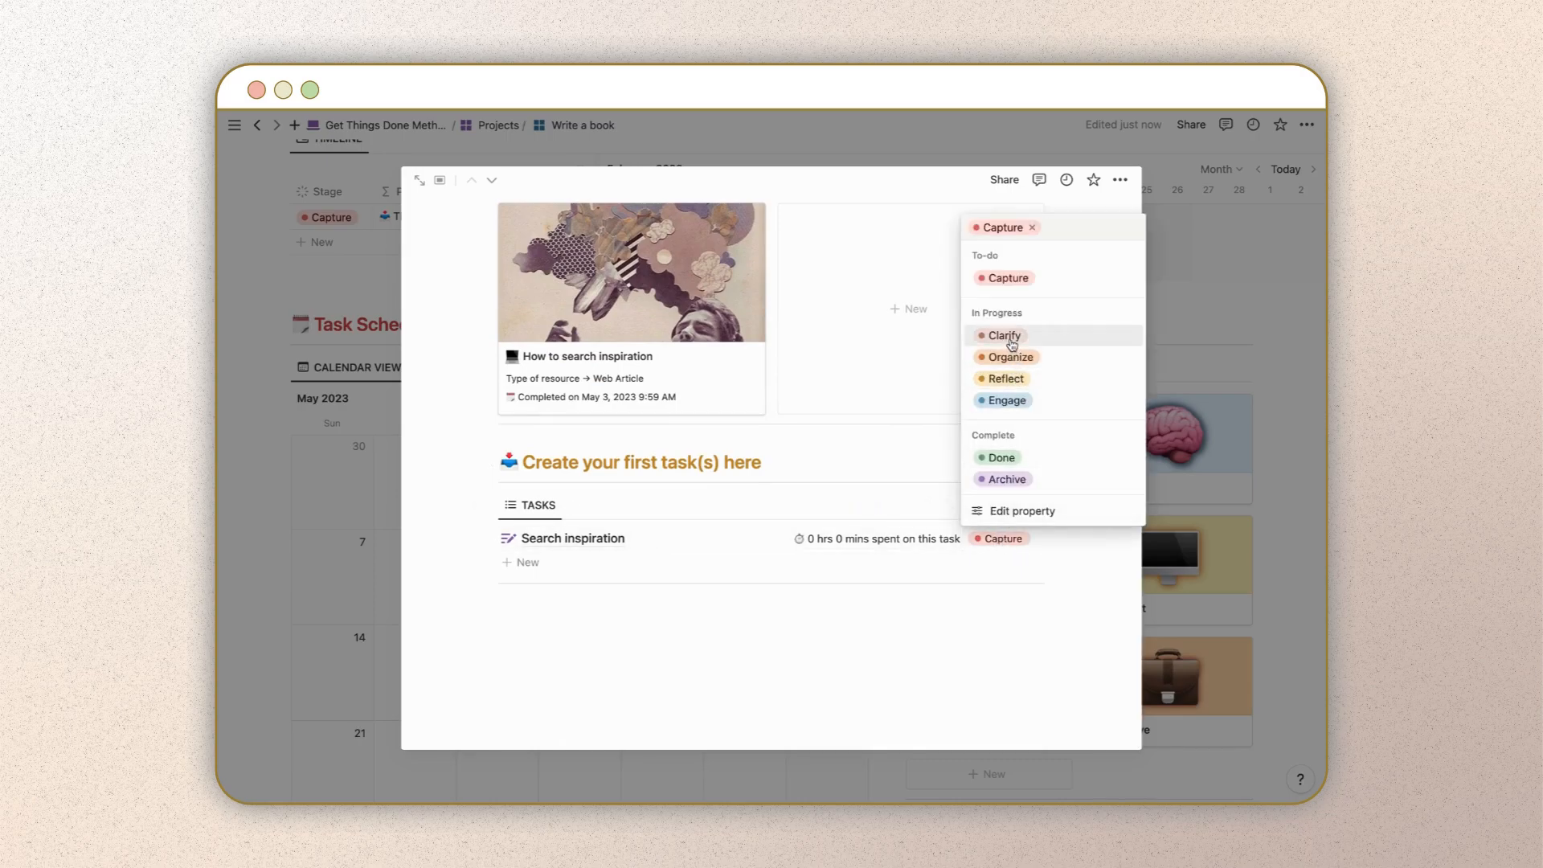
pyautogui.click(1004, 334)
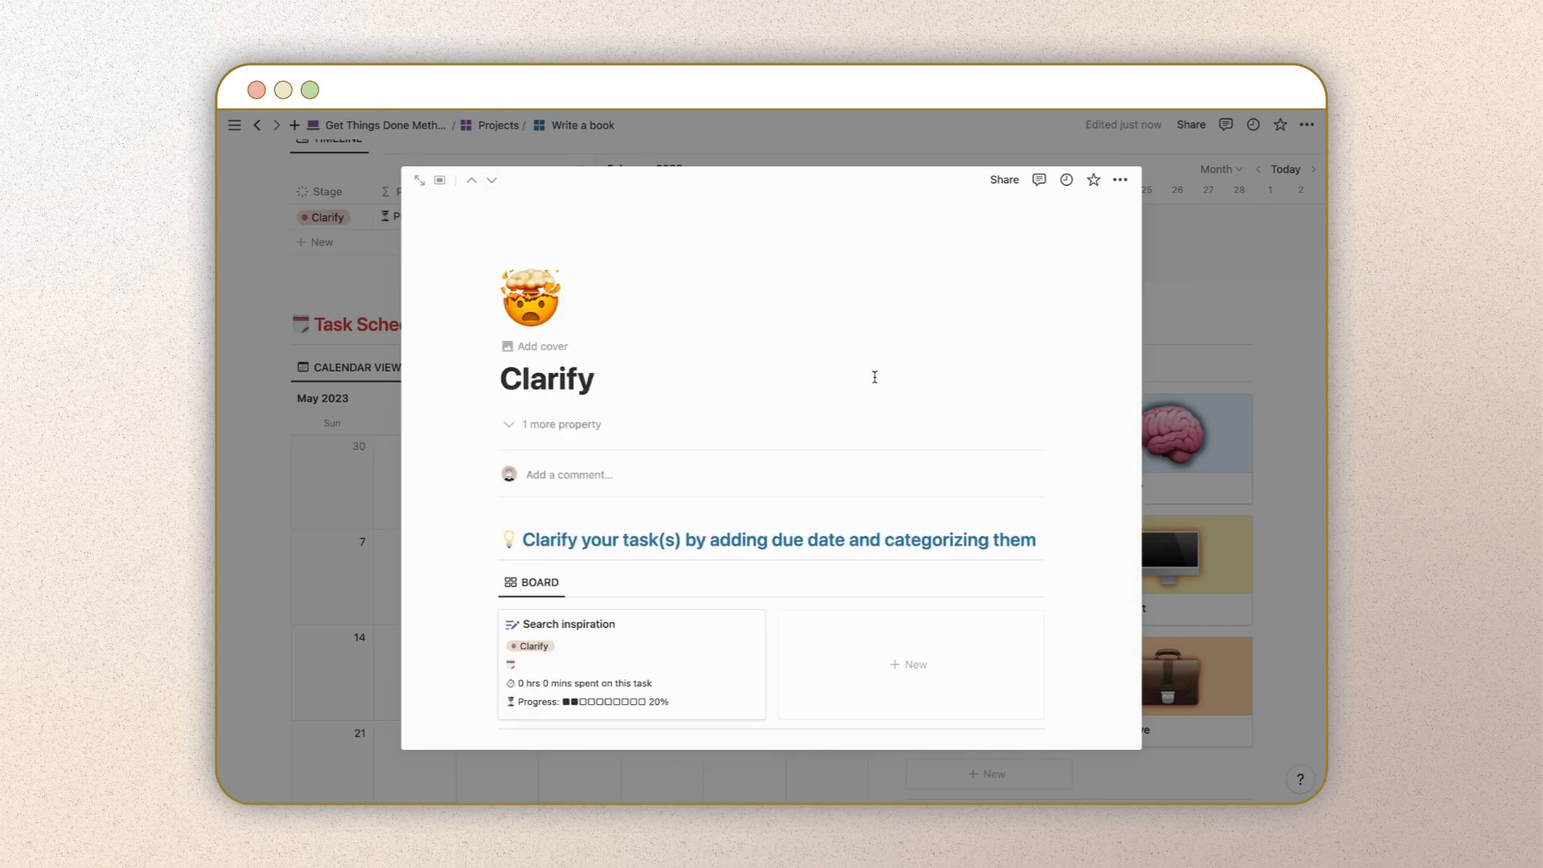
pyautogui.scroll(-3)
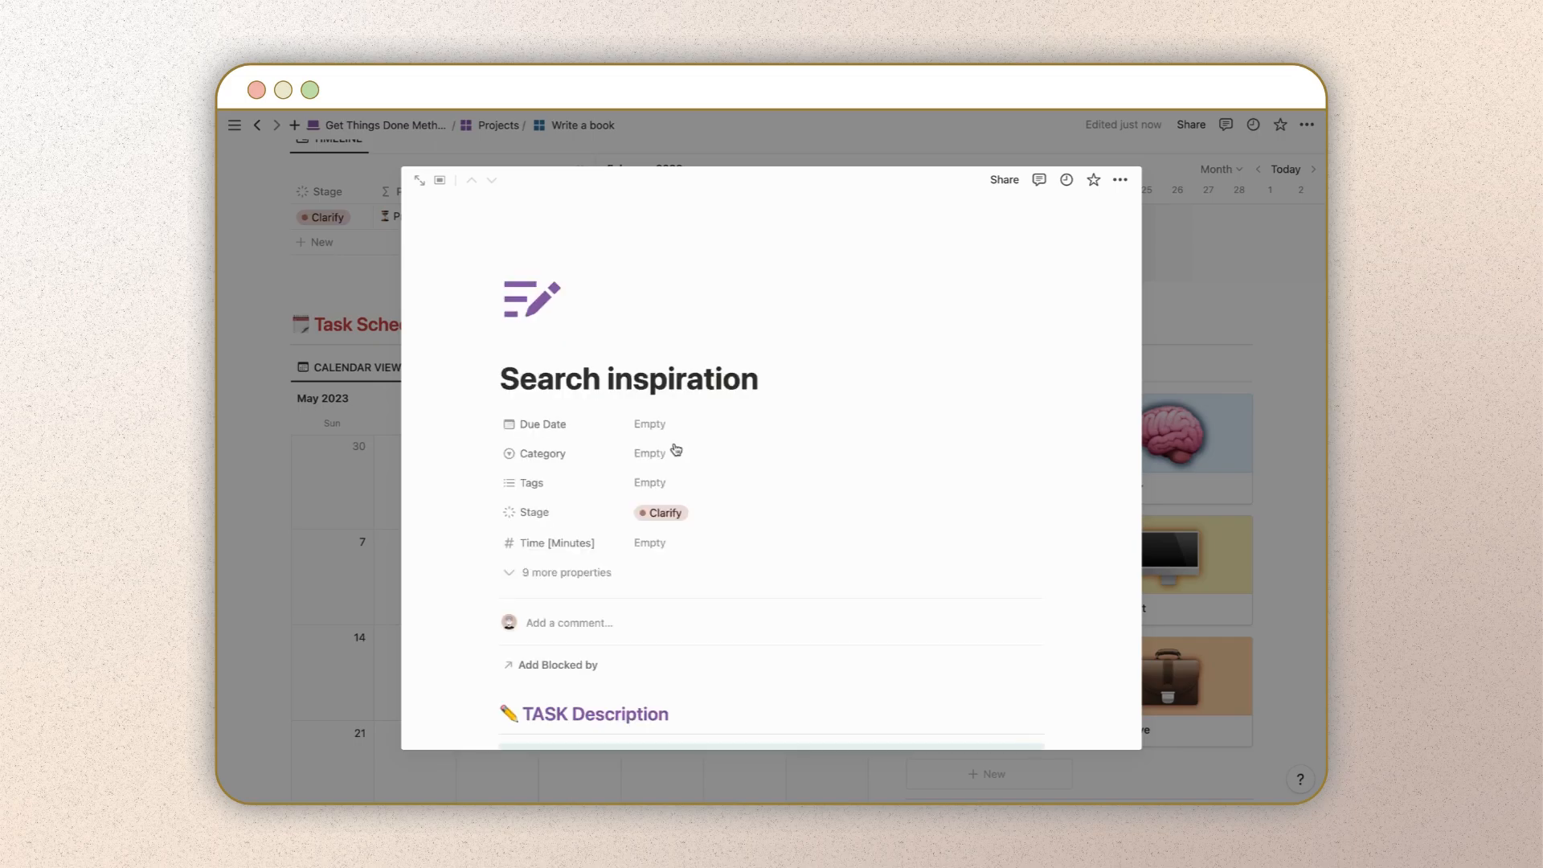
pyautogui.click(649, 423)
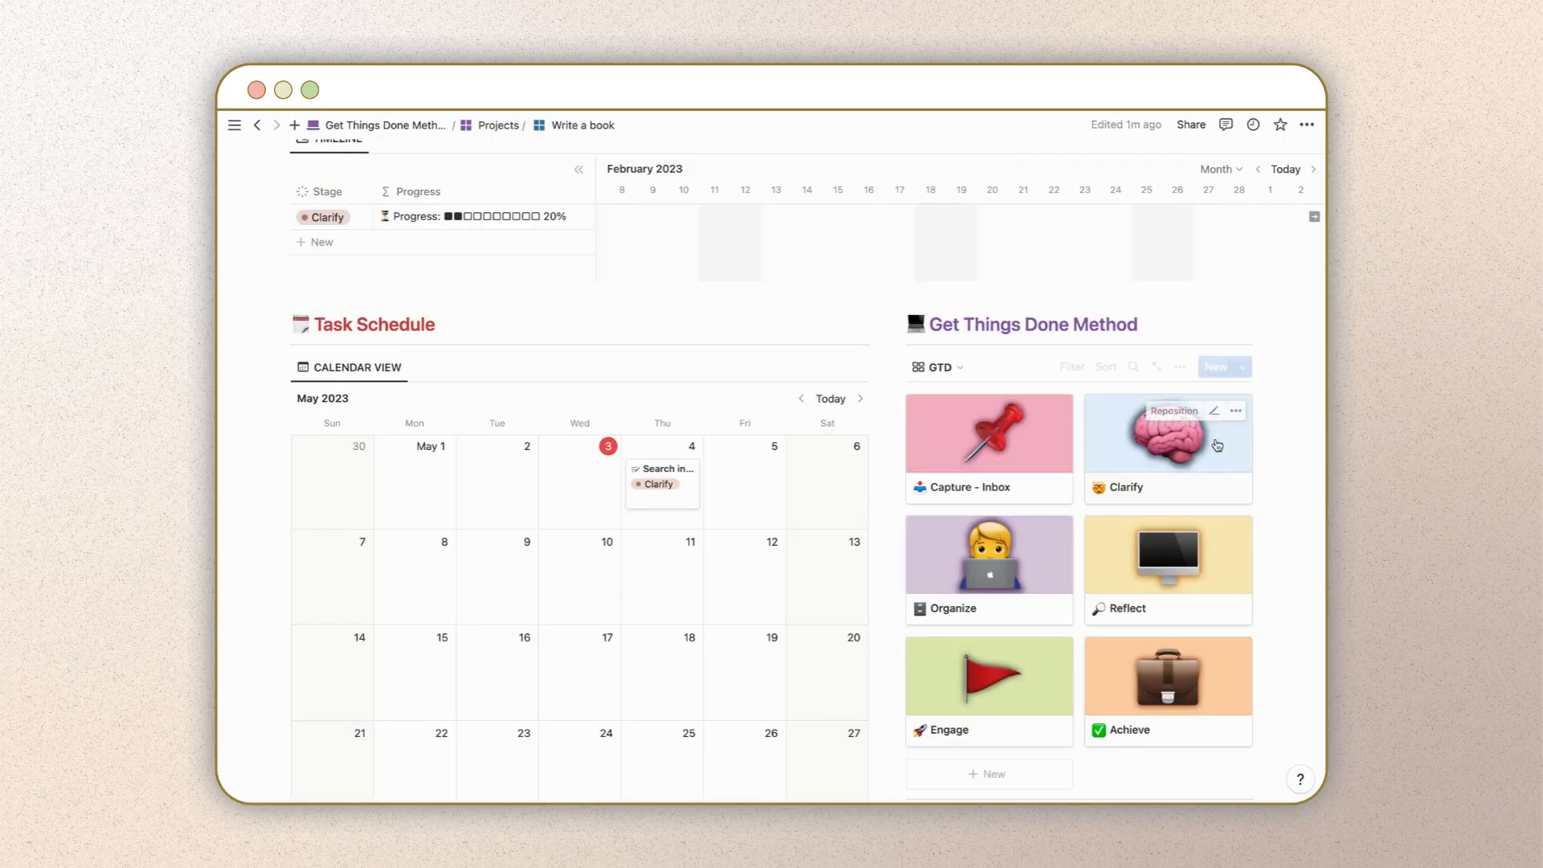
# Step: On the Clarify timeline, make Search inspiration block New Task, then set its stage to Reflect
pyautogui.click(986, 432)
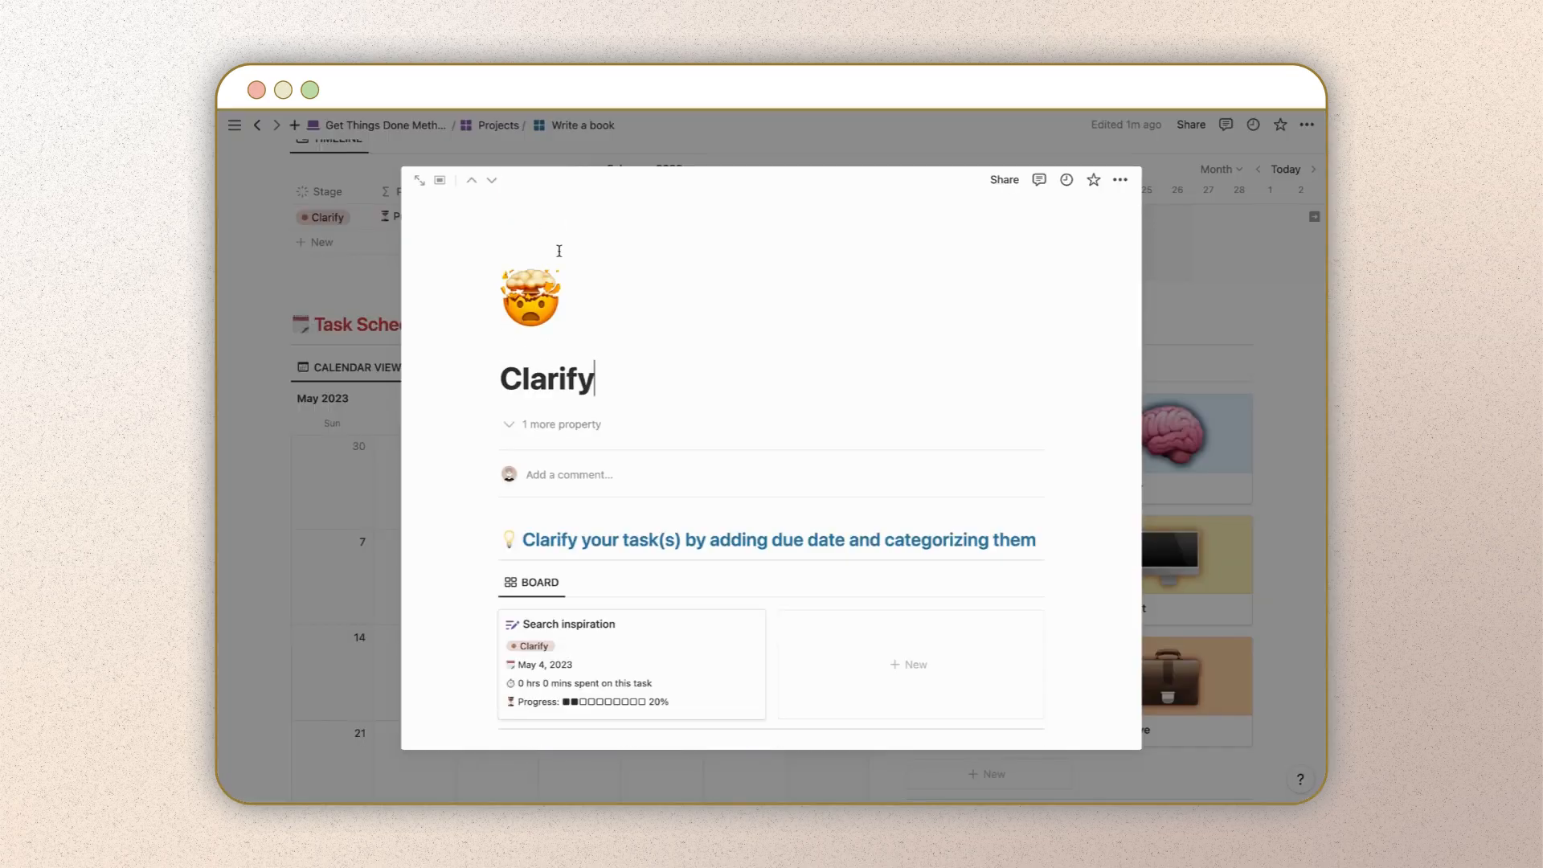
pyautogui.scroll(-3)
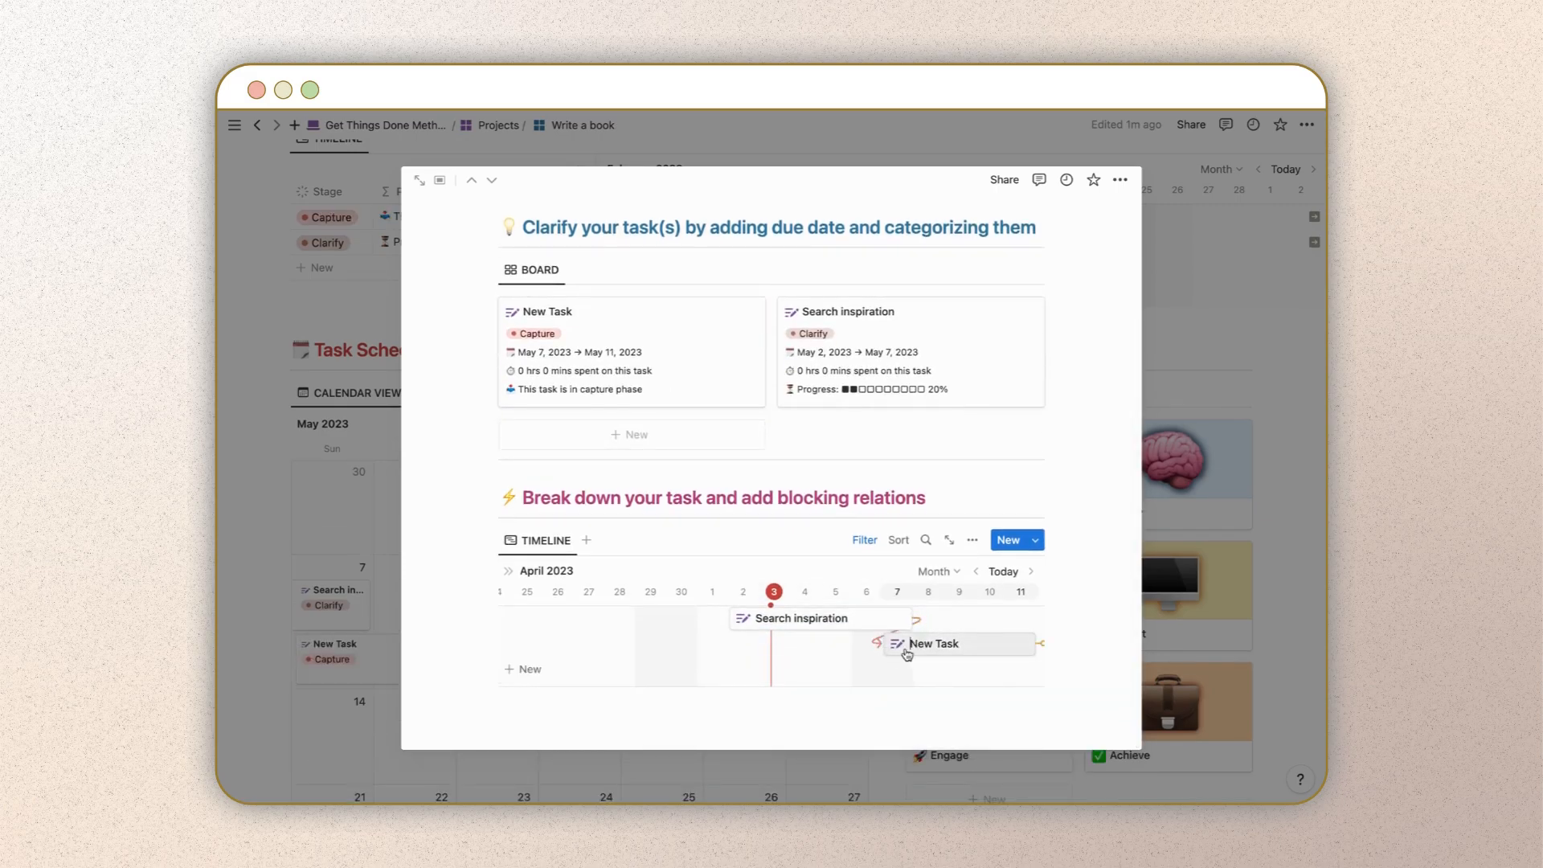
pyautogui.moveTo(930, 643); pyautogui.dragTo(994, 644)
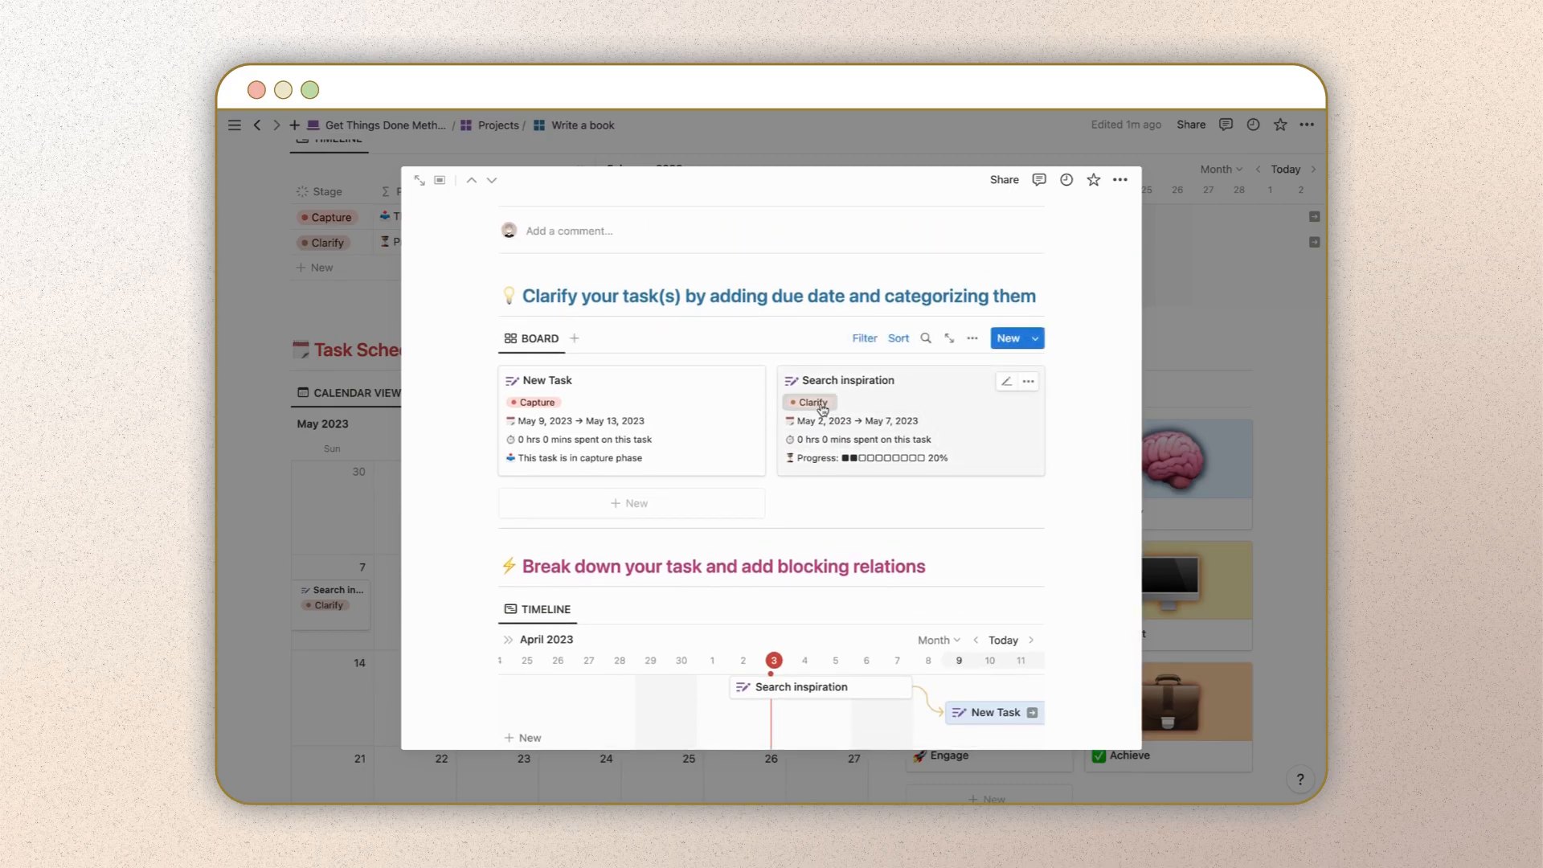
pyautogui.click(810, 402)
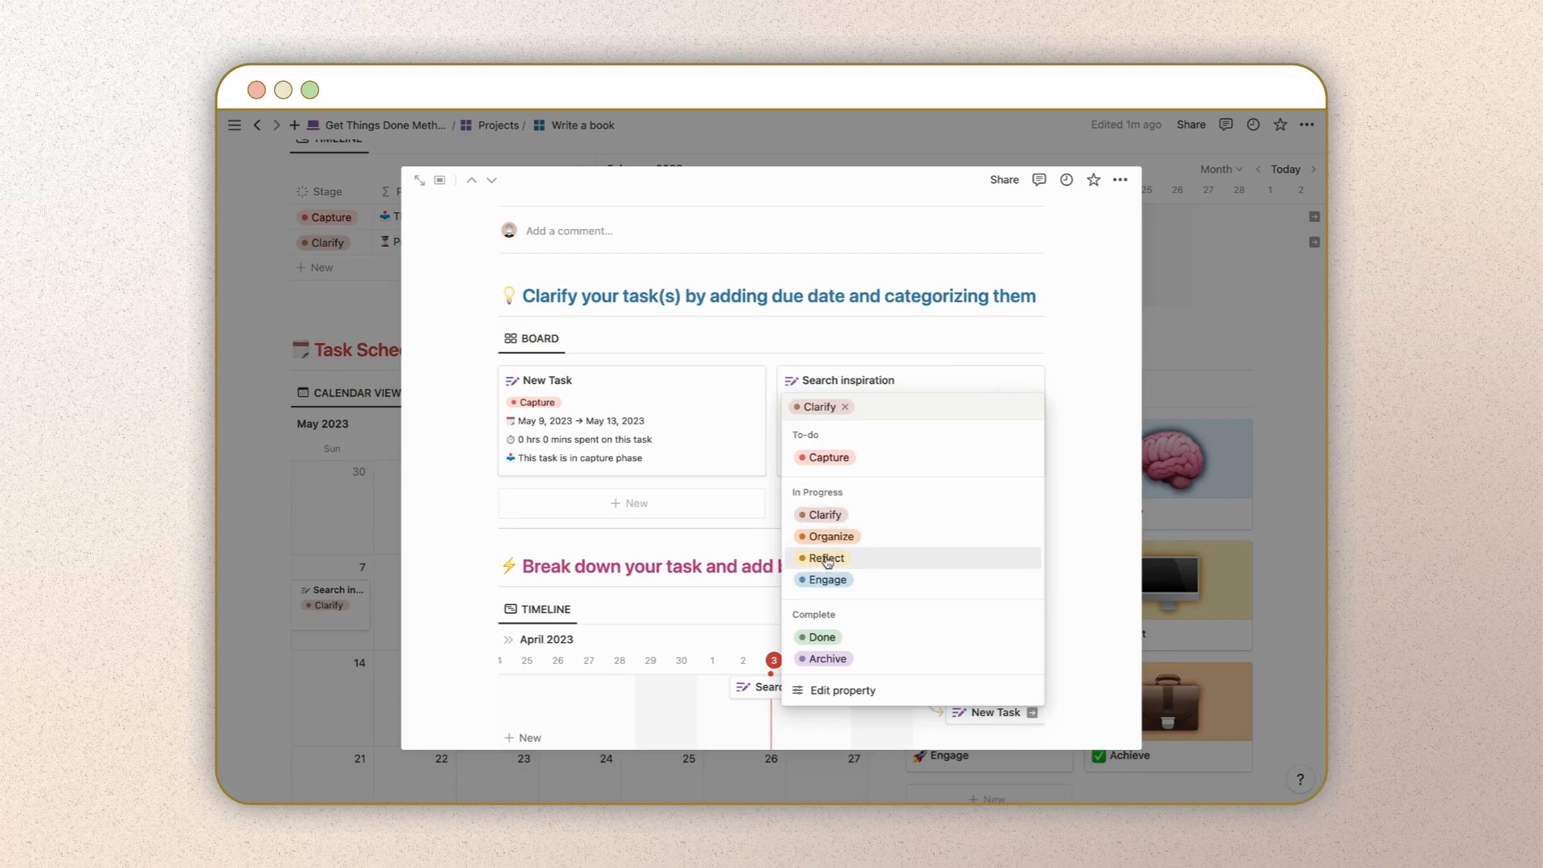
pyautogui.click(828, 557)
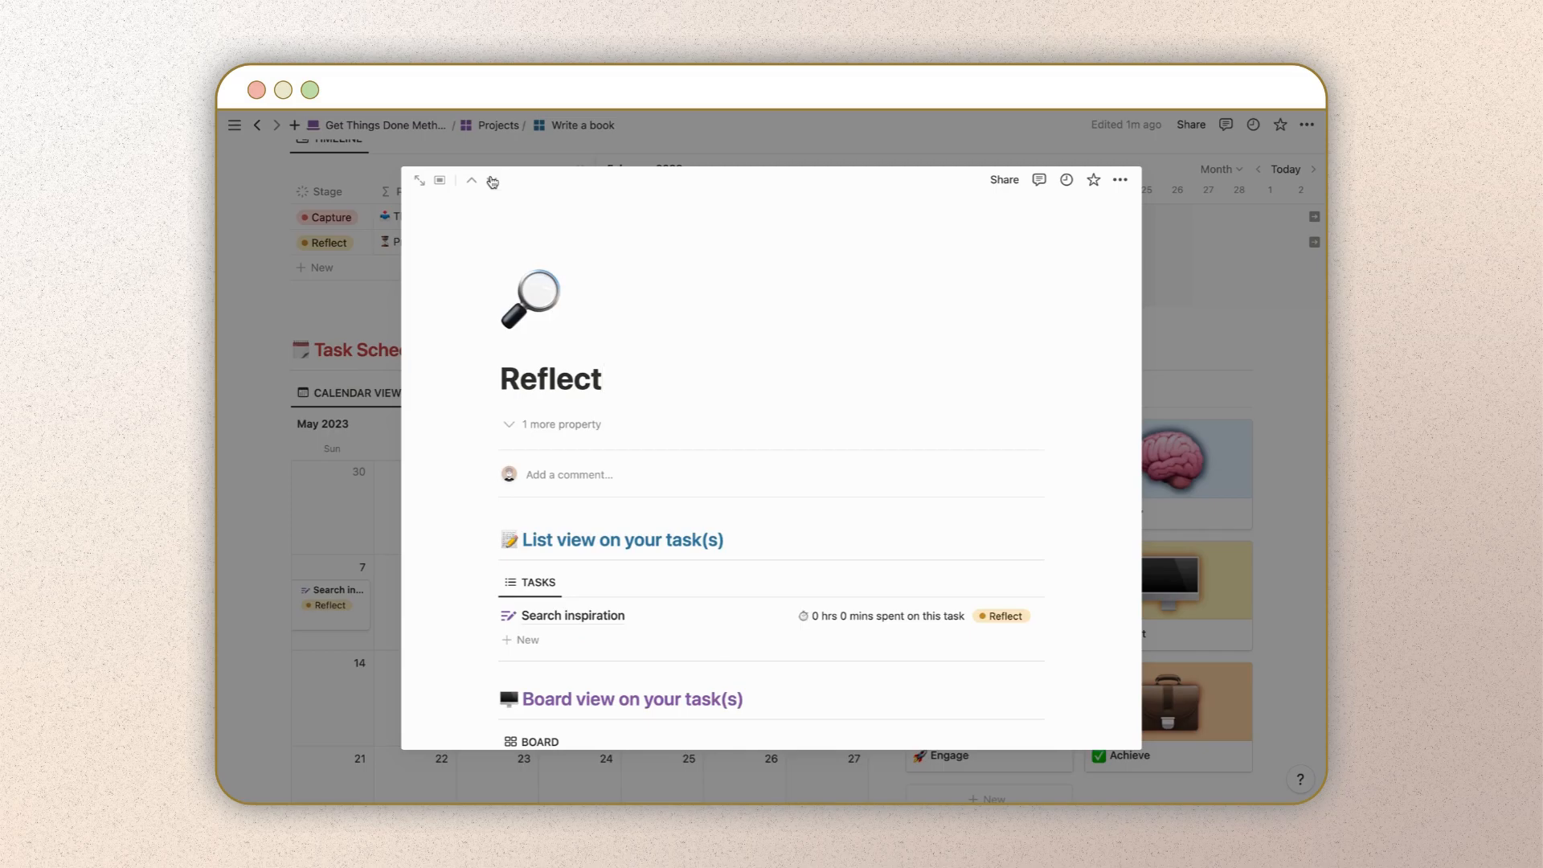
# Step: Log 75 minutes on Search inspiration, set category Business, and add Working, UI and UX Design tags
pyautogui.scroll(-3)
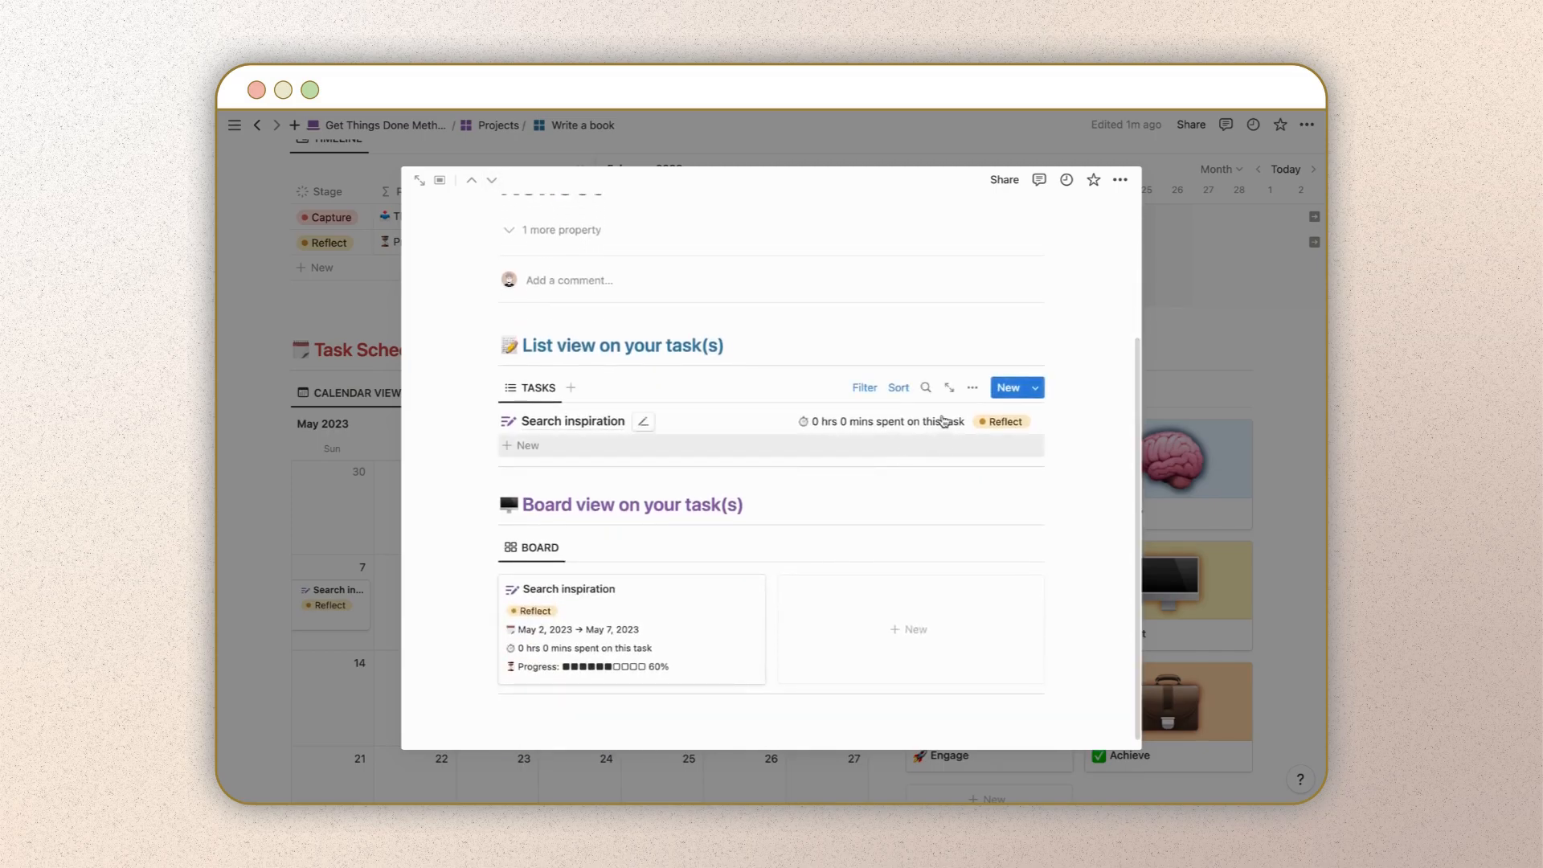
pyautogui.click(573, 420)
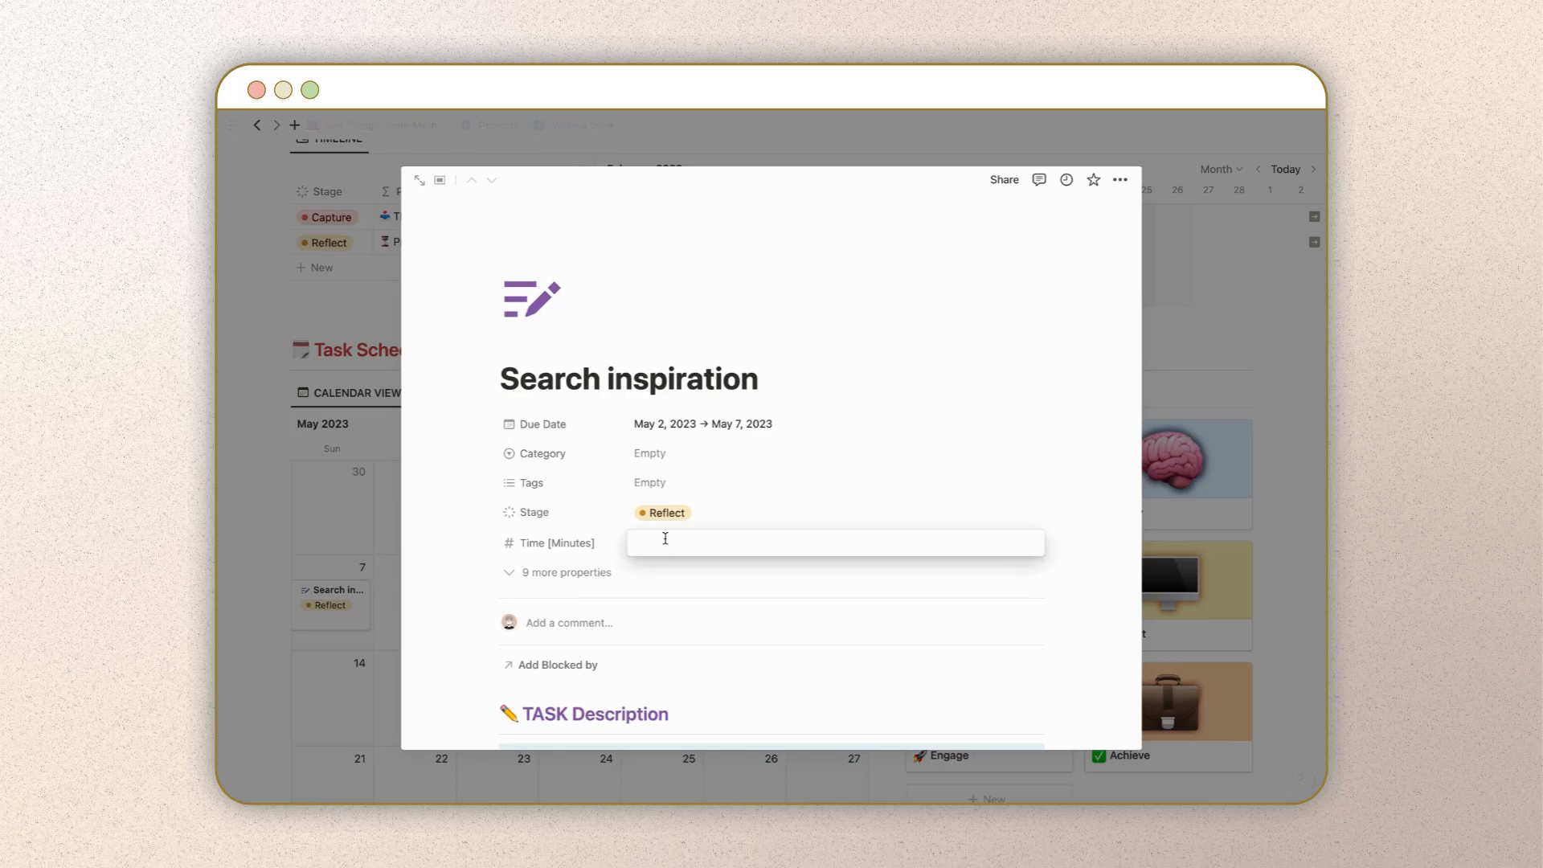
pyautogui.write('75')
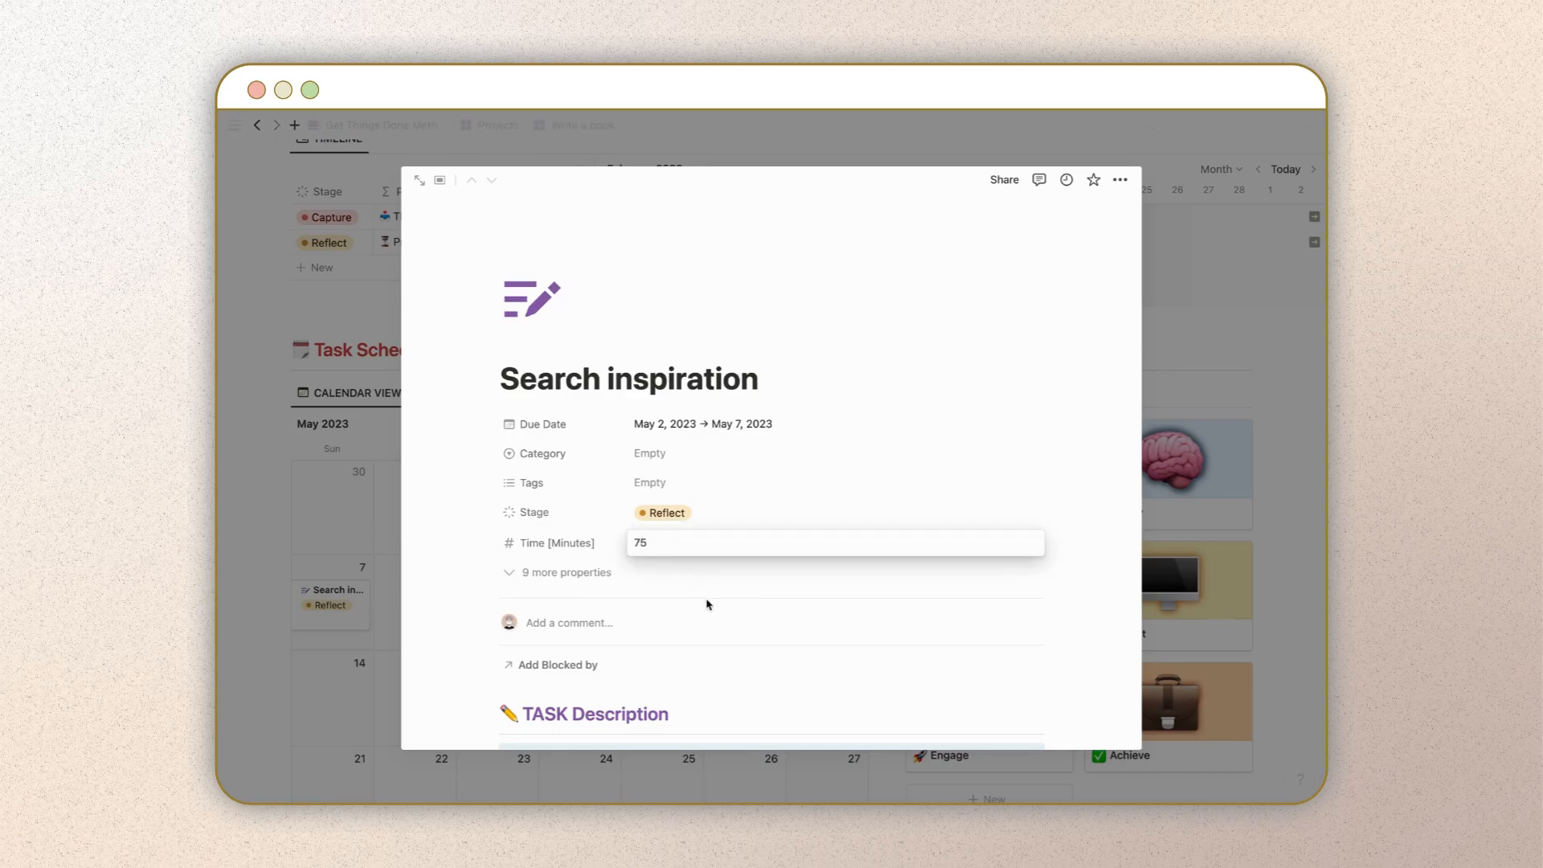
pyautogui.click(649, 452)
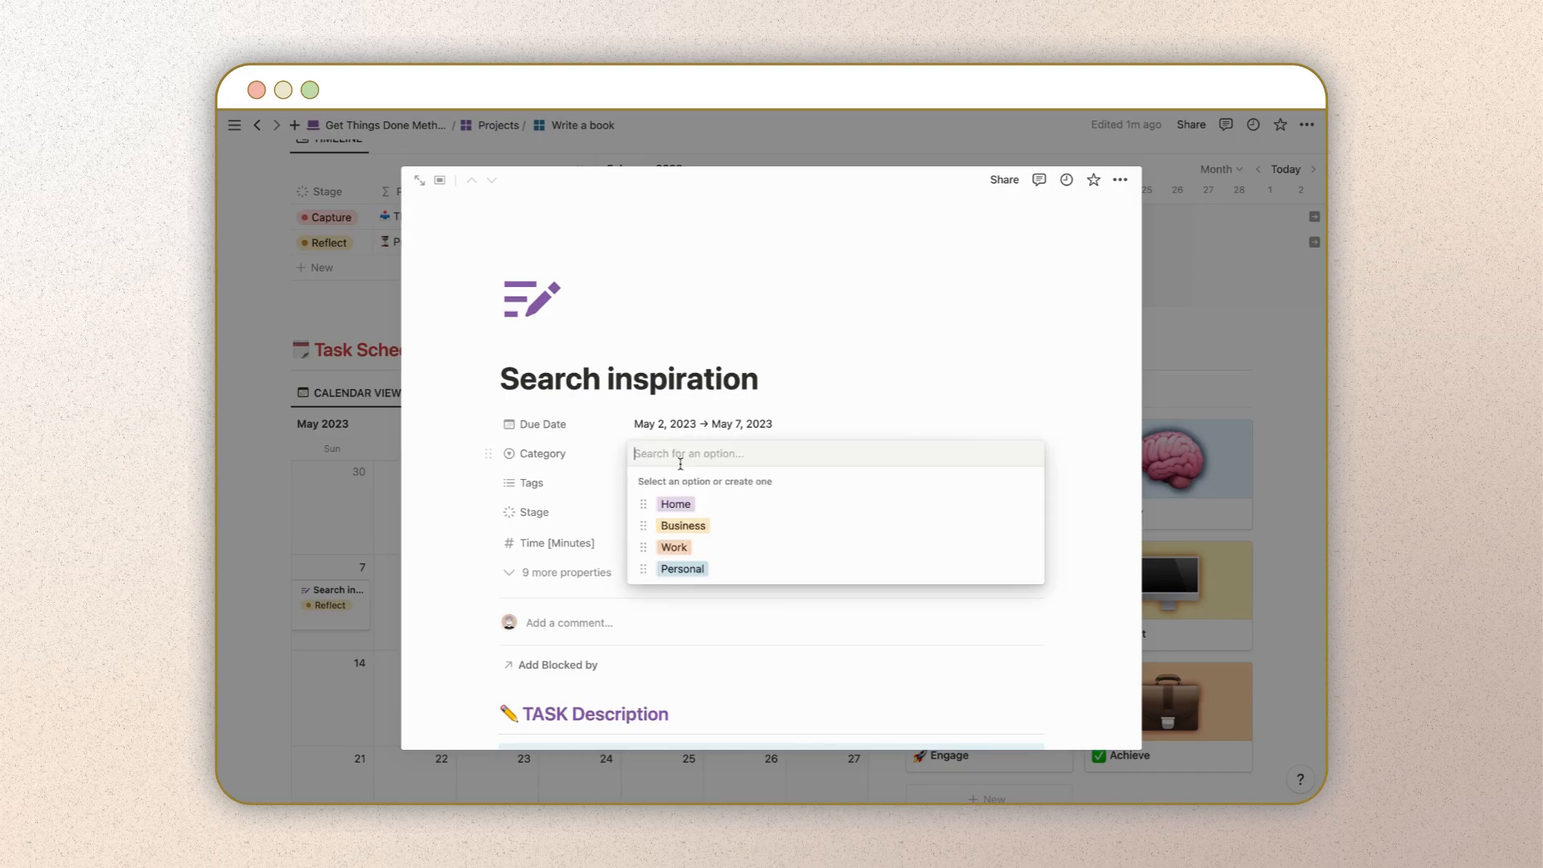
pyautogui.click(682, 525)
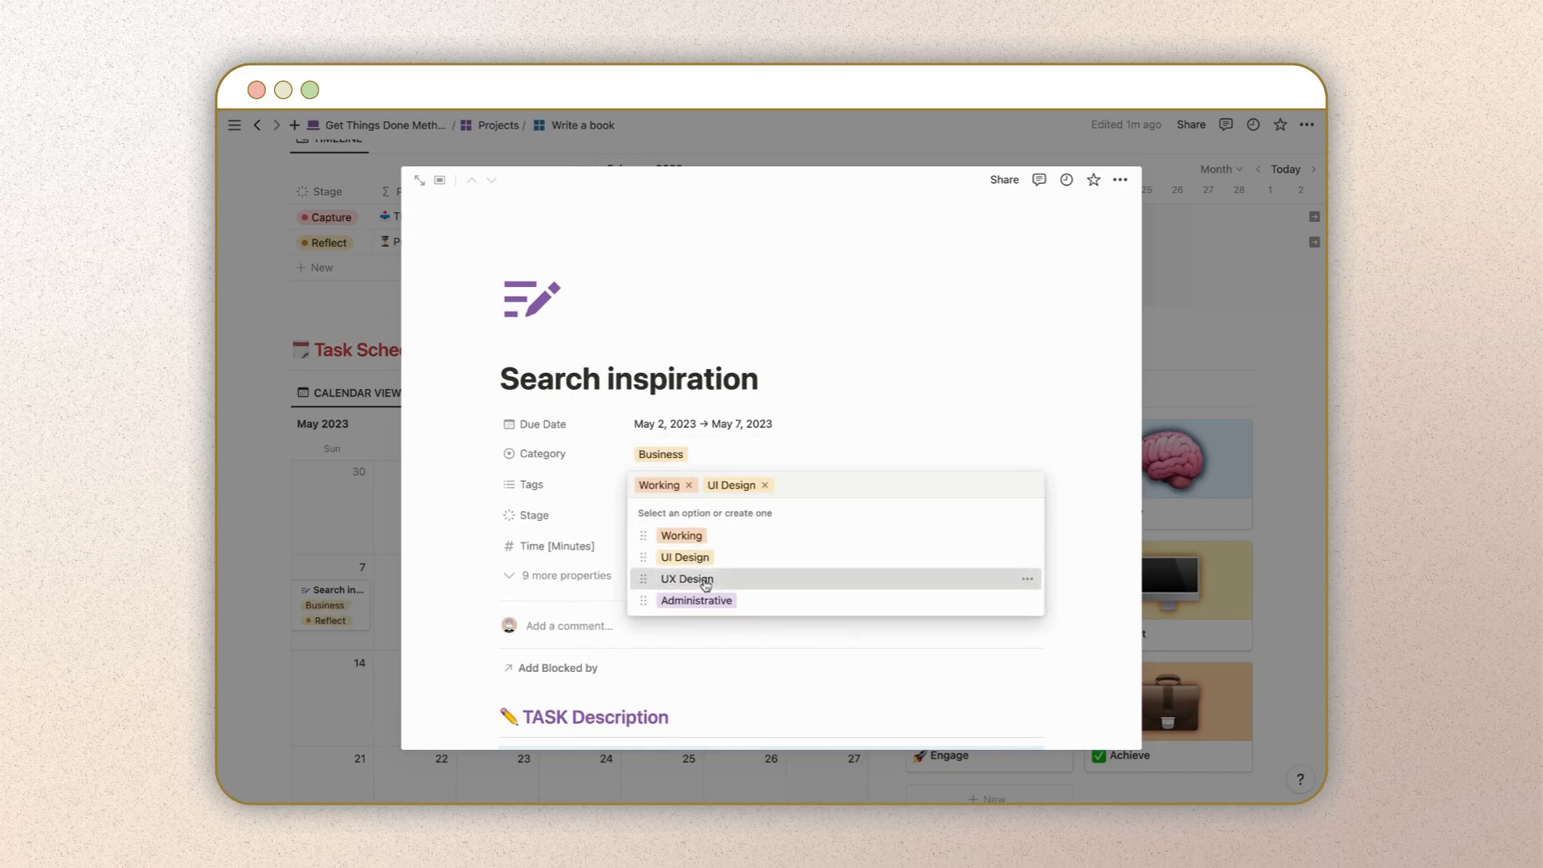
pyautogui.click(685, 579)
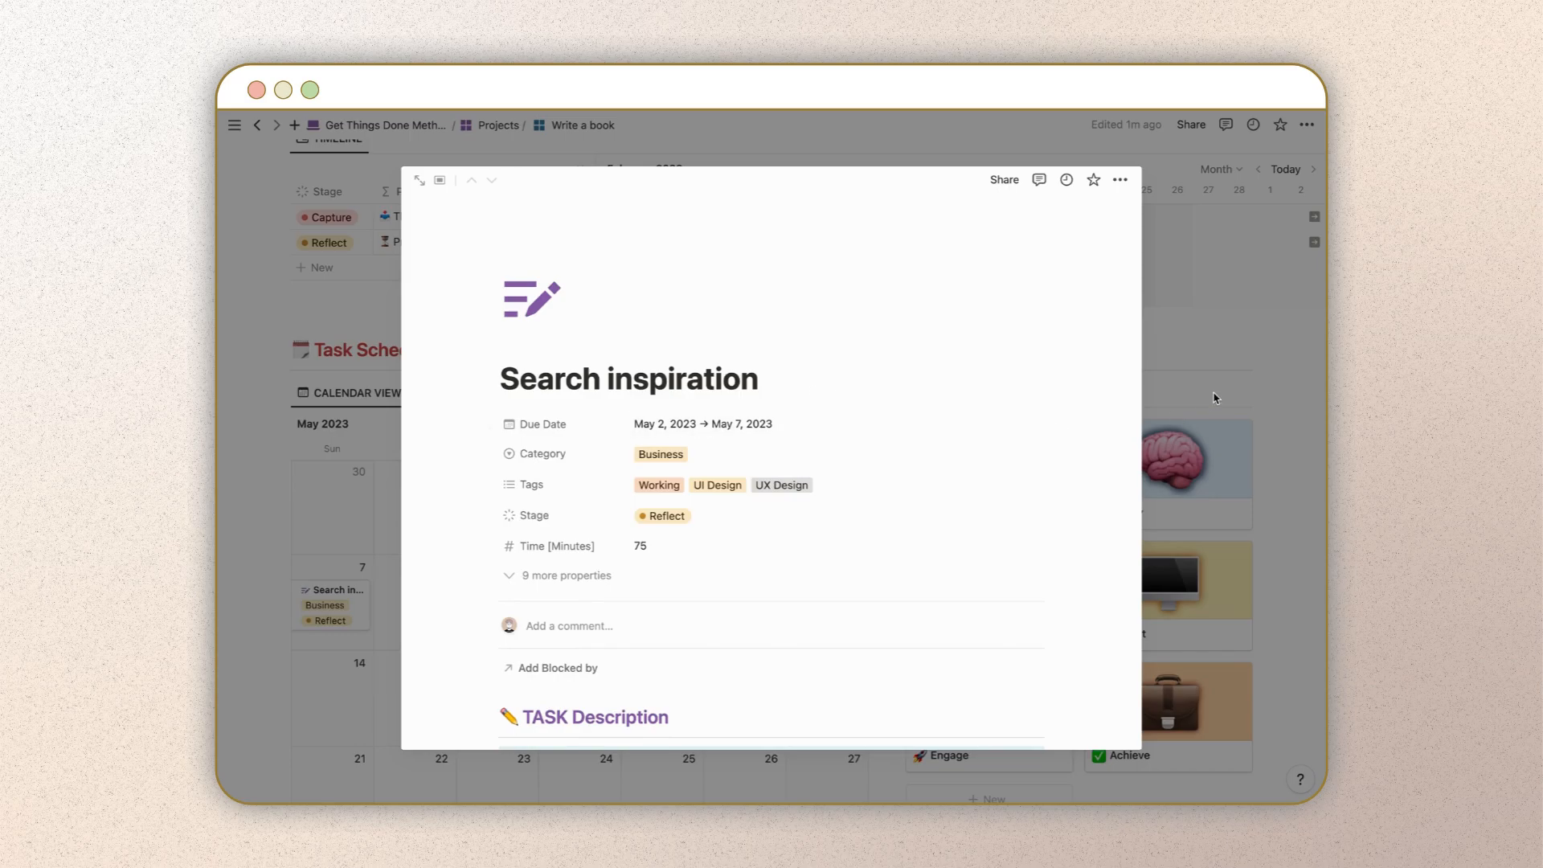
pyautogui.click(662, 514)
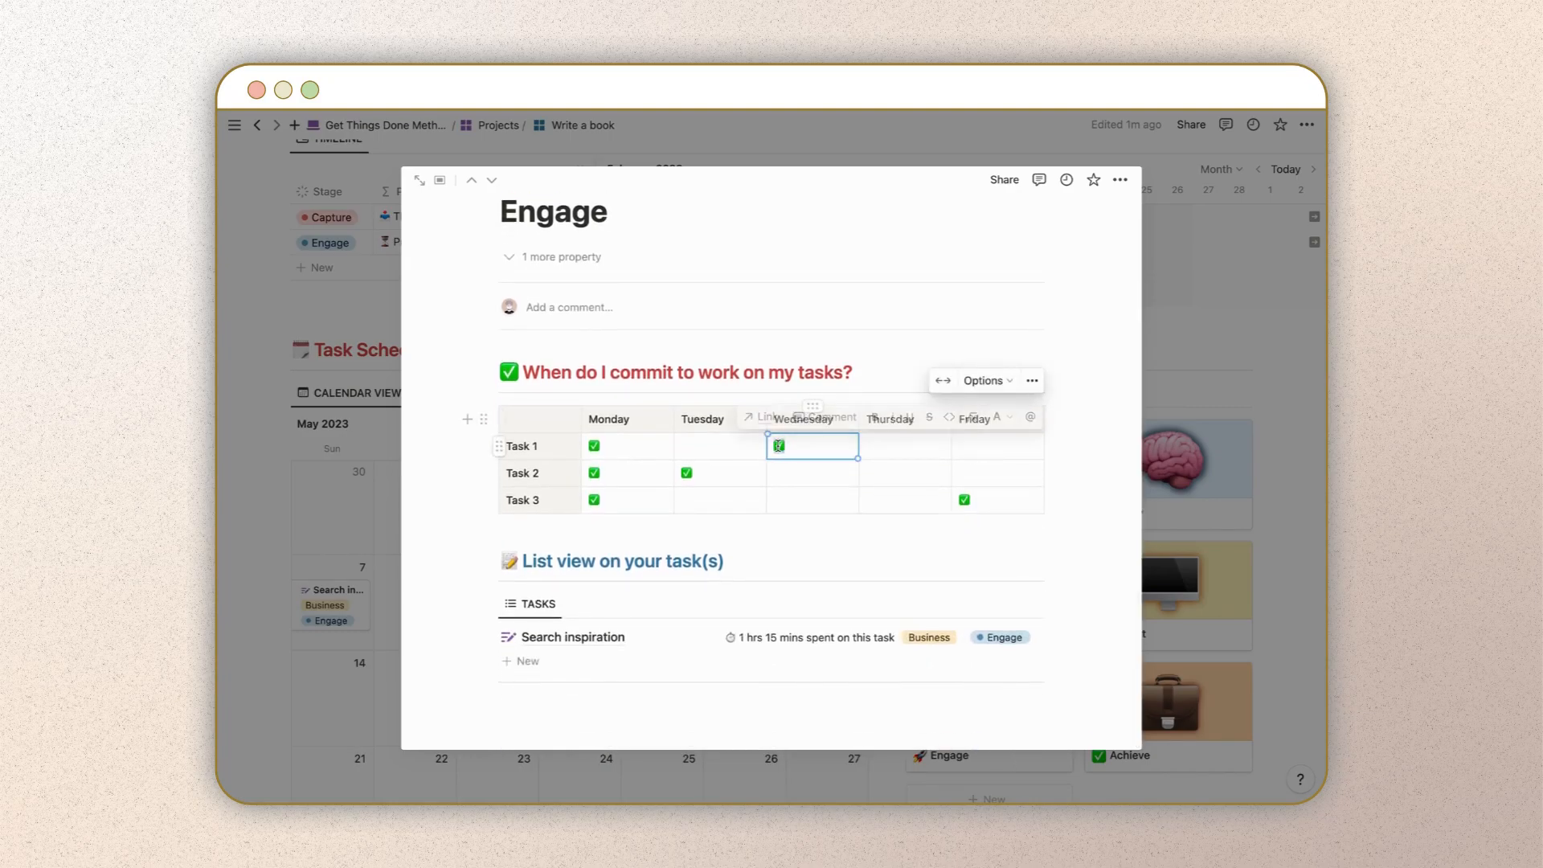
# Step: Tick the Wednesday and Thursday commitment cells and open Search inspiration's stage options
pyautogui.click(810, 473)
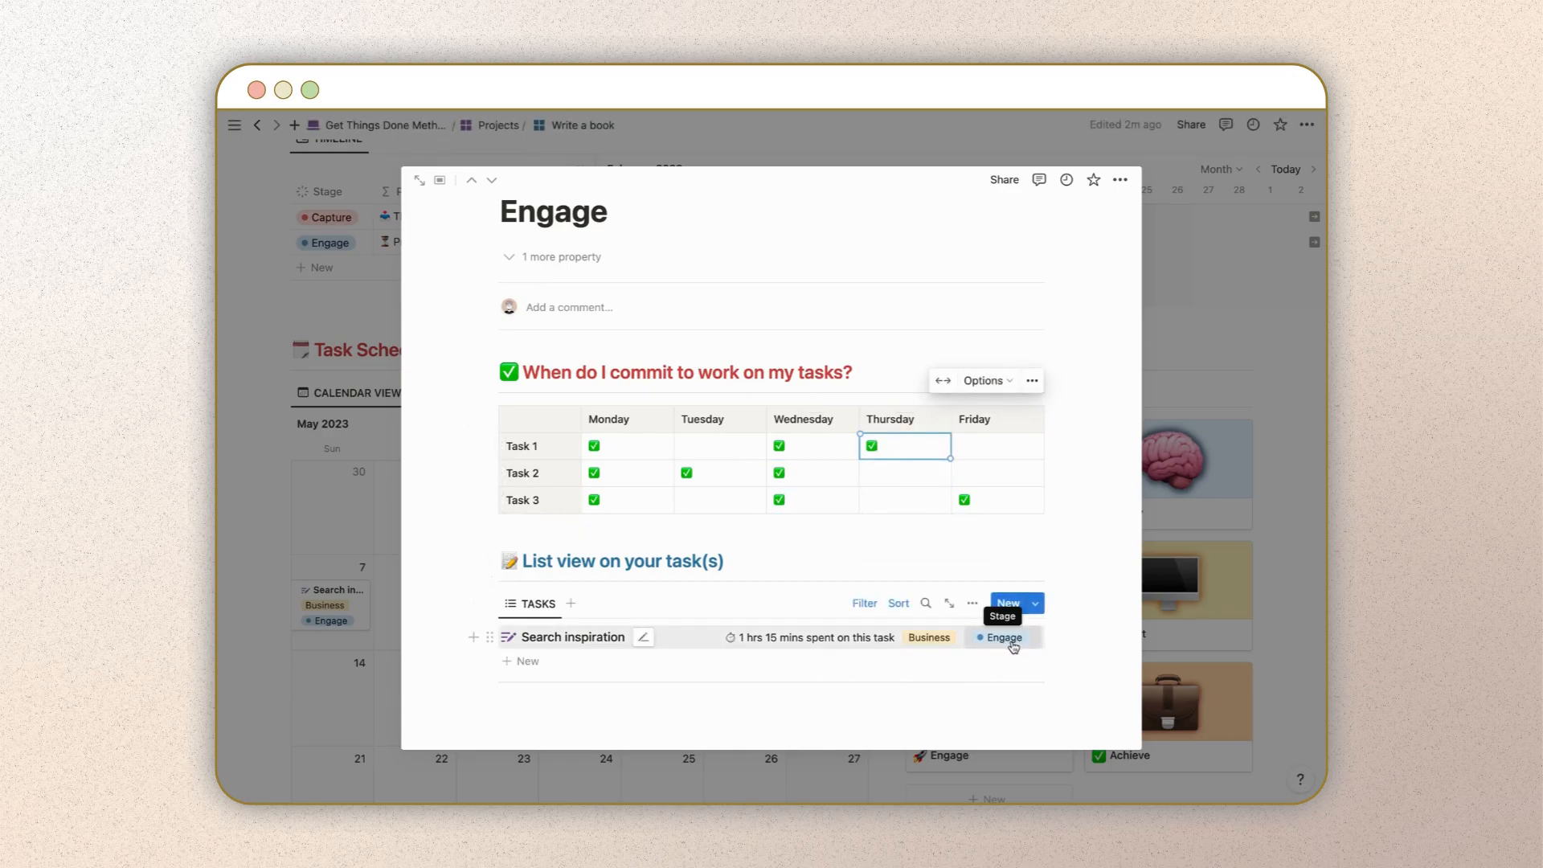
pyautogui.click(1003, 637)
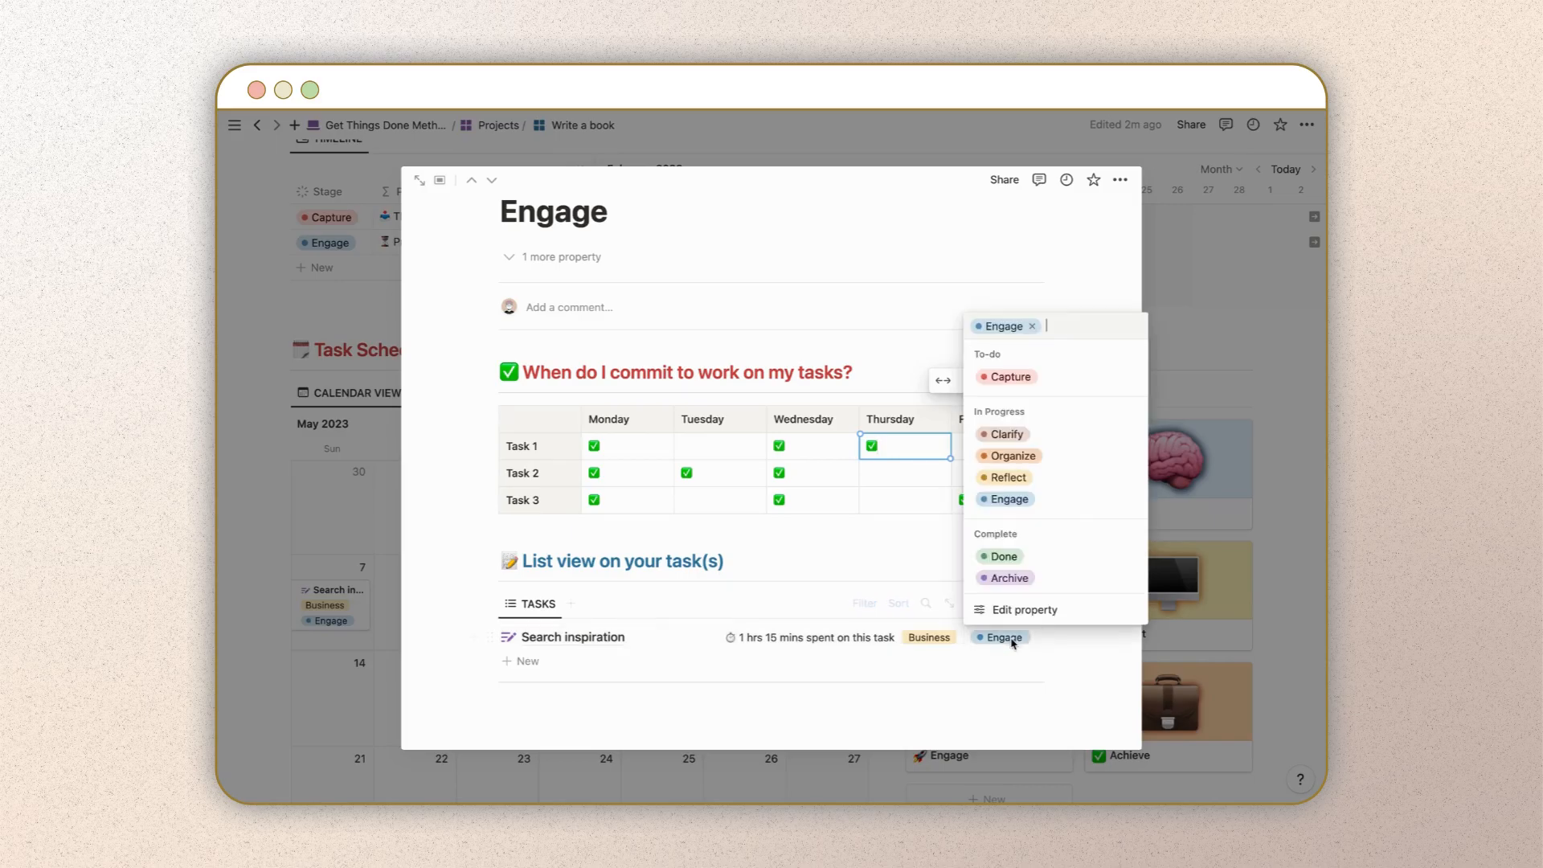
pyautogui.moveTo(1003, 556)
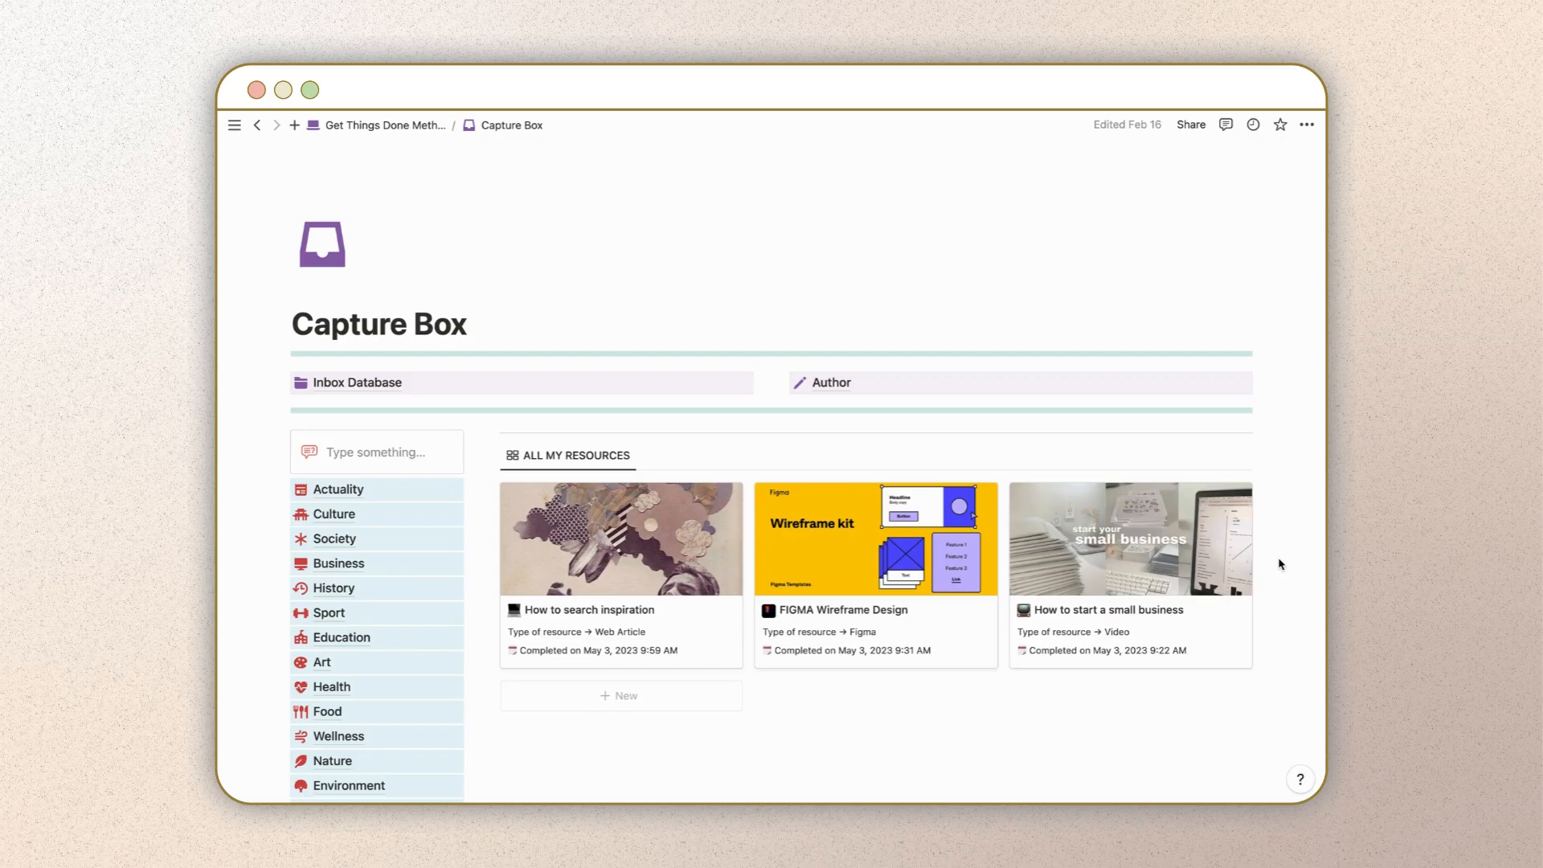
# Step: Scroll the Capture Box themes, view the Business theme's resources, and return to Capture Box
pyautogui.scroll(-3)
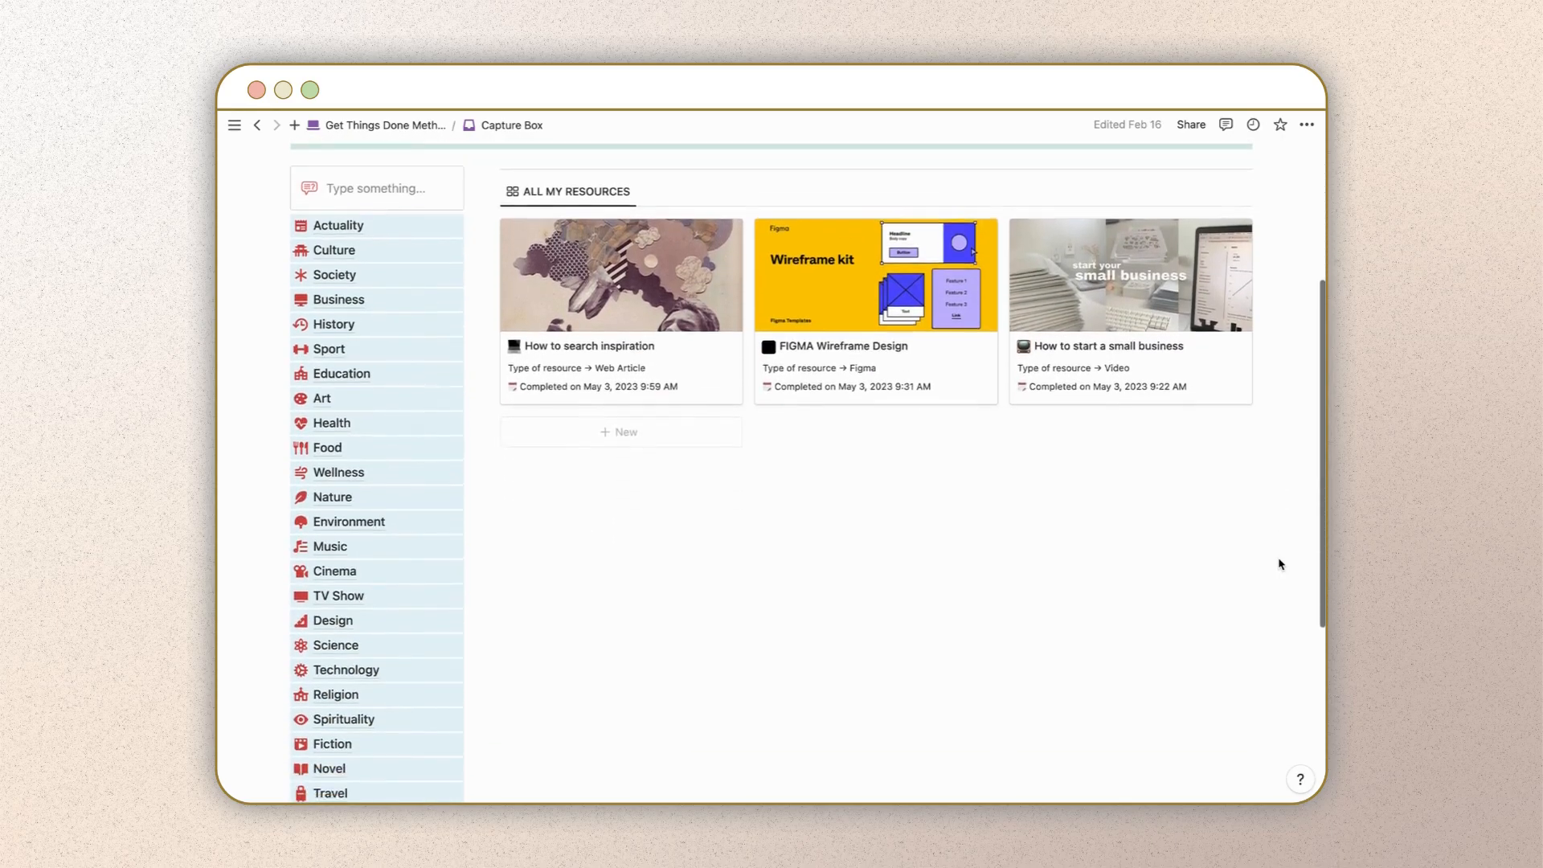
pyautogui.scroll(-3)
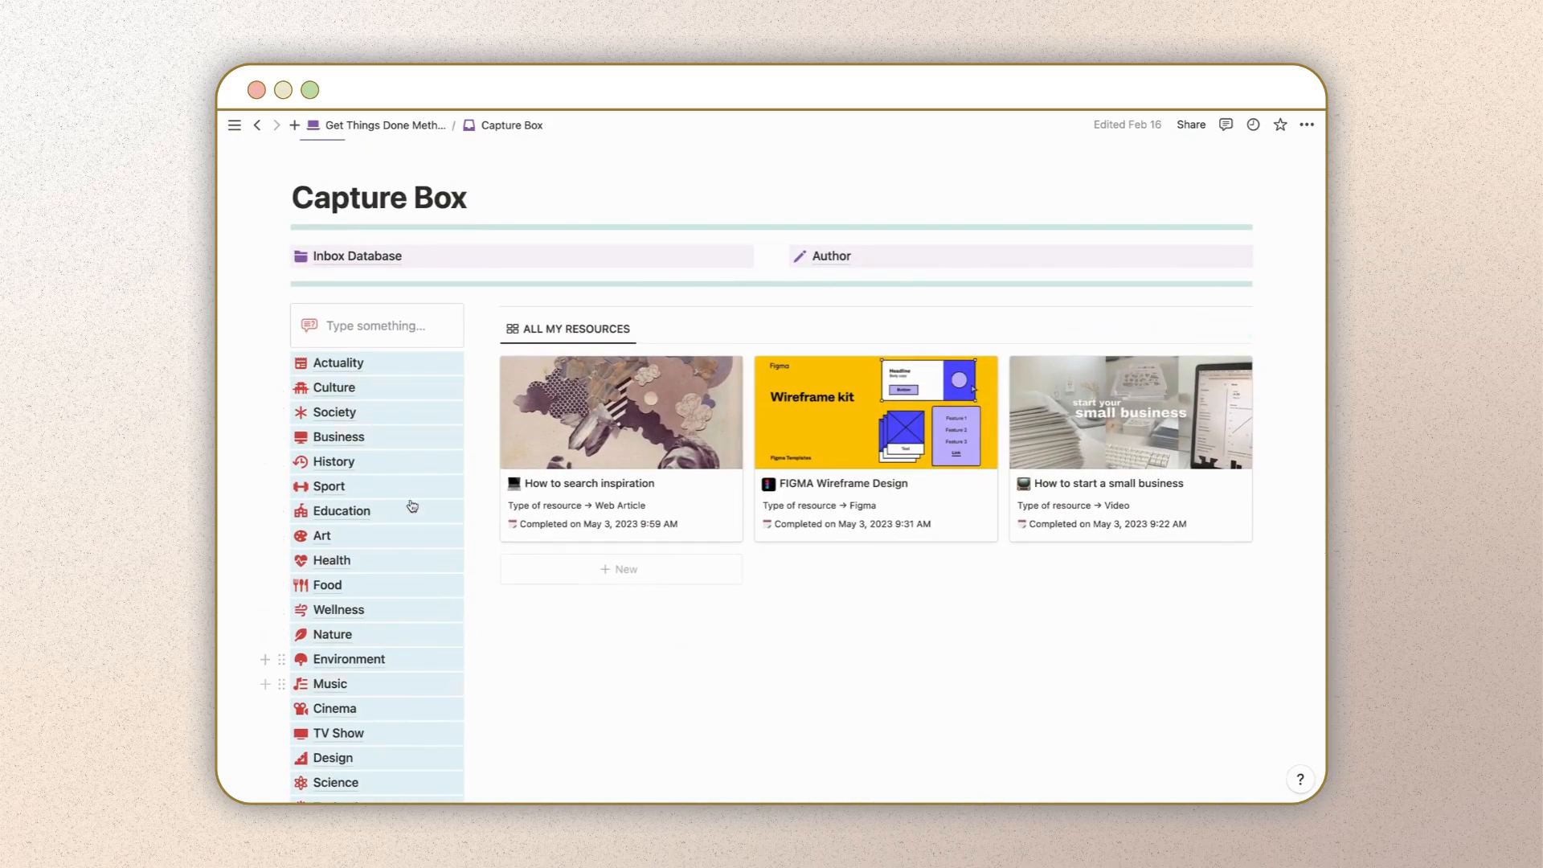
pyautogui.click(337, 435)
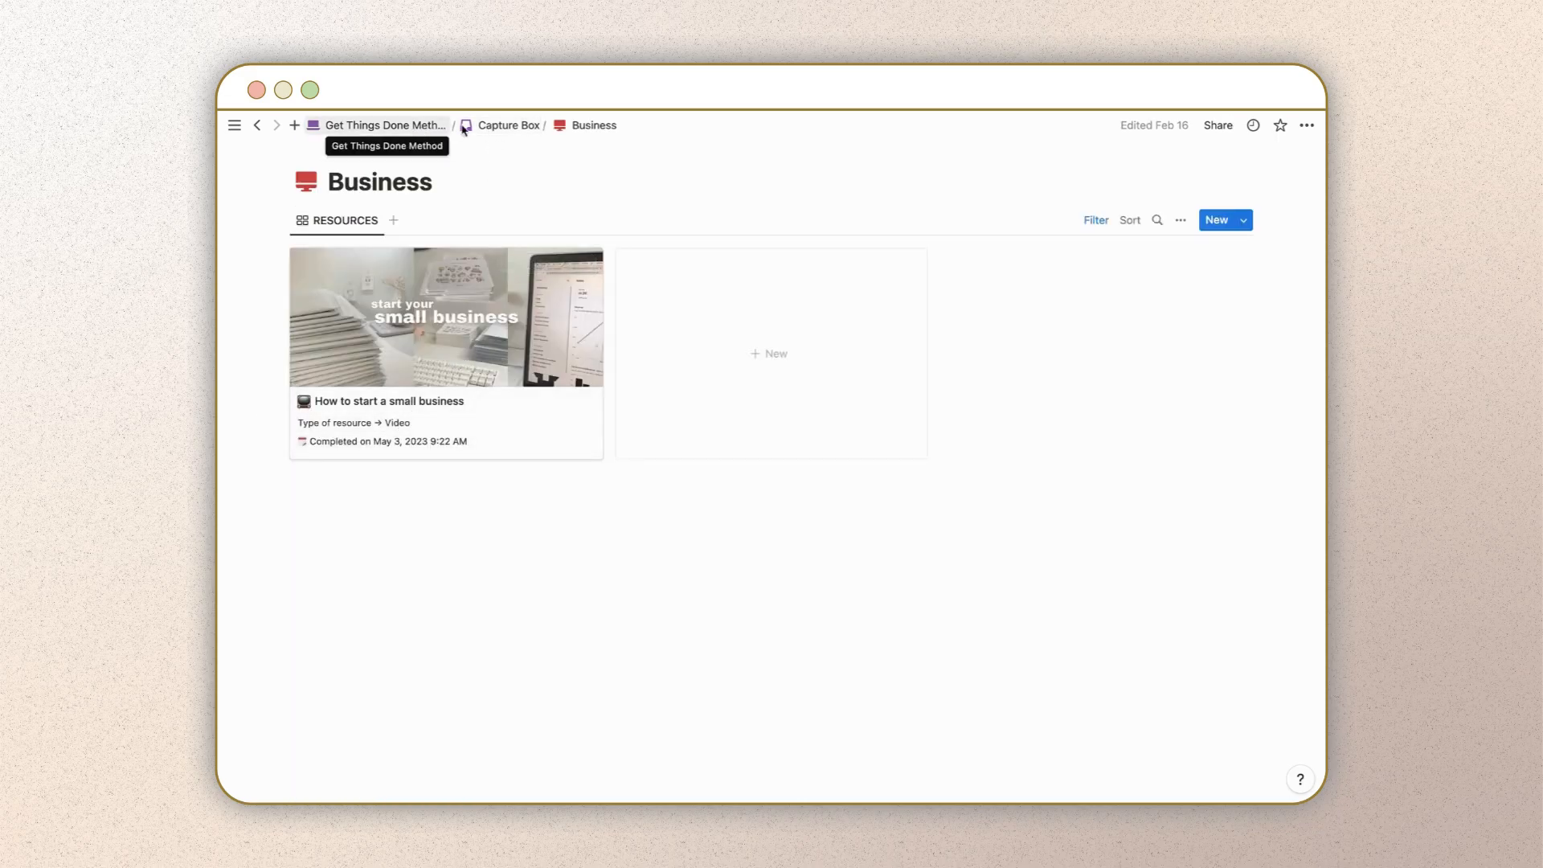
pyautogui.click(508, 125)
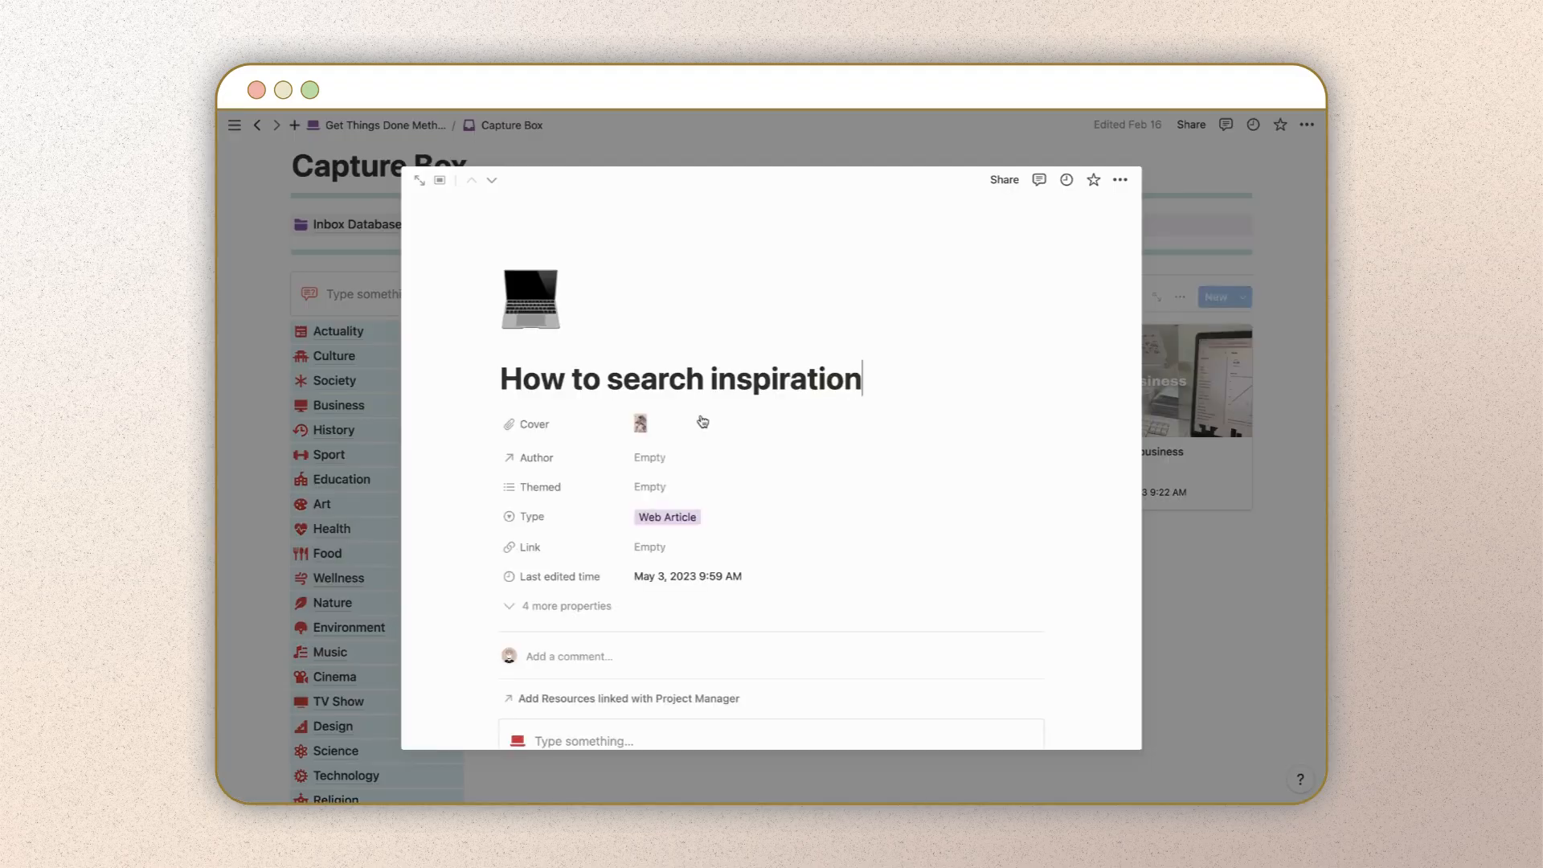
# Step: Append '?' so the resource is titled 'How to search inspiration?'
pyautogui.scroll(-3)
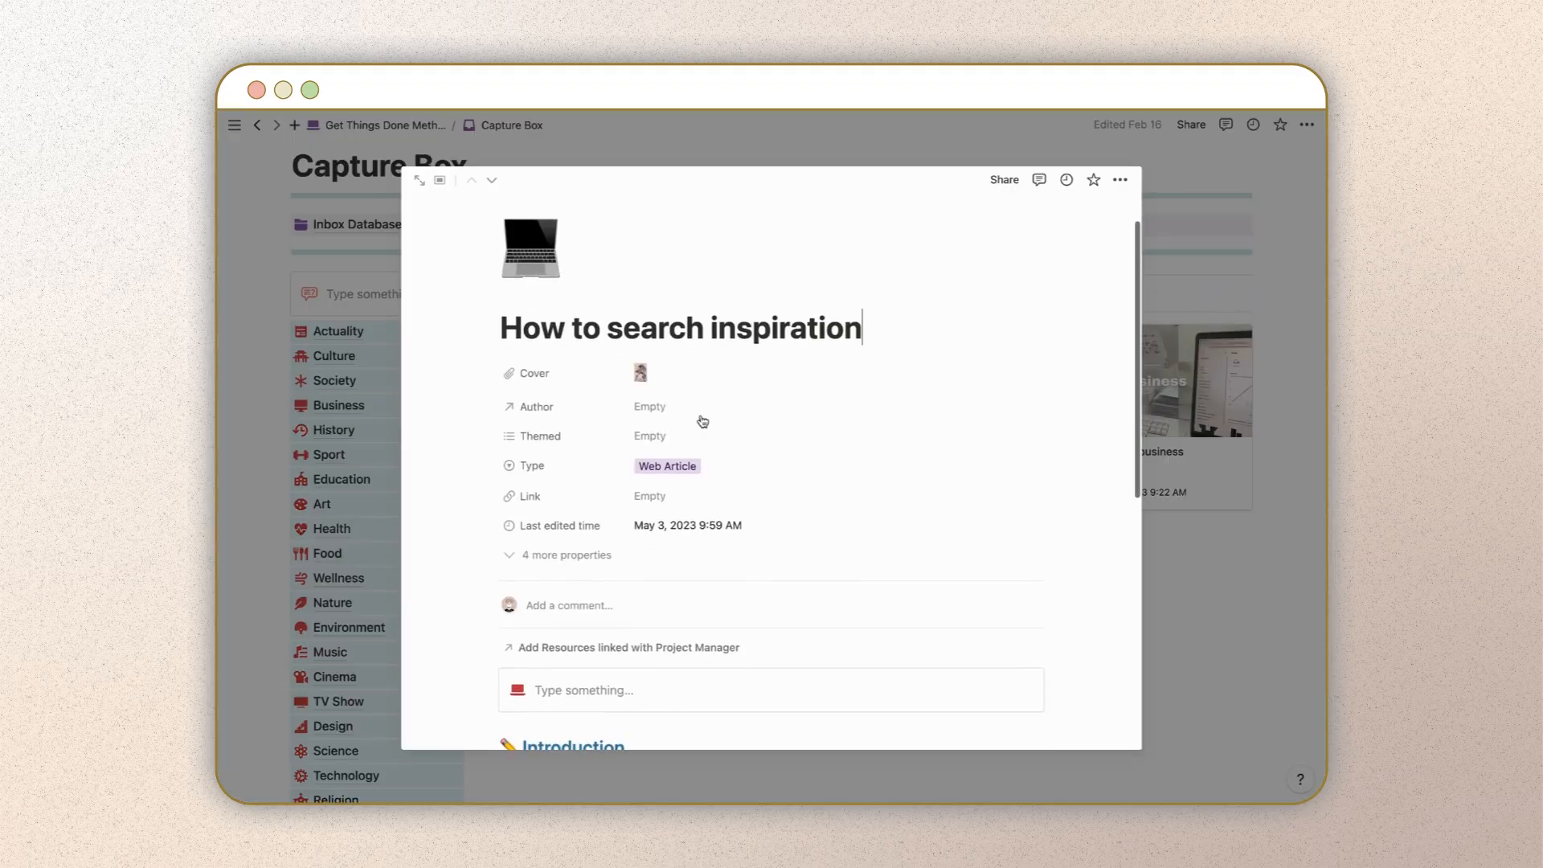
pyautogui.write('?')
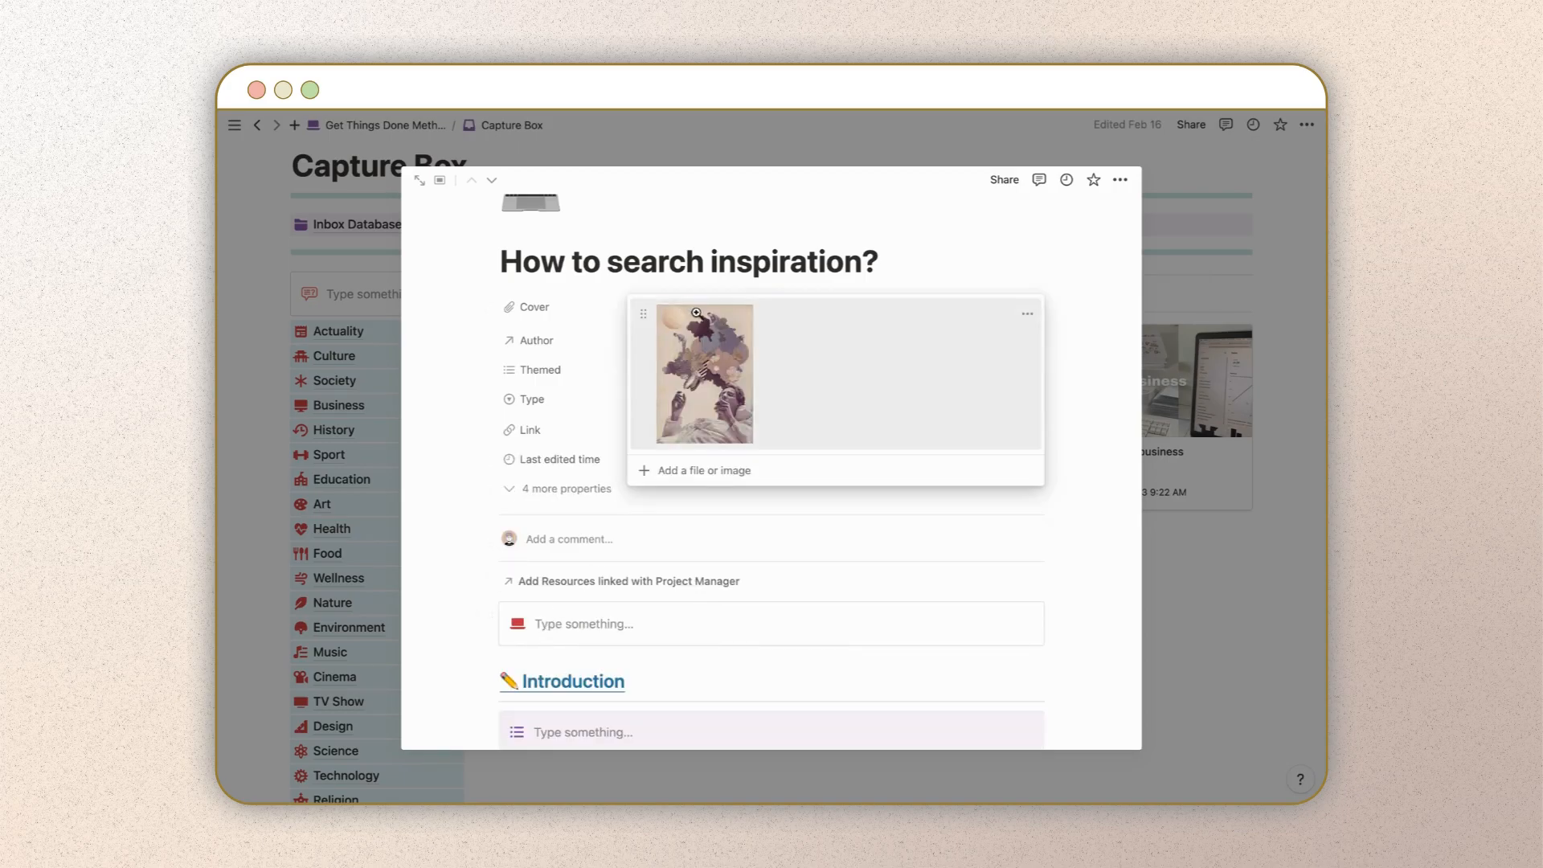
pyautogui.click(704, 469)
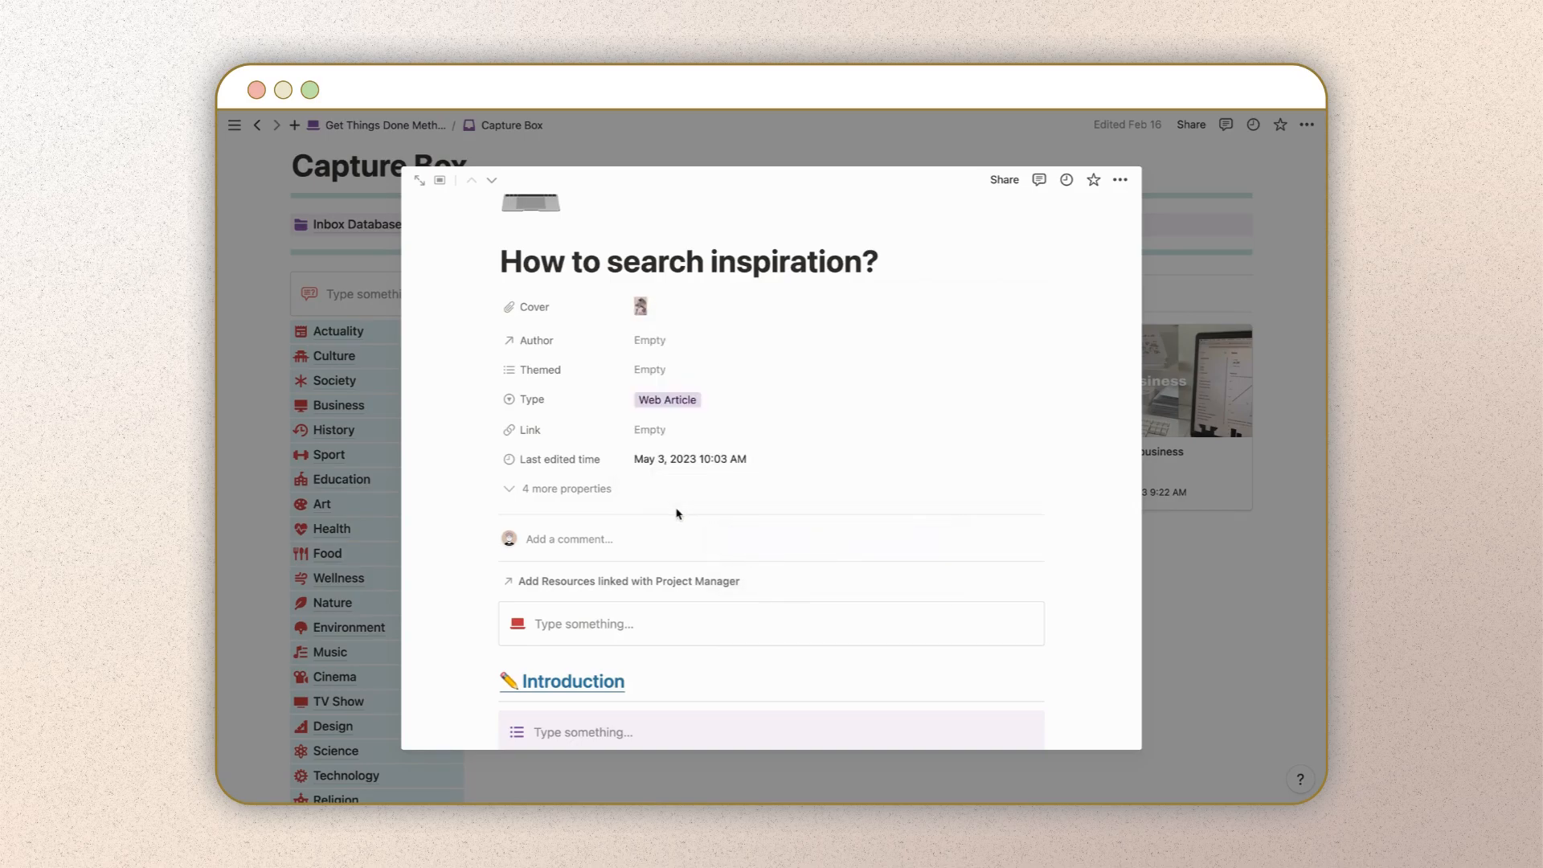
# Step: Create 'New Author' and link it as the resource's author
pyautogui.click(650, 339)
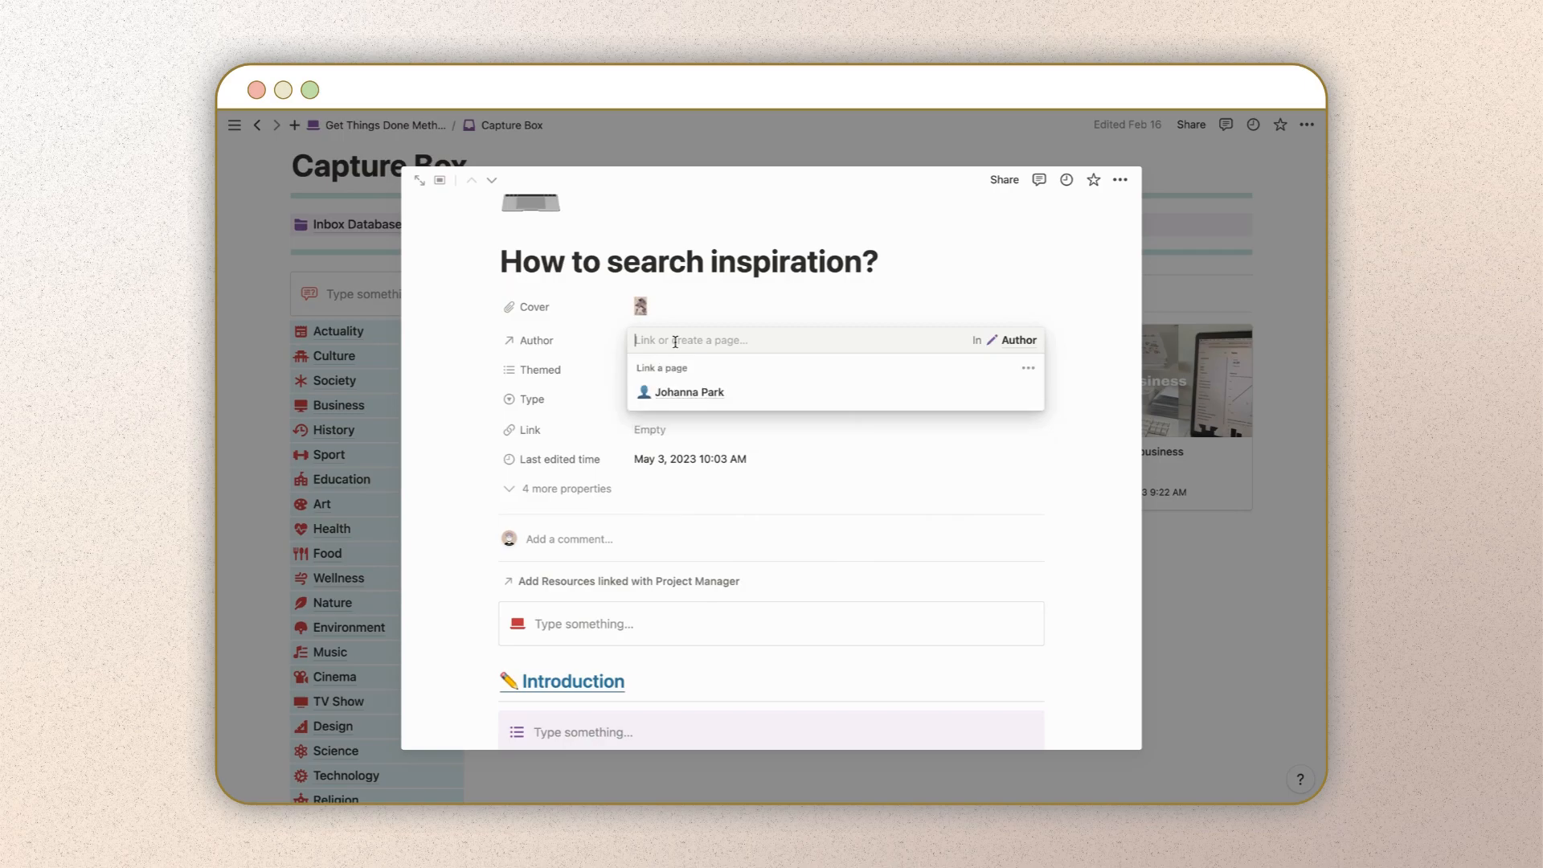
pyautogui.write('New')
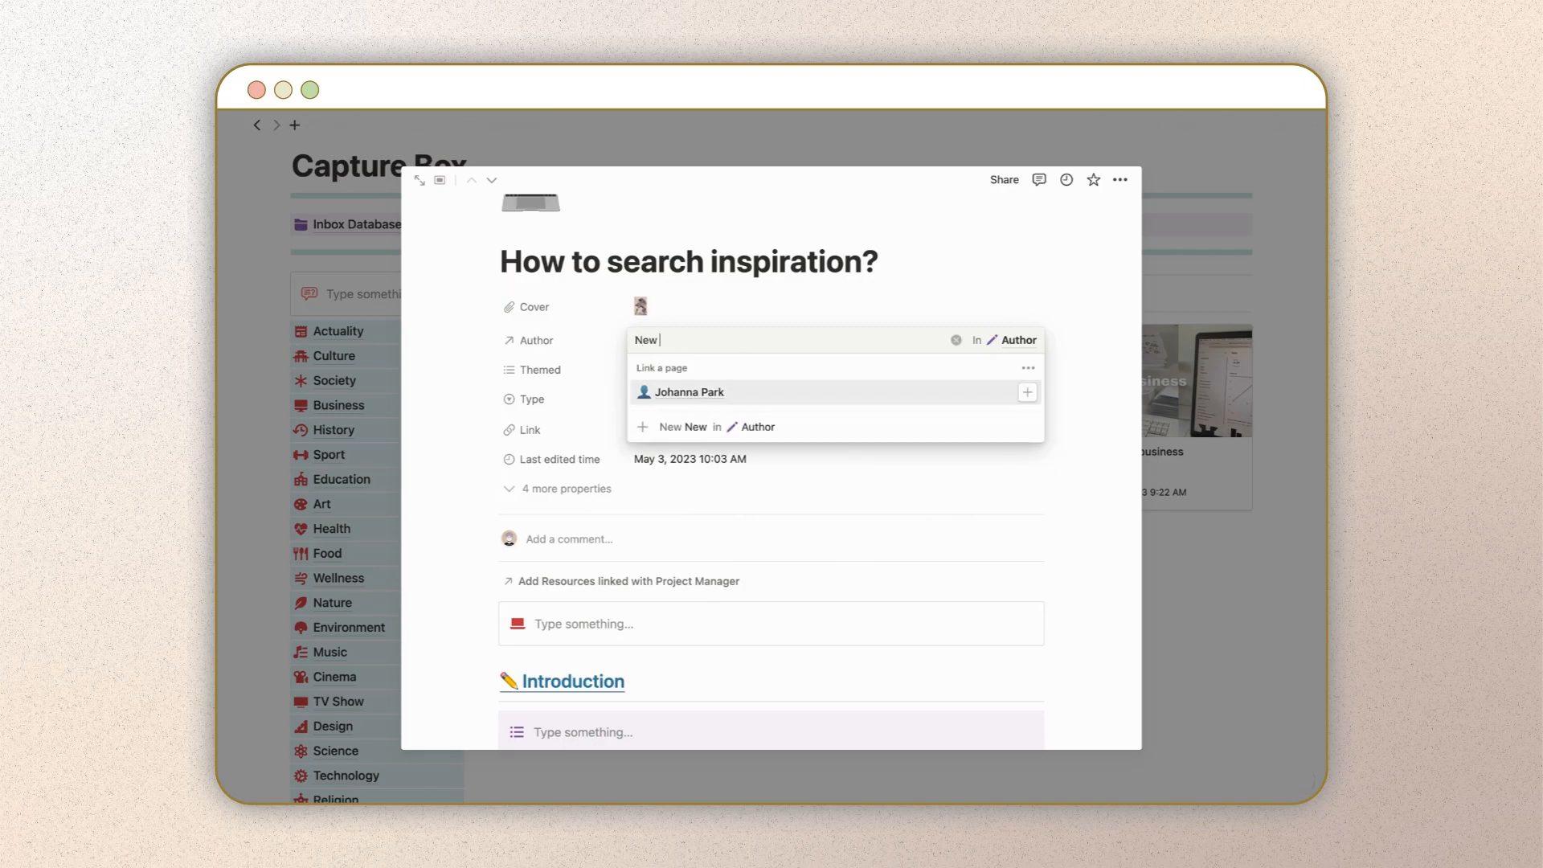
pyautogui.write('Author')
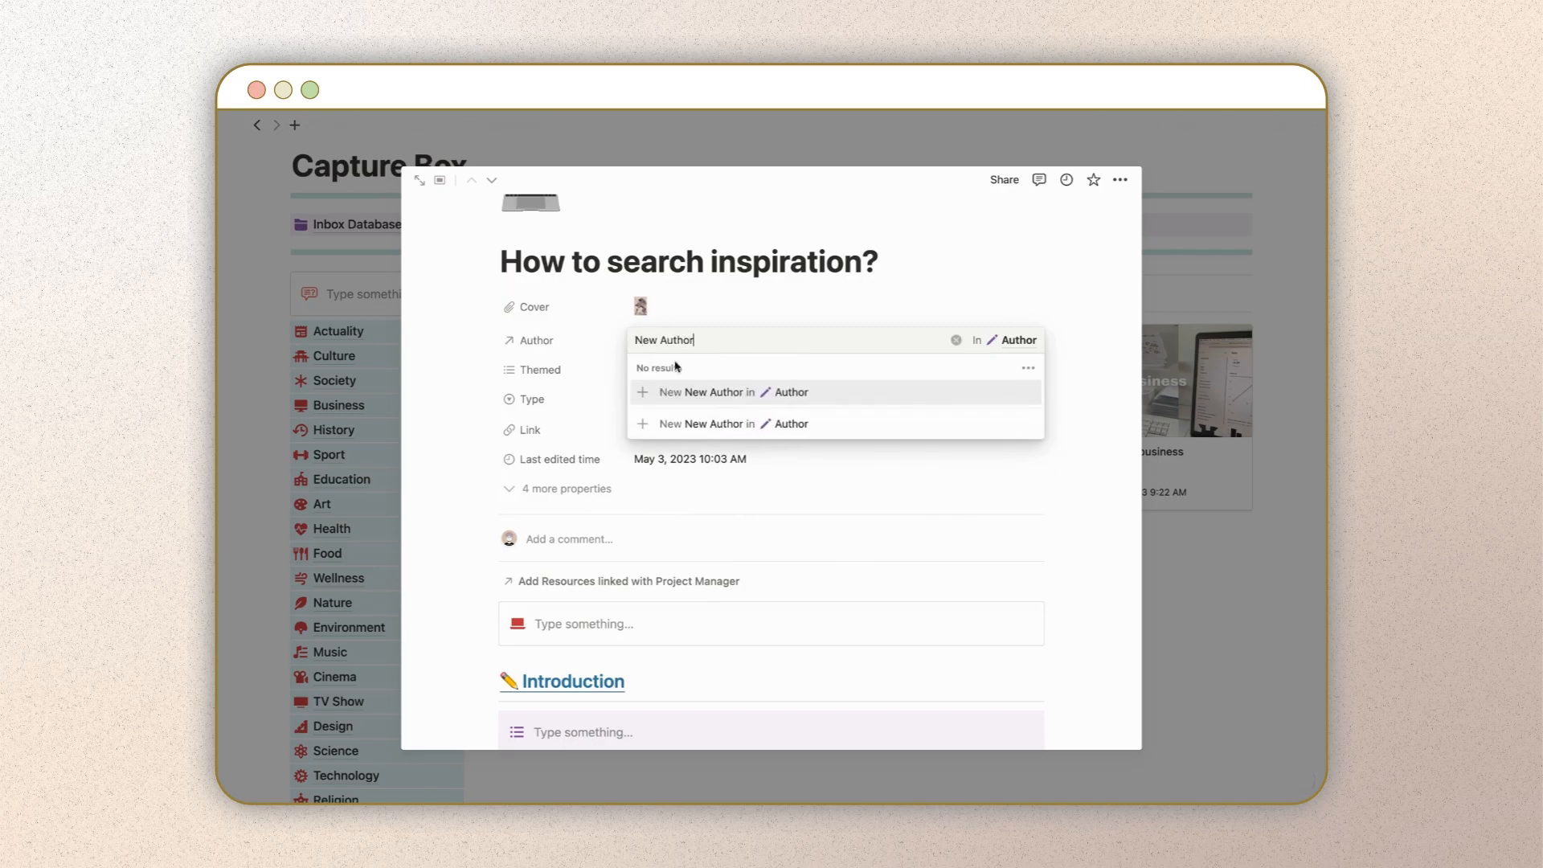
pyautogui.click(704, 391)
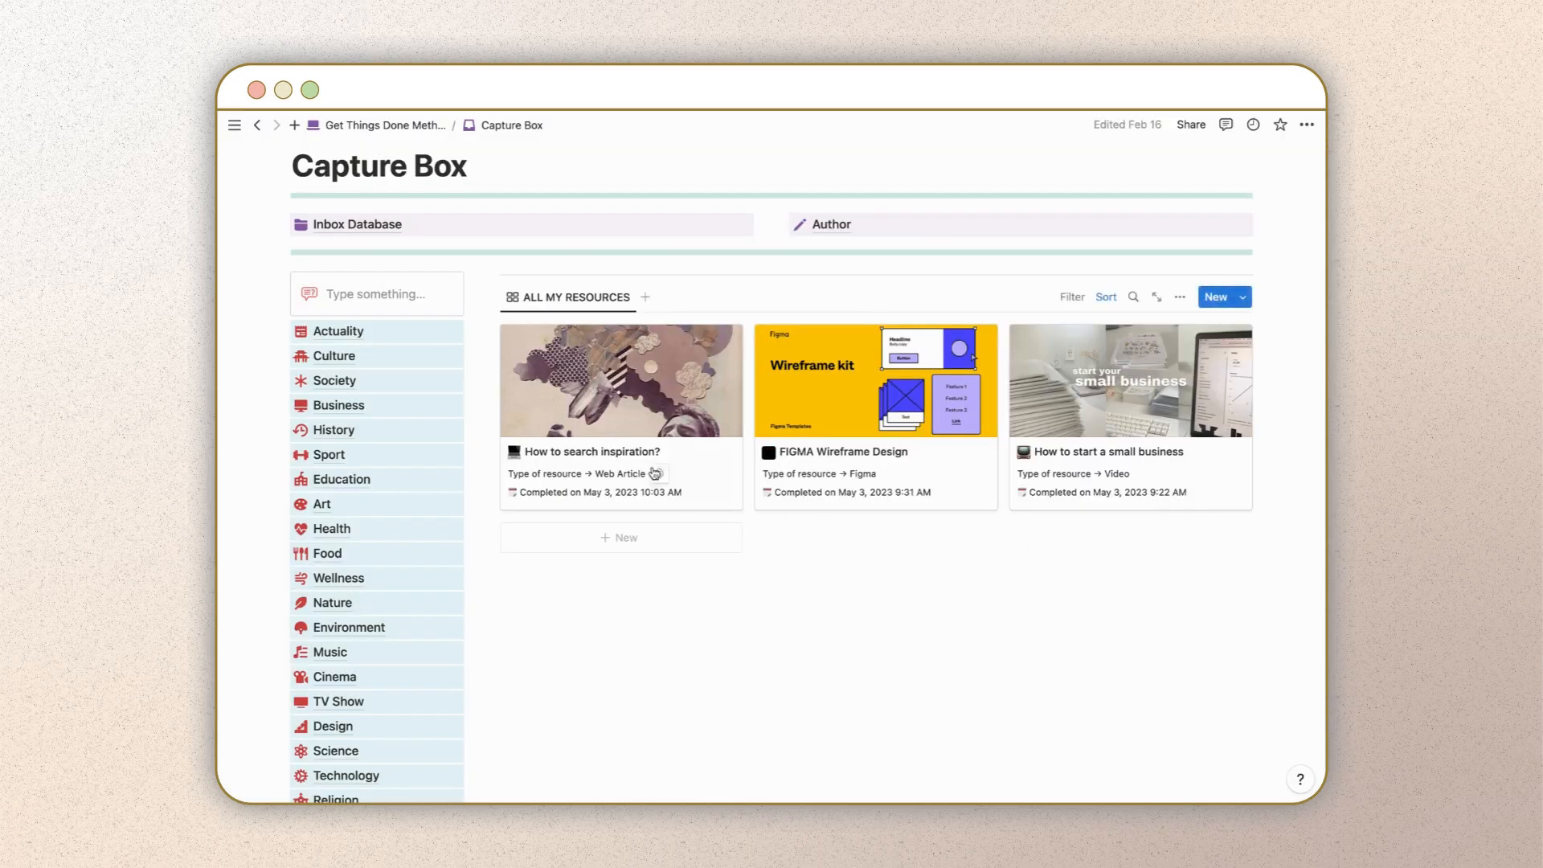
# Step: Change the 'How to search inspiration?' resource type from Web Article to Article
pyautogui.click(592, 451)
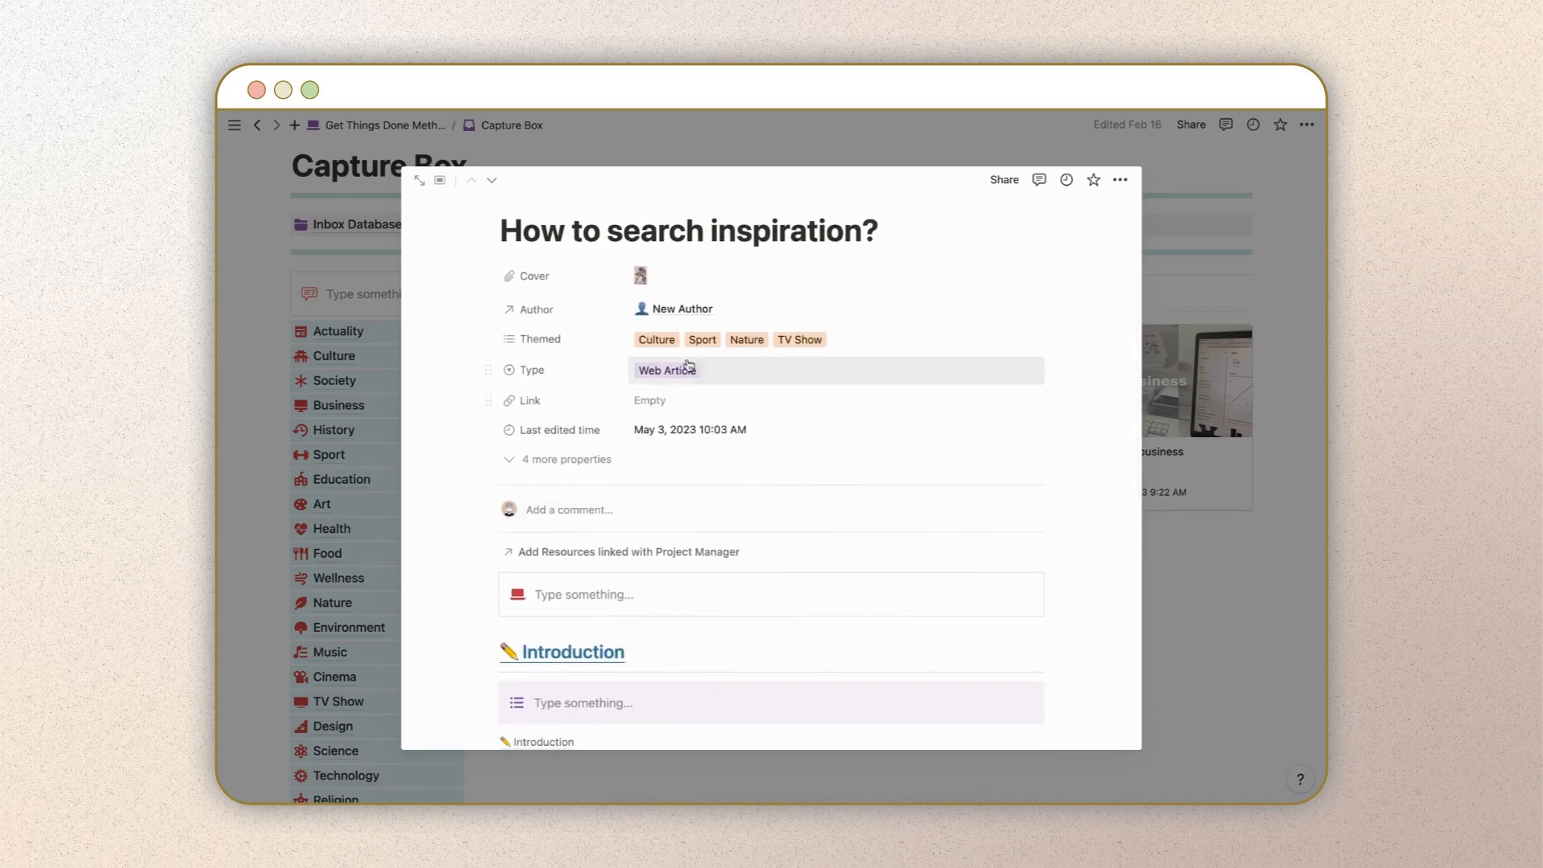
pyautogui.click(666, 369)
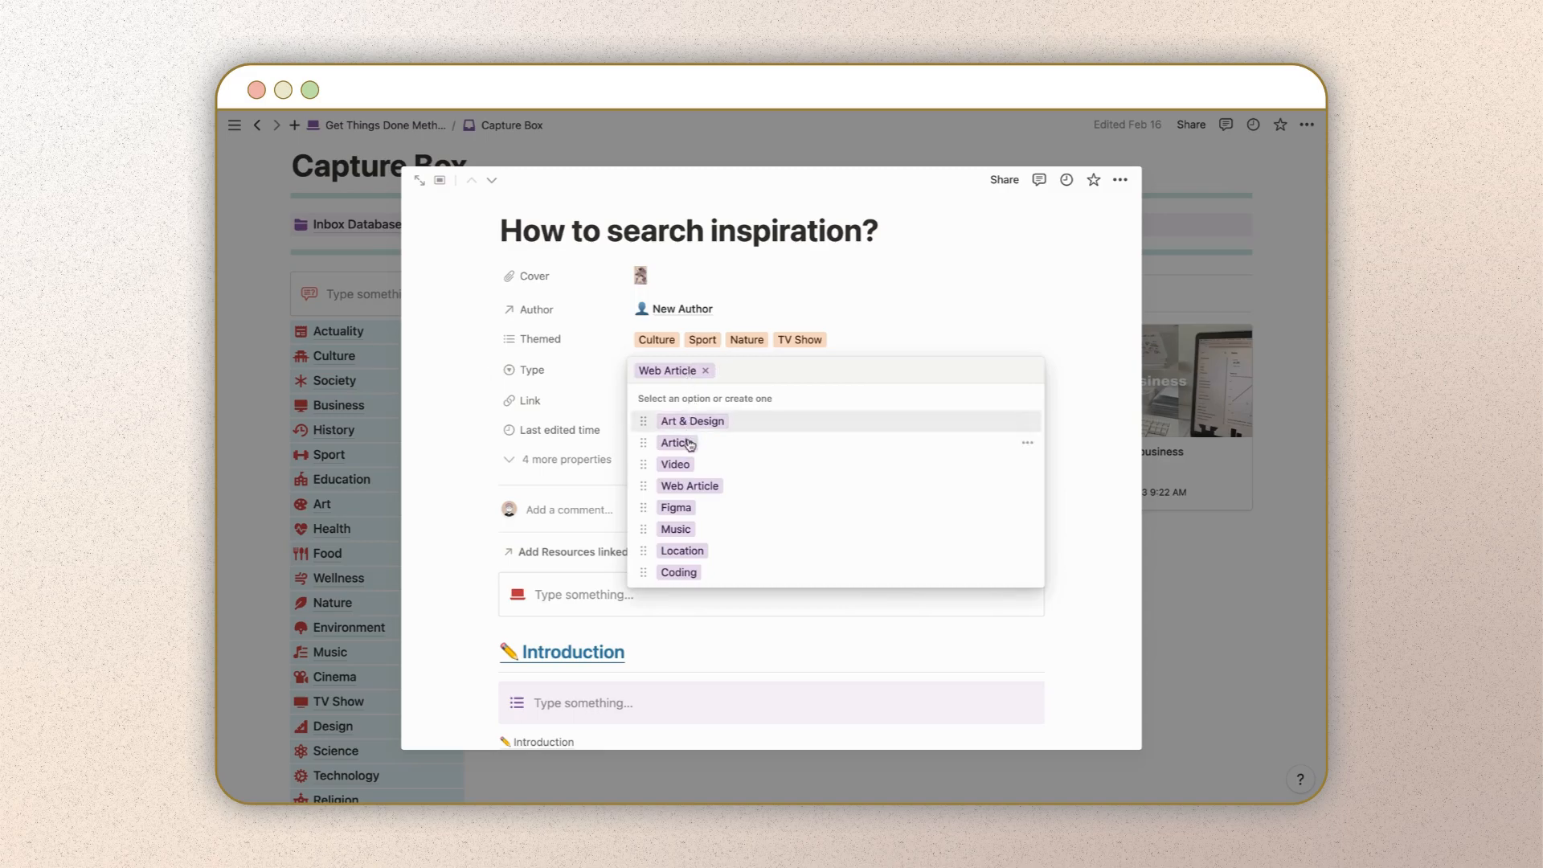
pyautogui.click(675, 442)
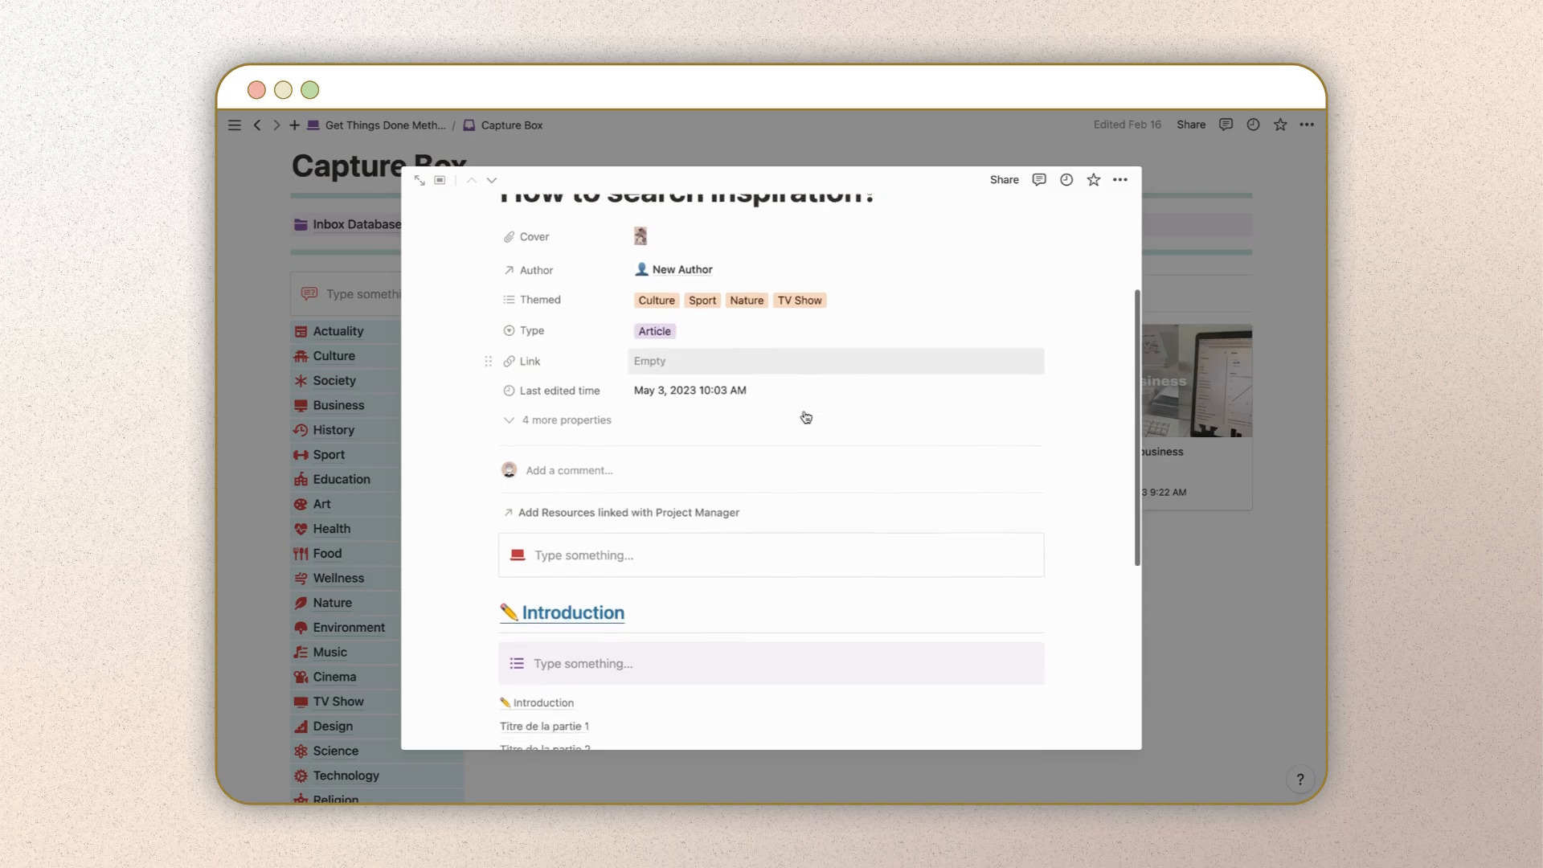
# Step: Expand the 'Titre de la partie 1' template section
pyautogui.scroll(-3)
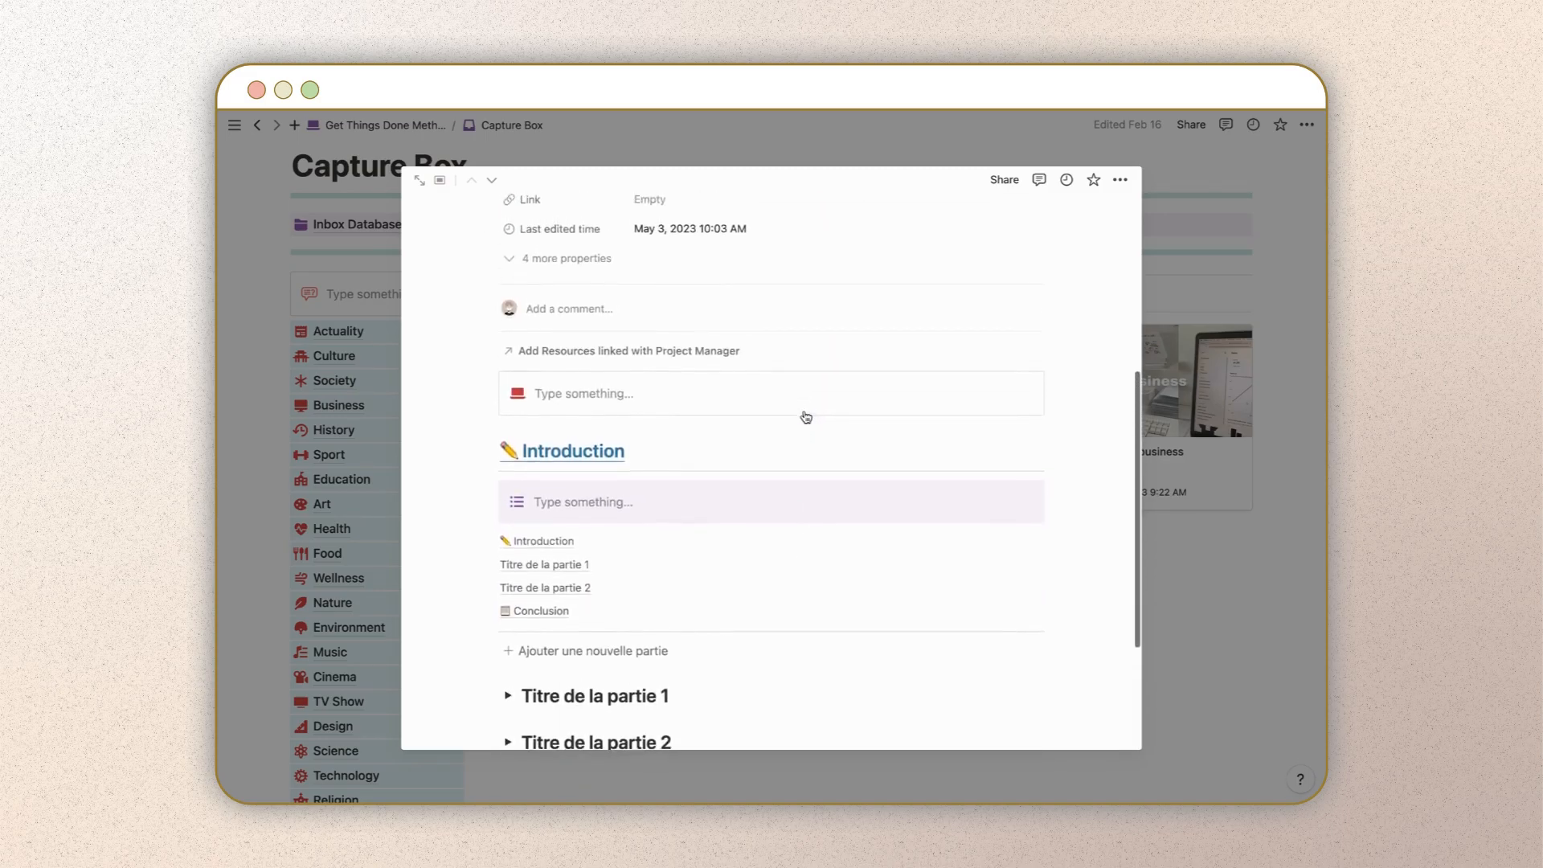
pyautogui.scroll(-3)
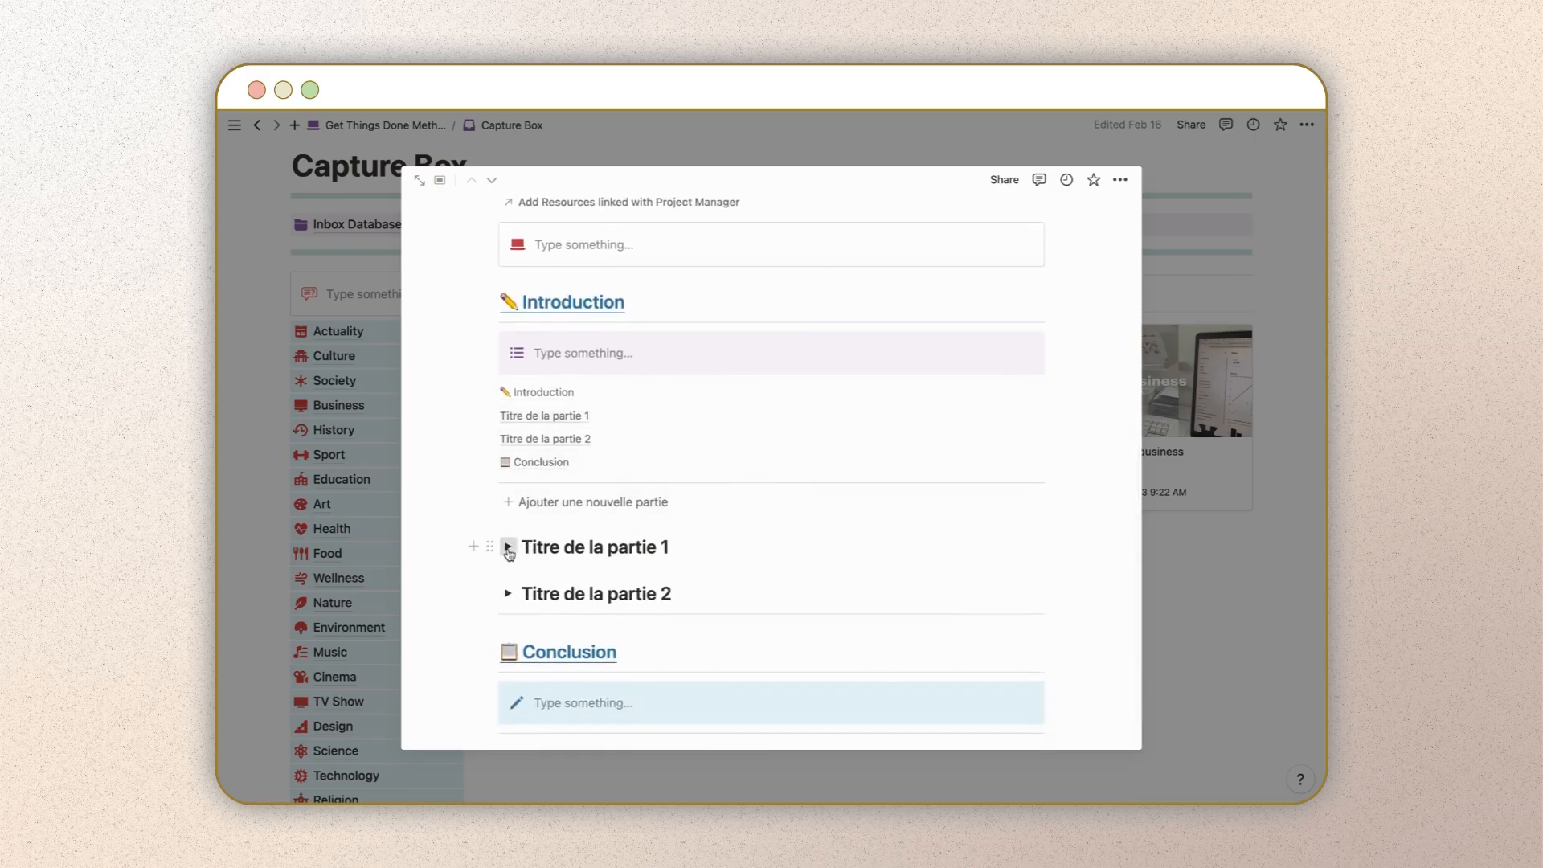
pyautogui.click(508, 547)
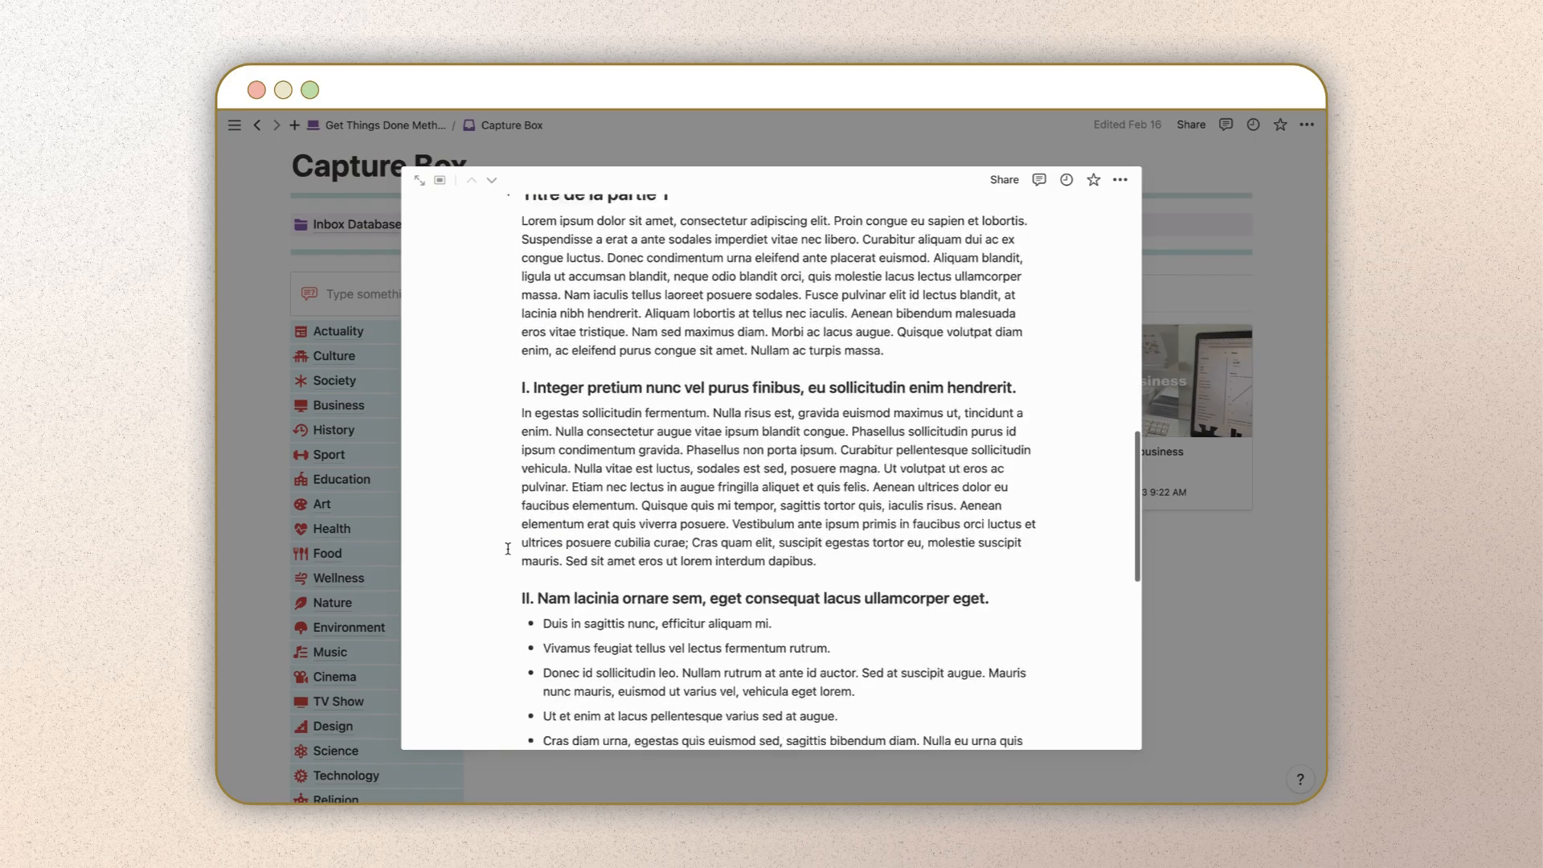
pyautogui.scroll(-3)
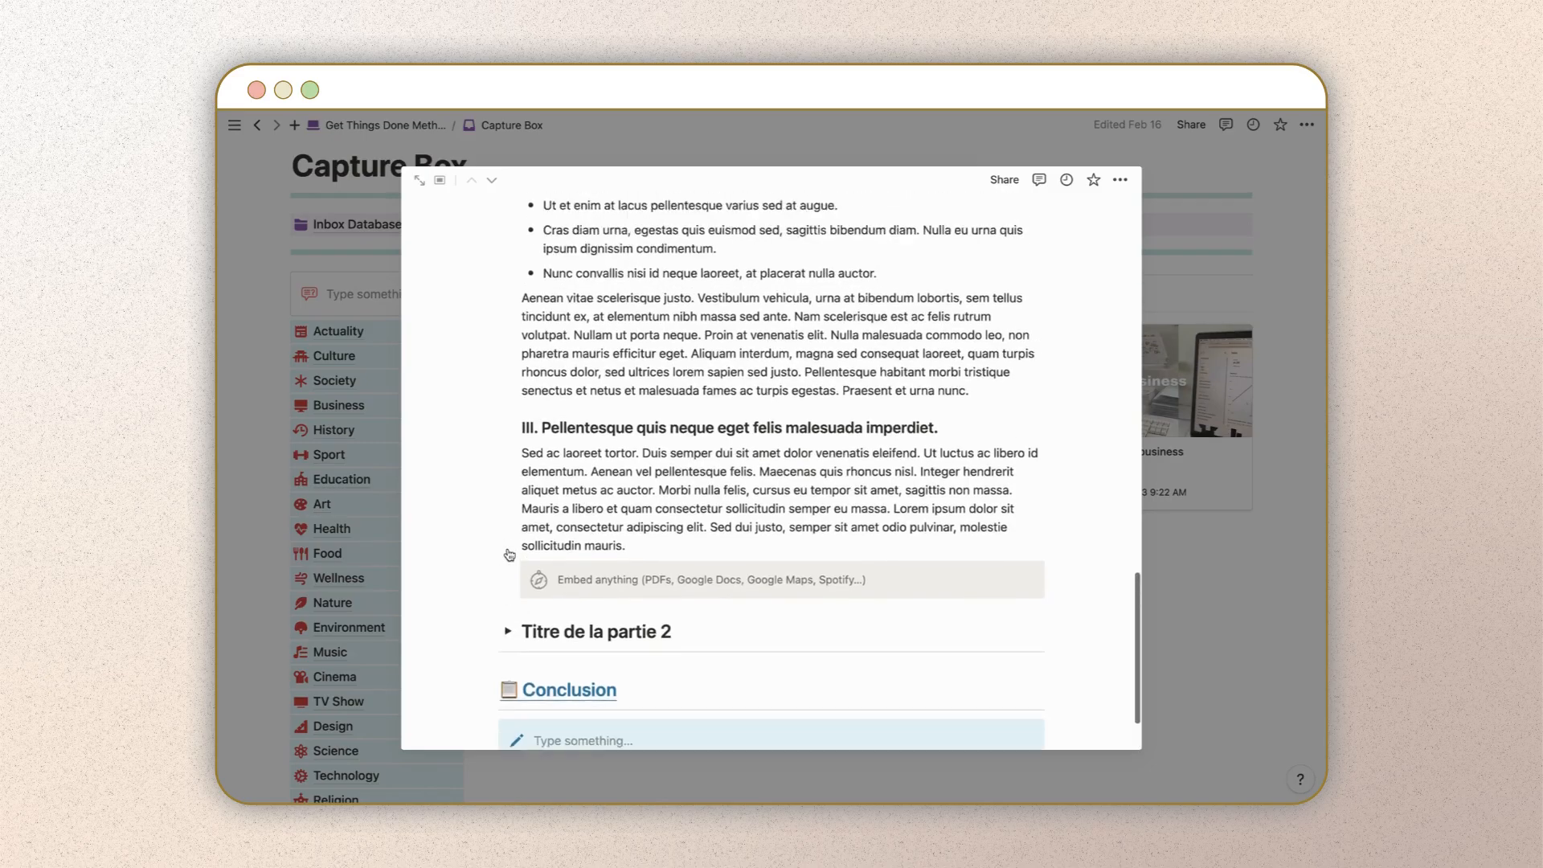